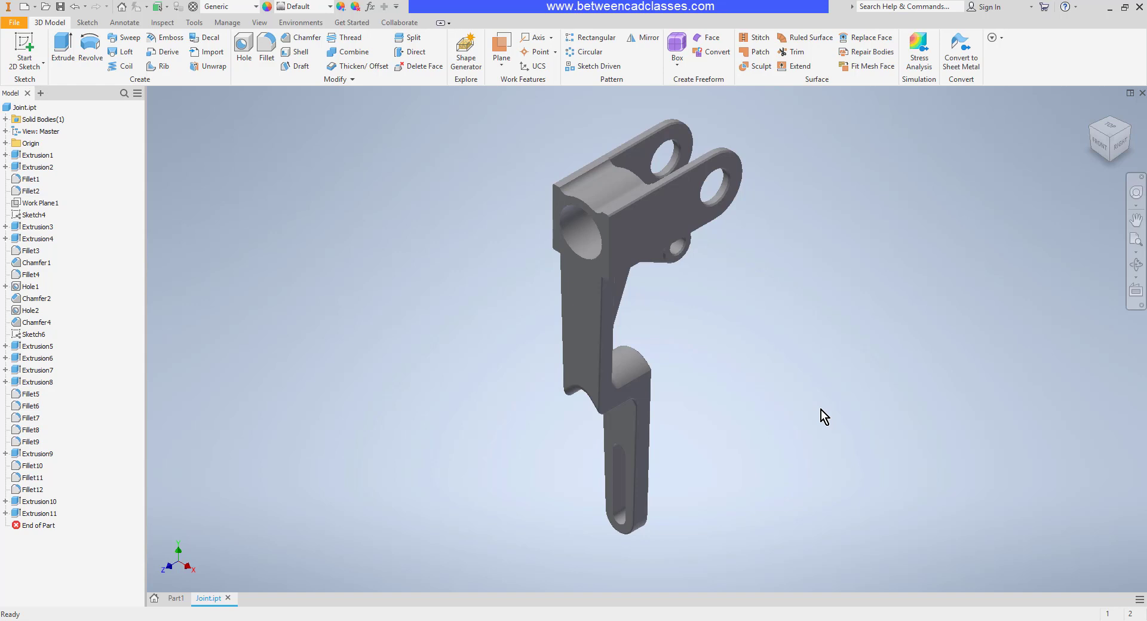
pyautogui.moveTo(868, 396)
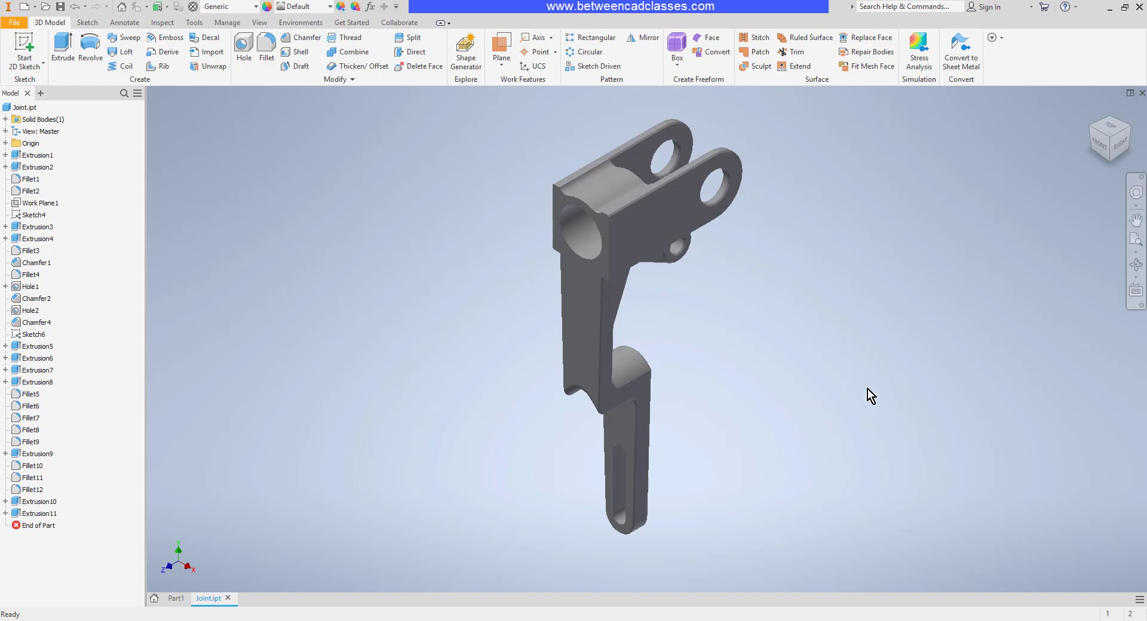
pyautogui.moveTo(787, 376)
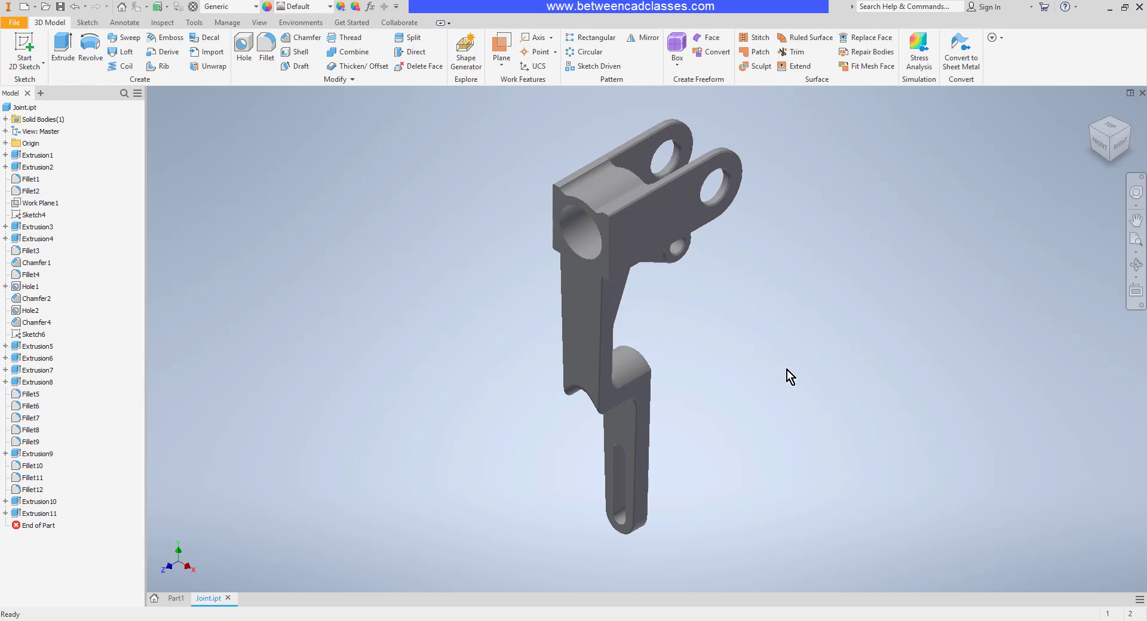
pyautogui.moveTo(763, 342)
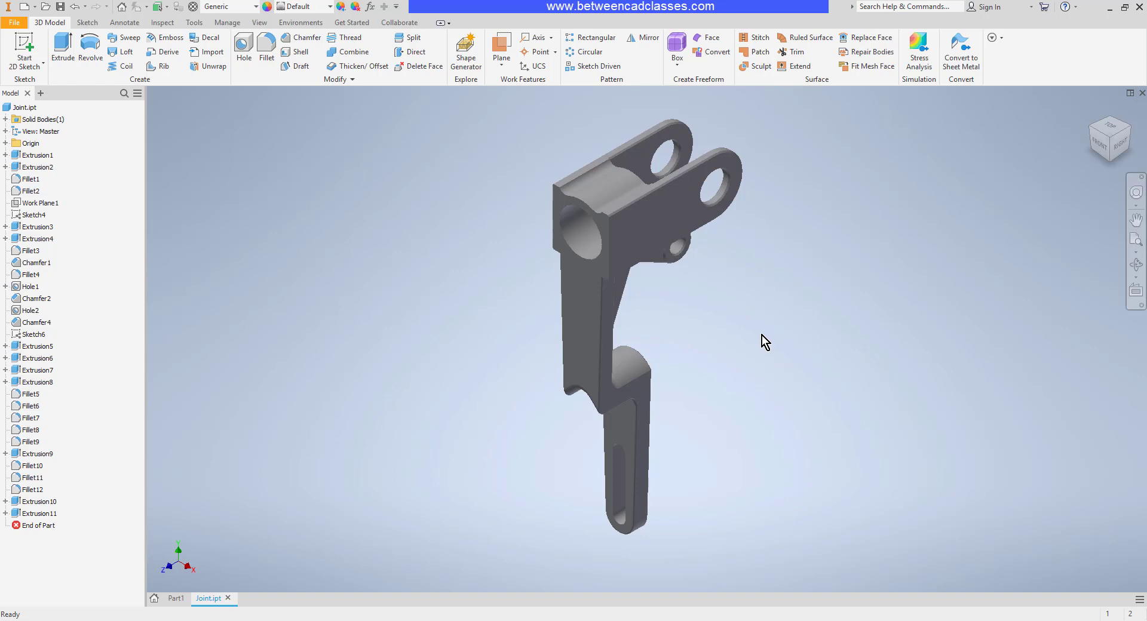
pyautogui.moveTo(758, 317)
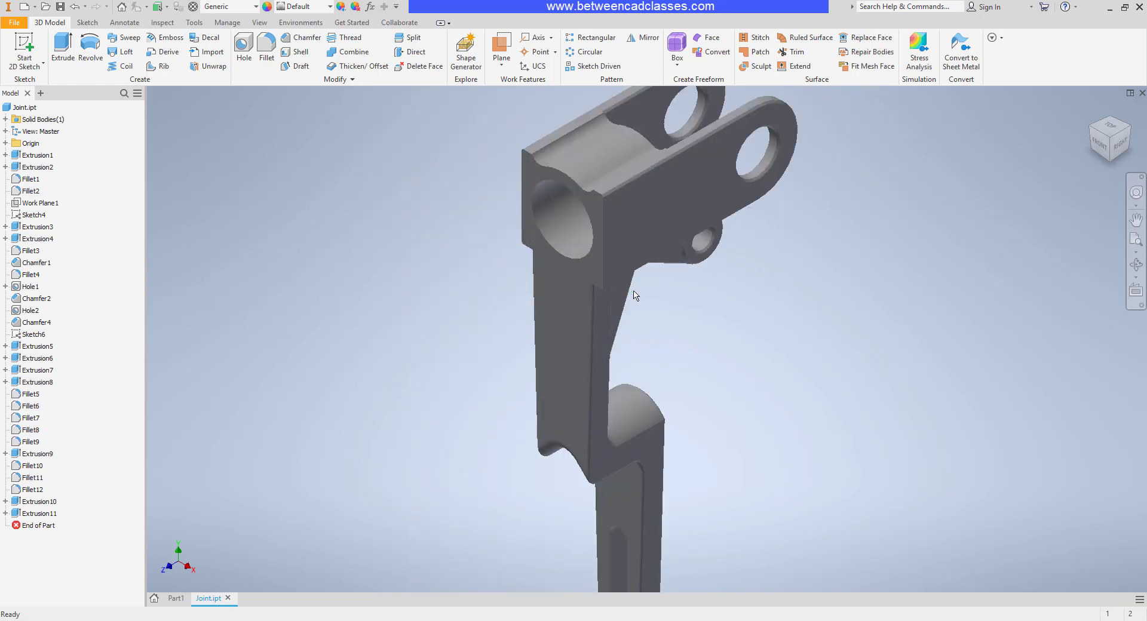
# Step: Zoom out to the whole bracket and orbit it round to an upright rear view
pyautogui.moveTo(634, 295); pyautogui.dragTo(655, 306)
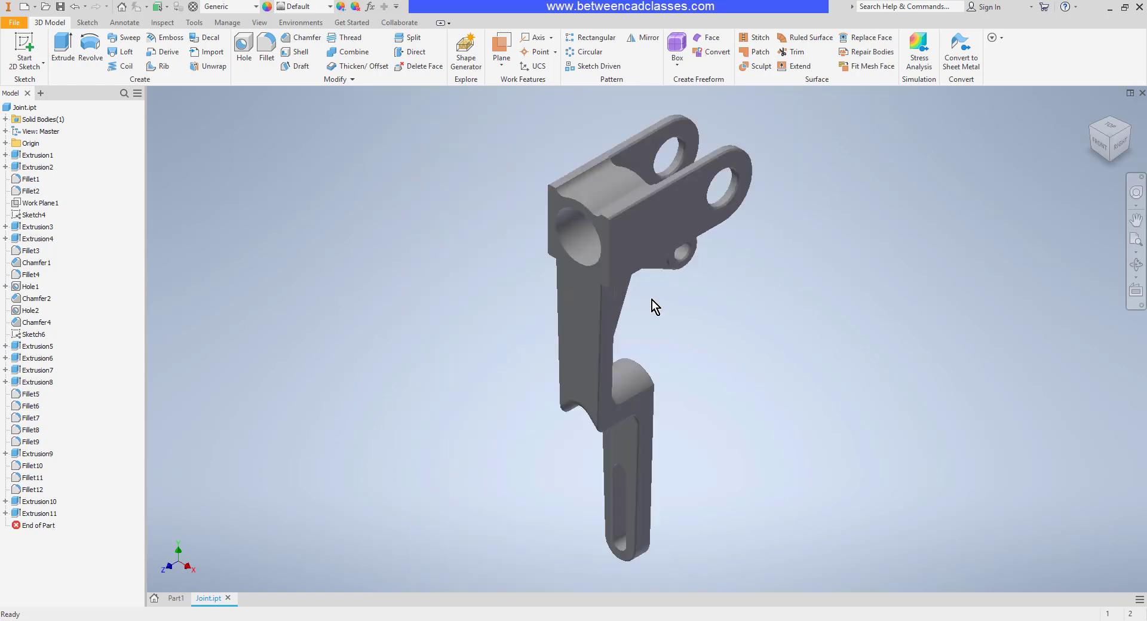
pyautogui.moveTo(653, 306)
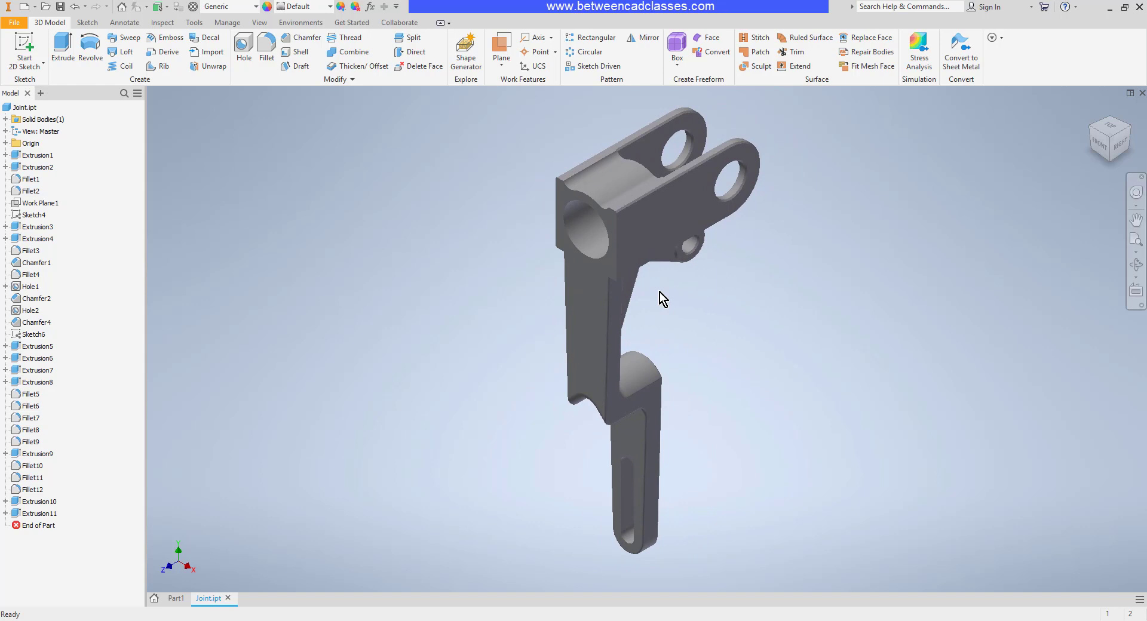
pyautogui.moveTo(717, 306)
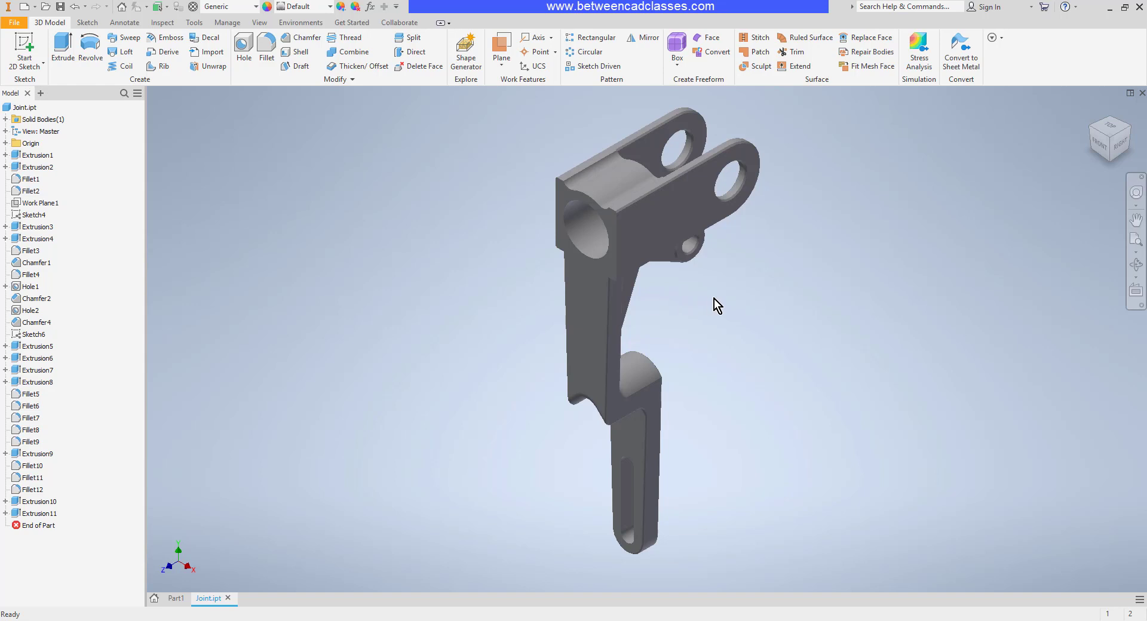
pyautogui.moveTo(717, 305); pyautogui.dragTo(488, 304)
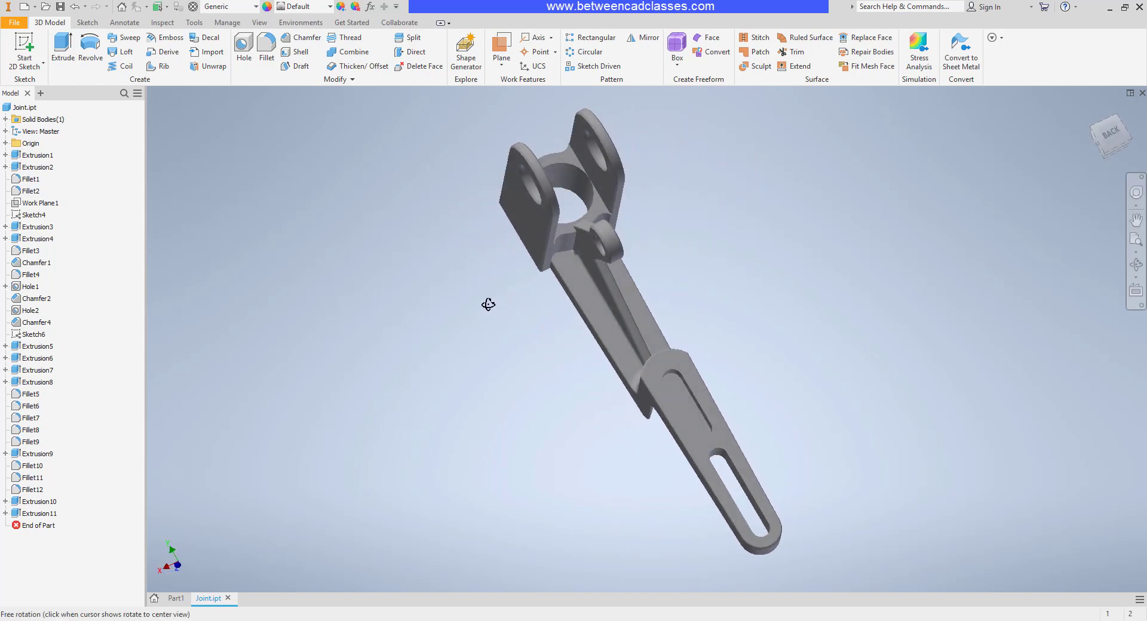
pyautogui.moveTo(488, 305); pyautogui.dragTo(912, 388)
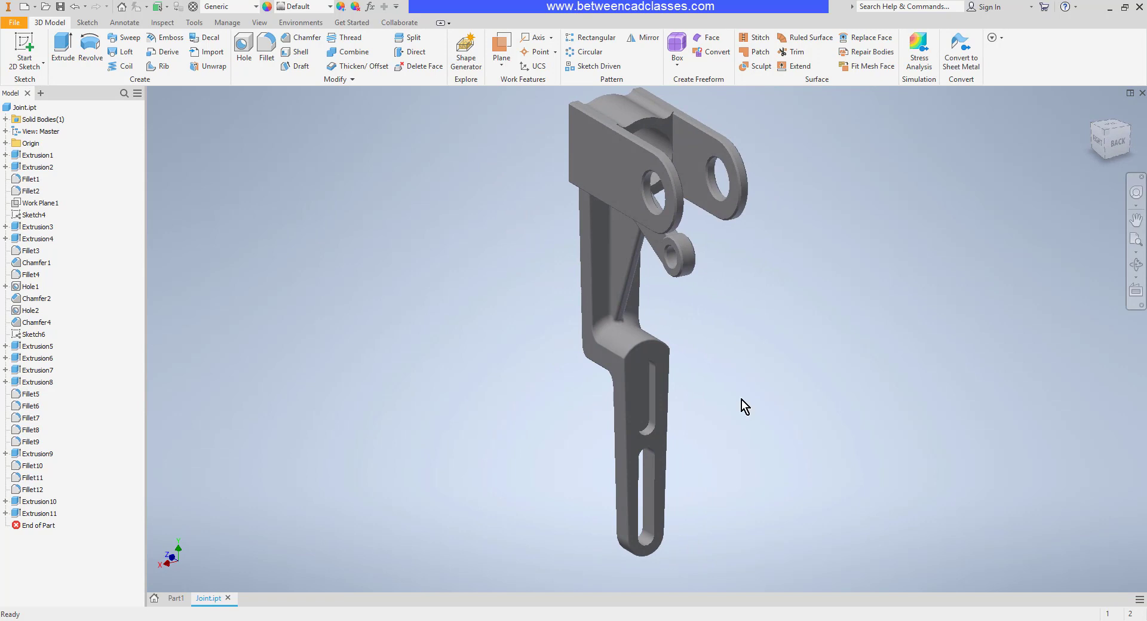
pyautogui.moveTo(1104, 178)
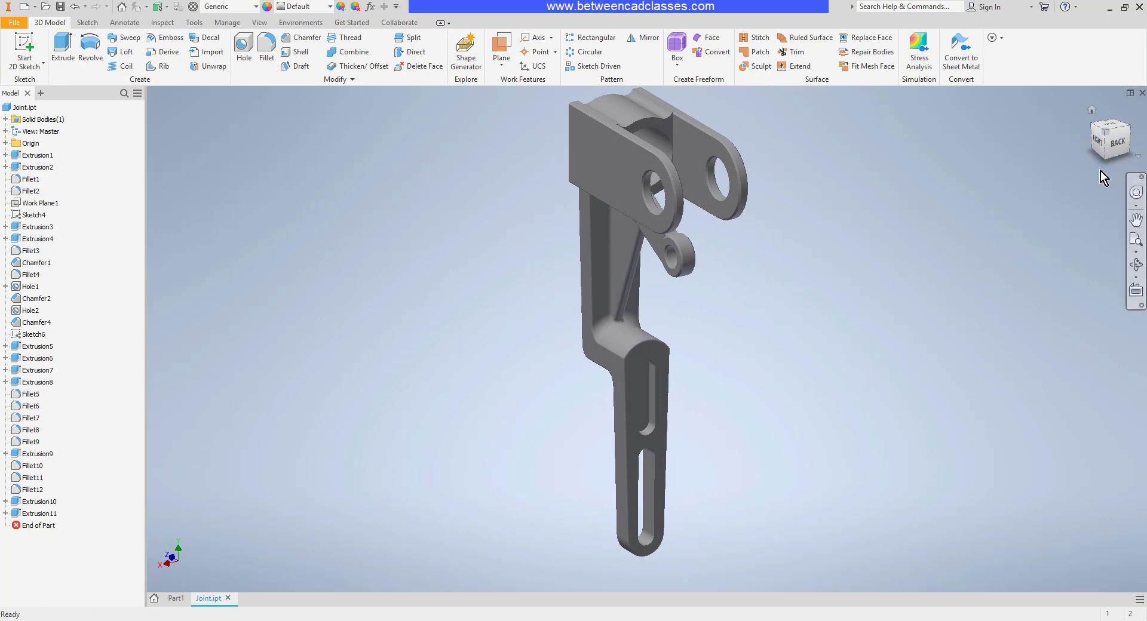
pyautogui.moveTo(1097, 176)
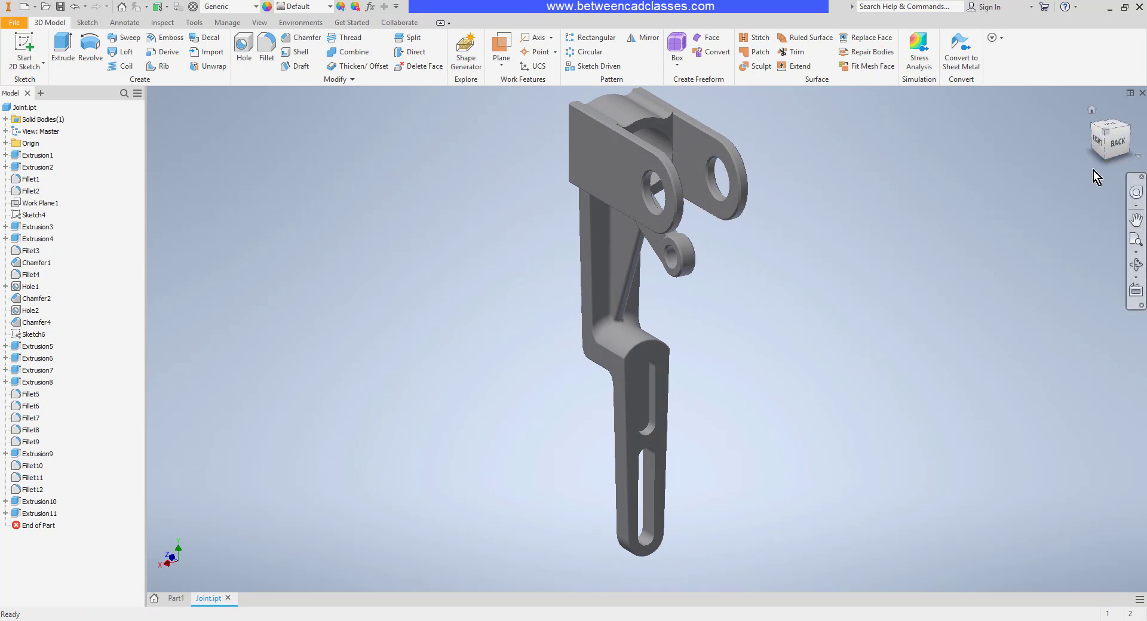
pyautogui.moveTo(1099, 117)
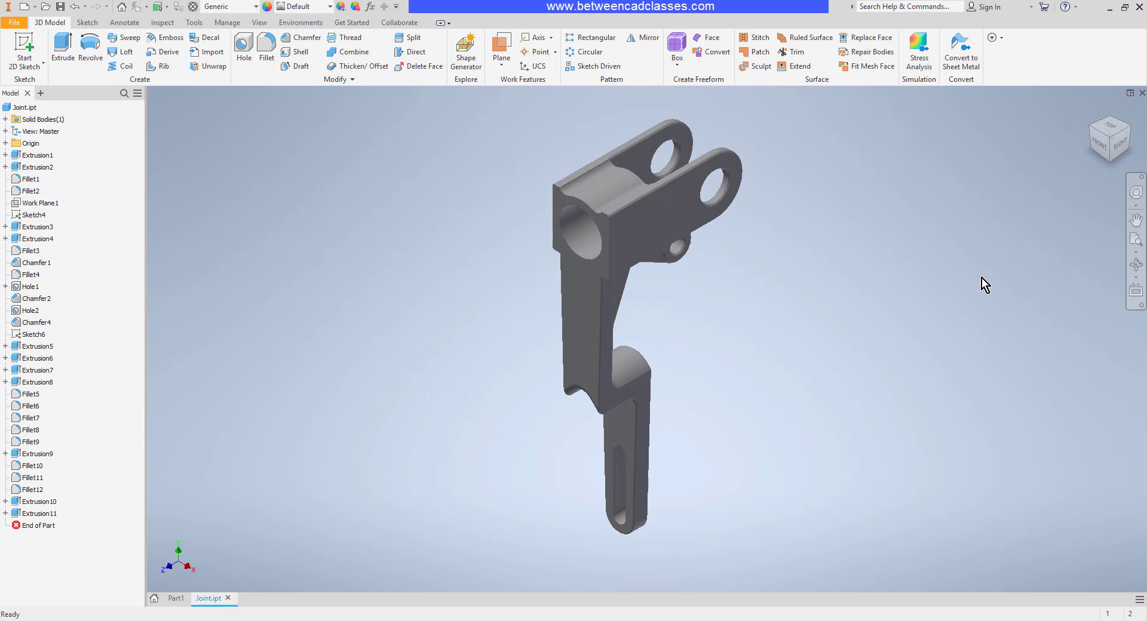
pyautogui.moveTo(1015, 193)
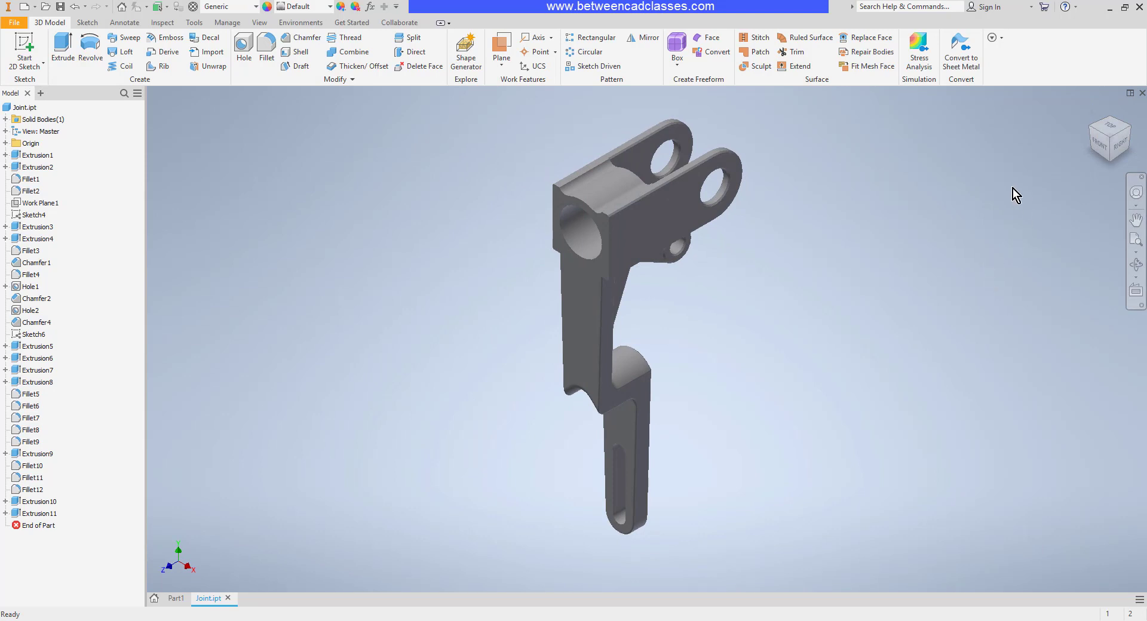
pyautogui.moveTo(1114, 155)
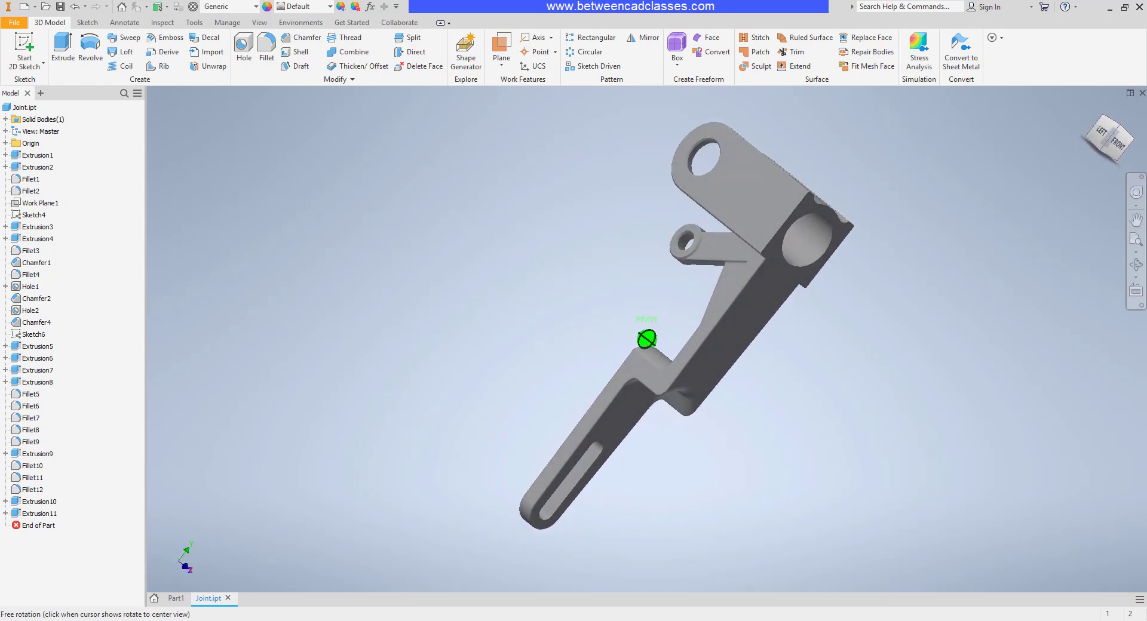
# Step: Free-orbit the bracket through tilted and side-on angles back toward its home orientation
pyautogui.moveTo(646, 338); pyautogui.dragTo(863, 301)
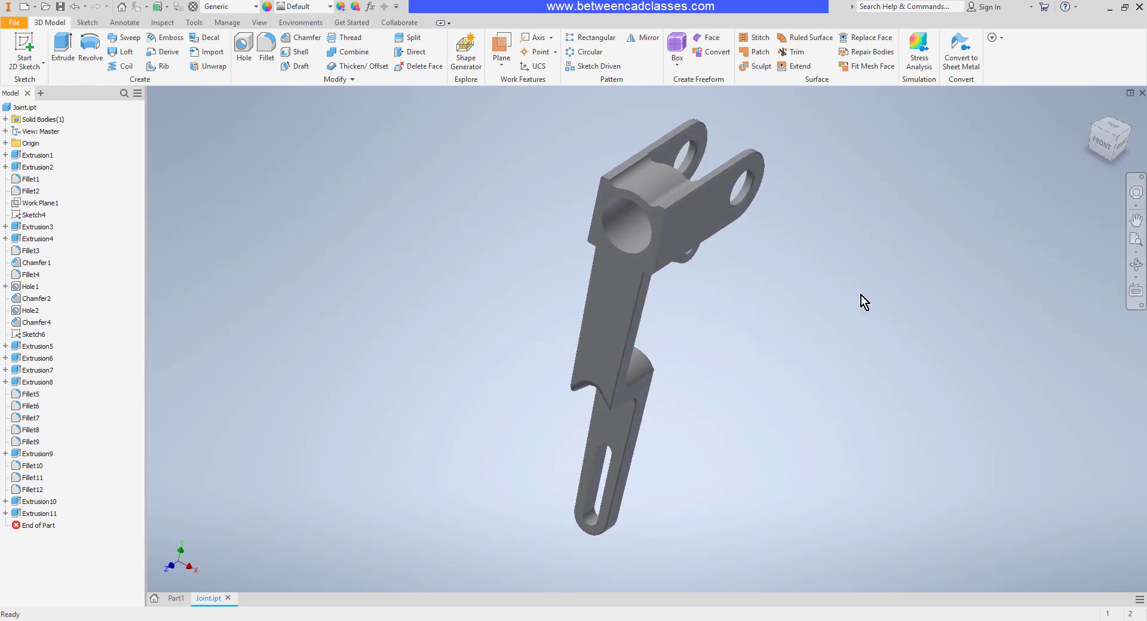
pyautogui.moveTo(863, 301); pyautogui.dragTo(692, 298)
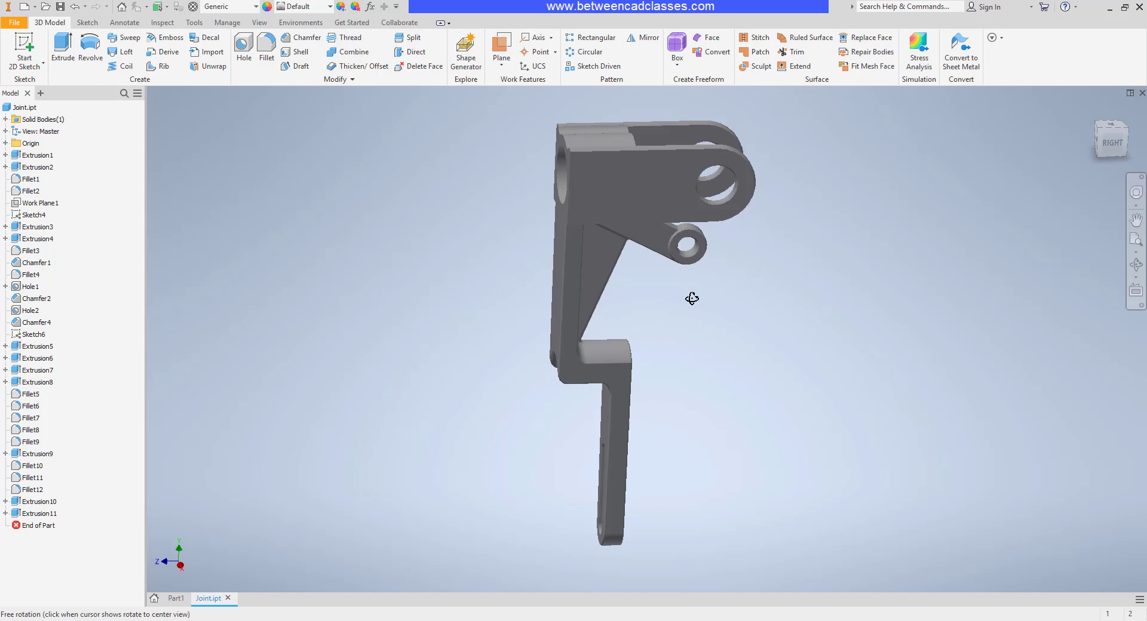
pyautogui.moveTo(692, 298); pyautogui.dragTo(758, 311)
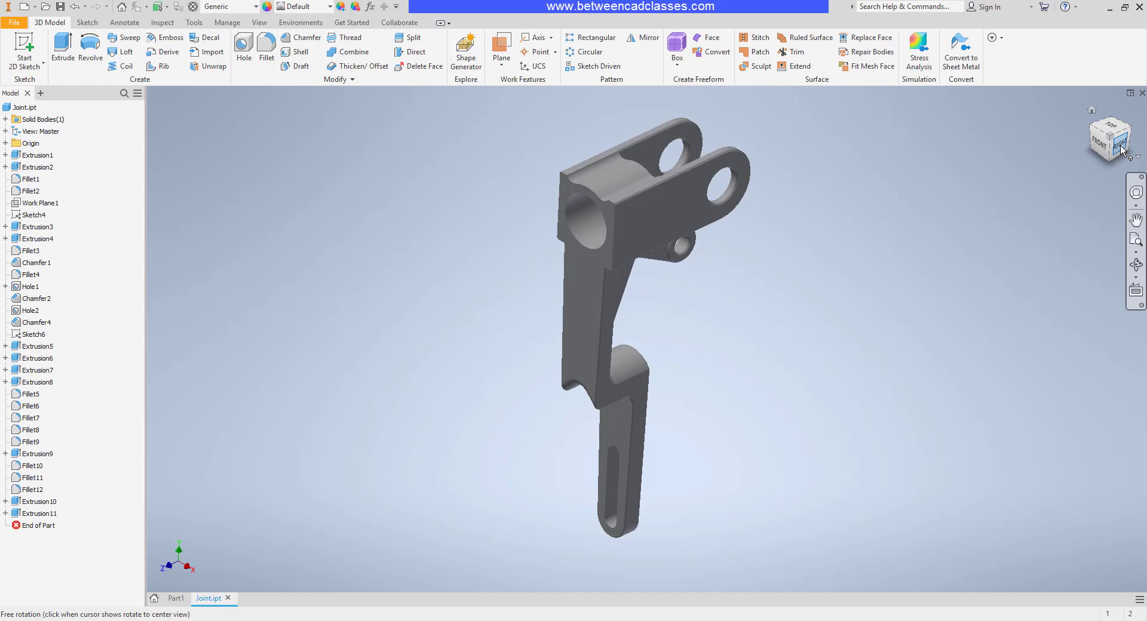
# Step: View the bracket from the ViewCube RIGHT face, then restore the Home view
pyautogui.click(1121, 147)
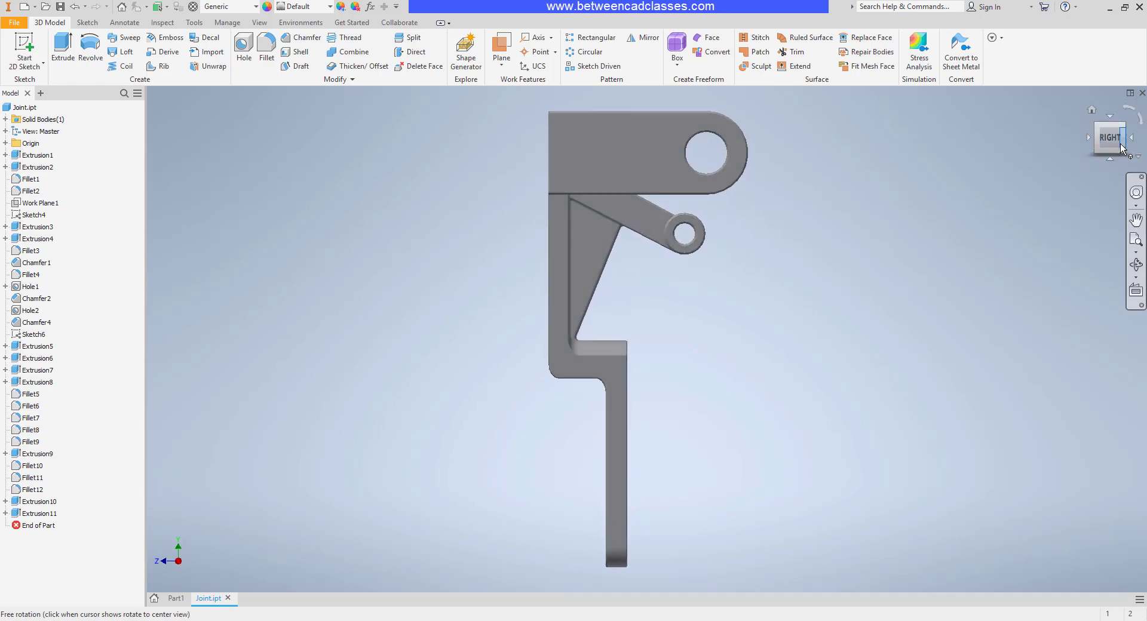
pyautogui.moveTo(1030, 283)
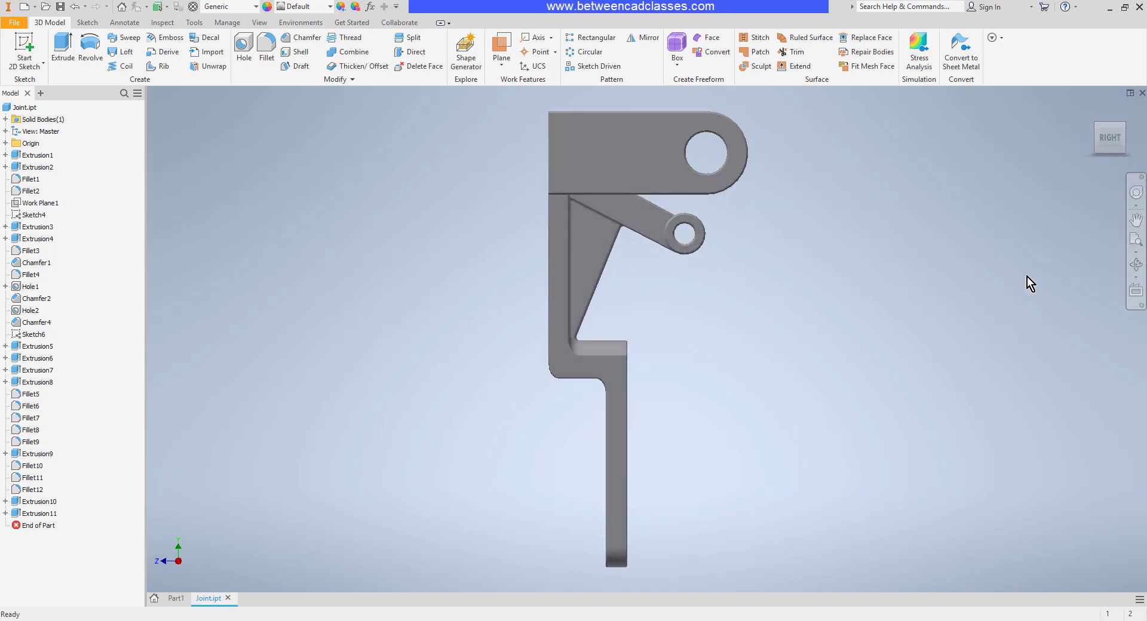
pyautogui.moveTo(1132, 130)
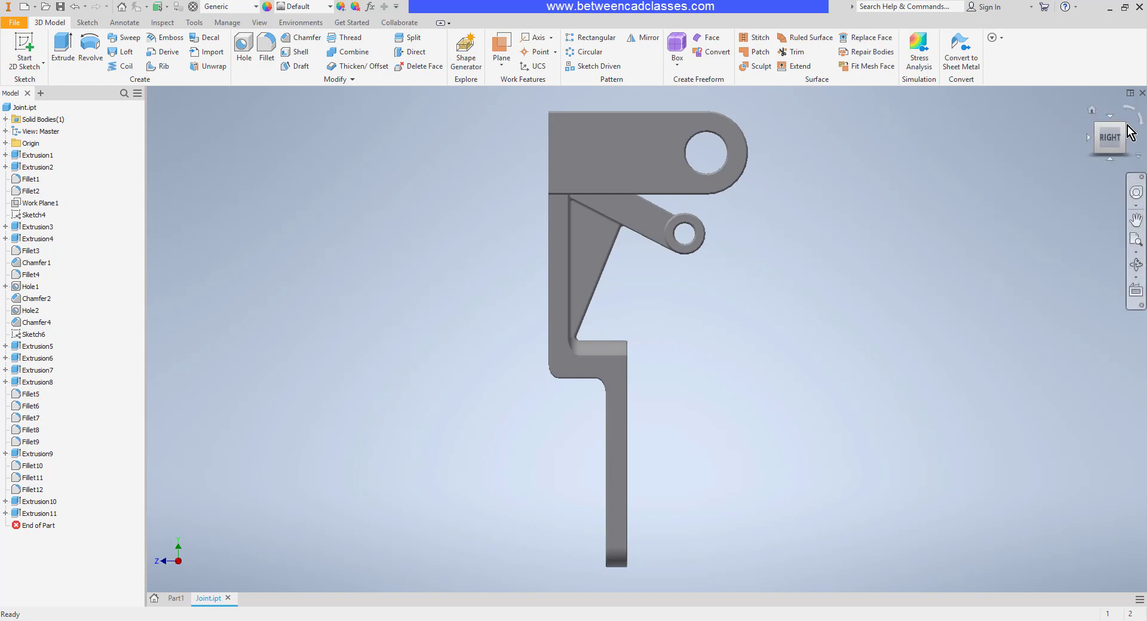
pyautogui.moveTo(1109, 130)
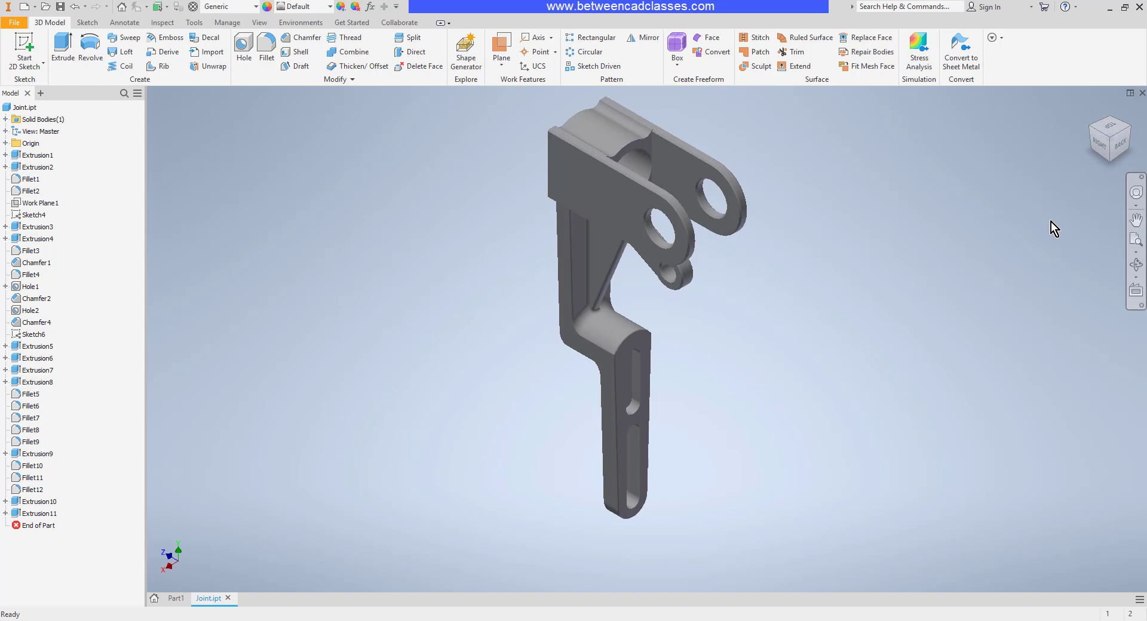
pyautogui.moveTo(1112, 130)
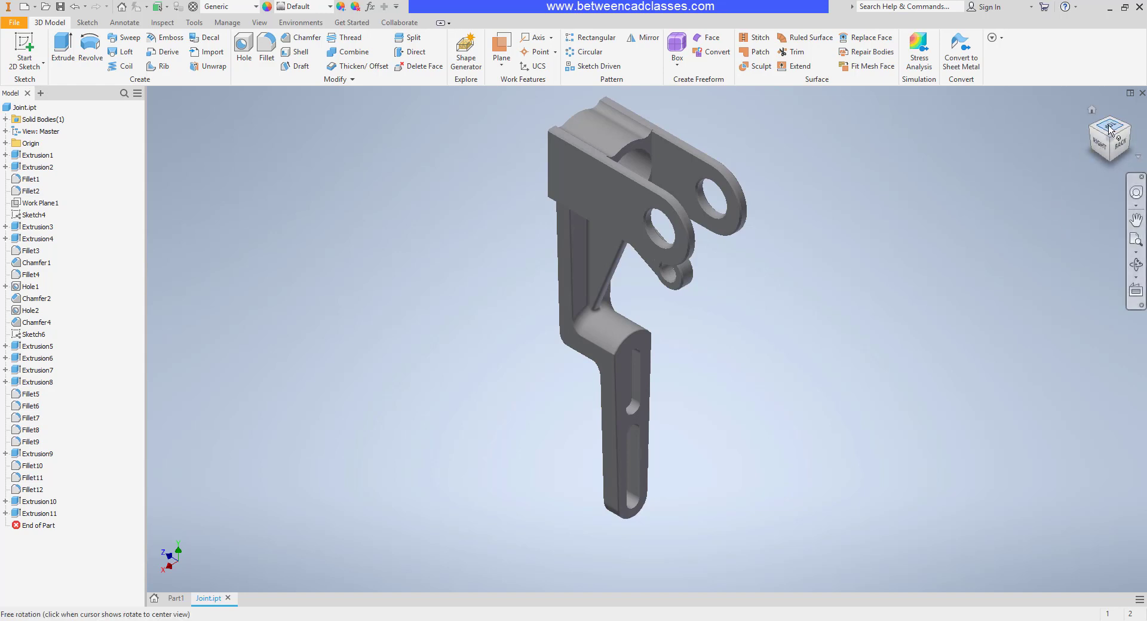
pyautogui.click(1112, 131)
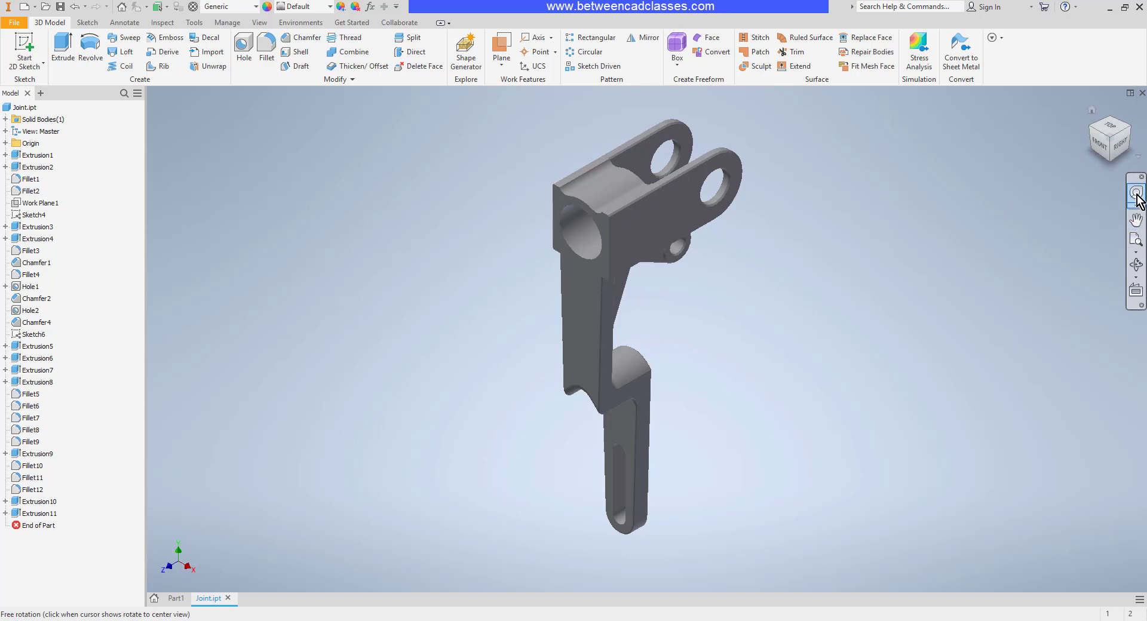
pyautogui.moveTo(1136, 209)
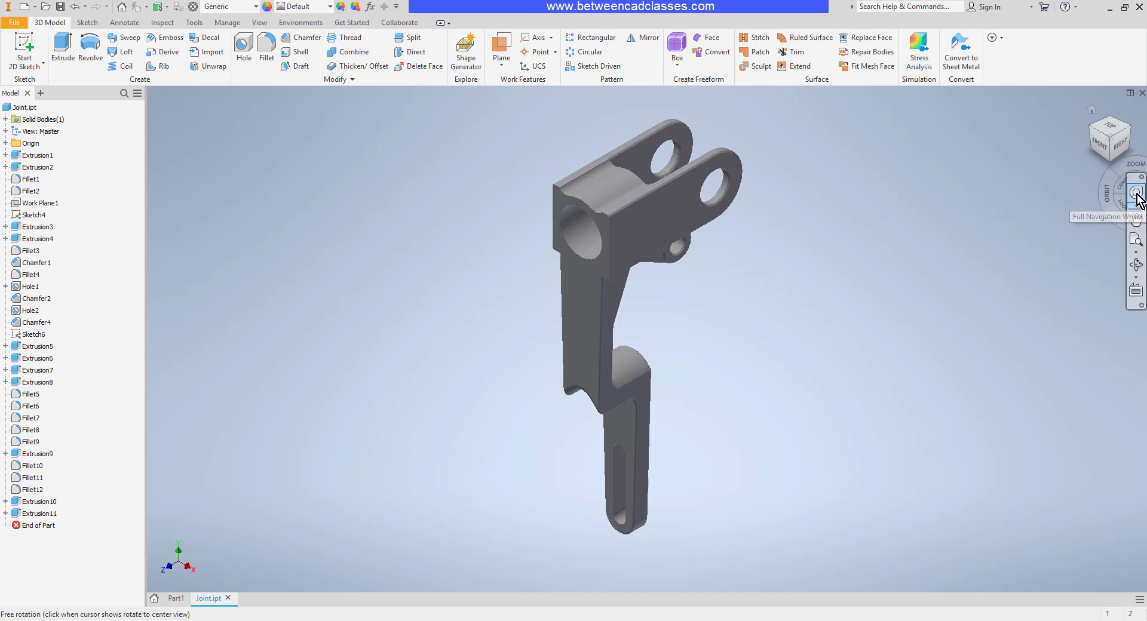
# Step: Orbit the bracket to an upright rear view using the Full Navigation Wheel's Orbit wedge
pyautogui.click(1135, 193)
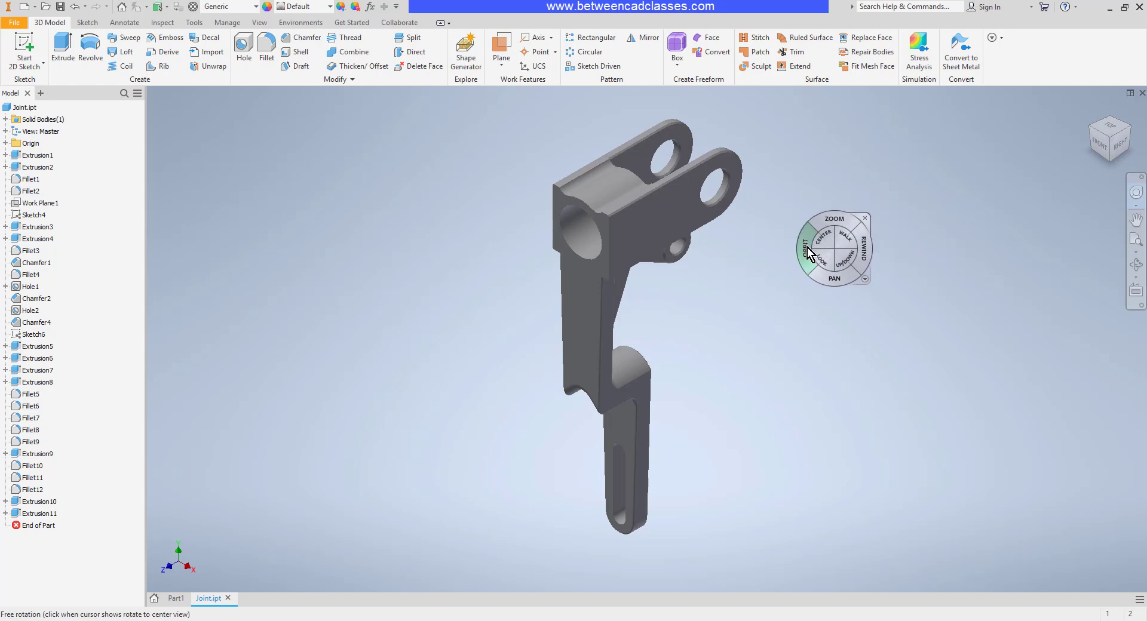
pyautogui.moveTo(811, 263)
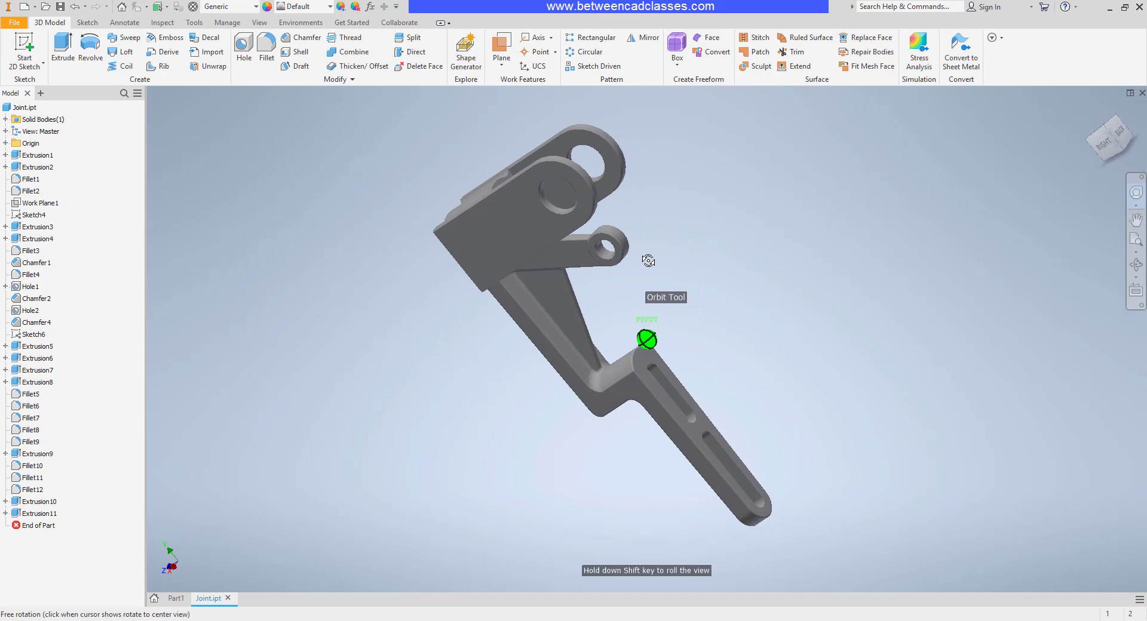
pyautogui.moveTo(648, 260); pyautogui.dragTo(757, 269)
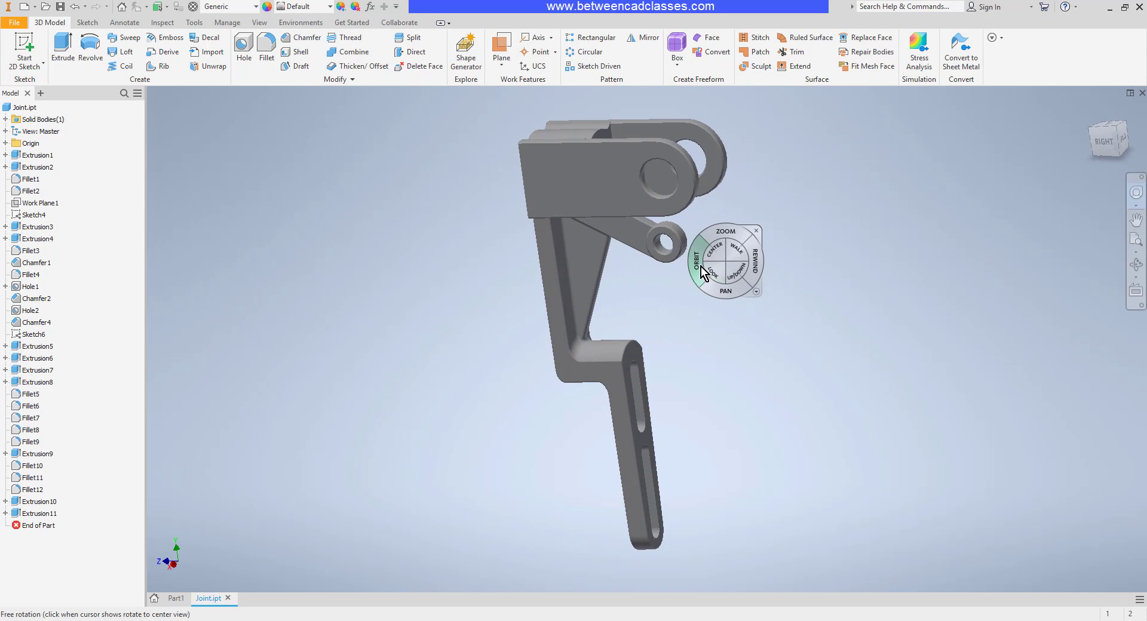
pyautogui.click(695, 261)
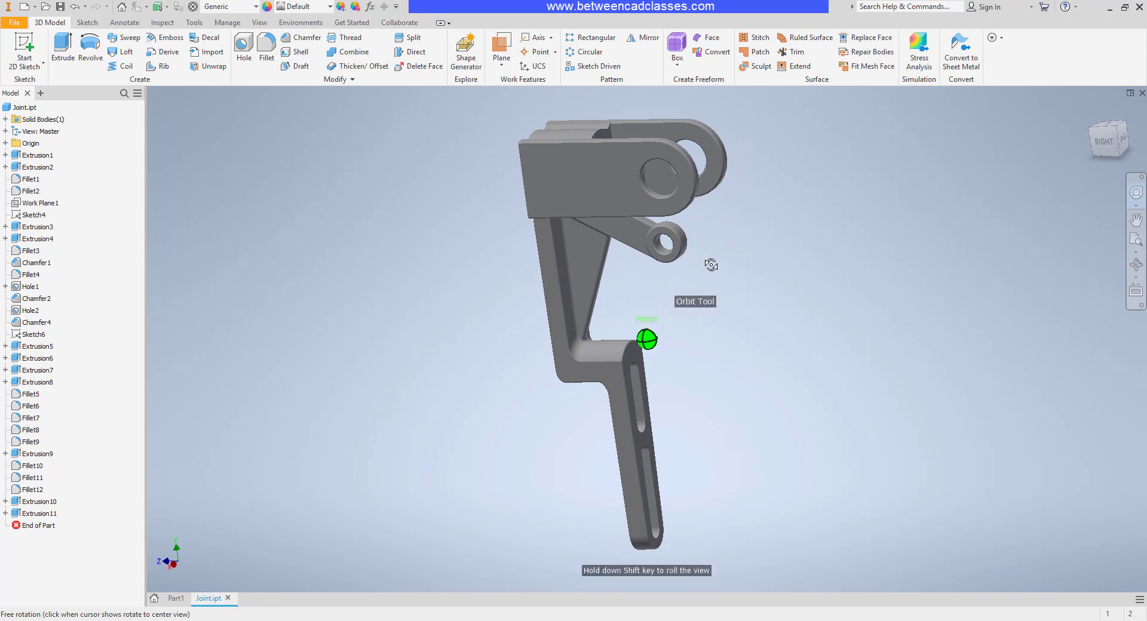
pyautogui.moveTo(711, 264); pyautogui.dragTo(669, 262)
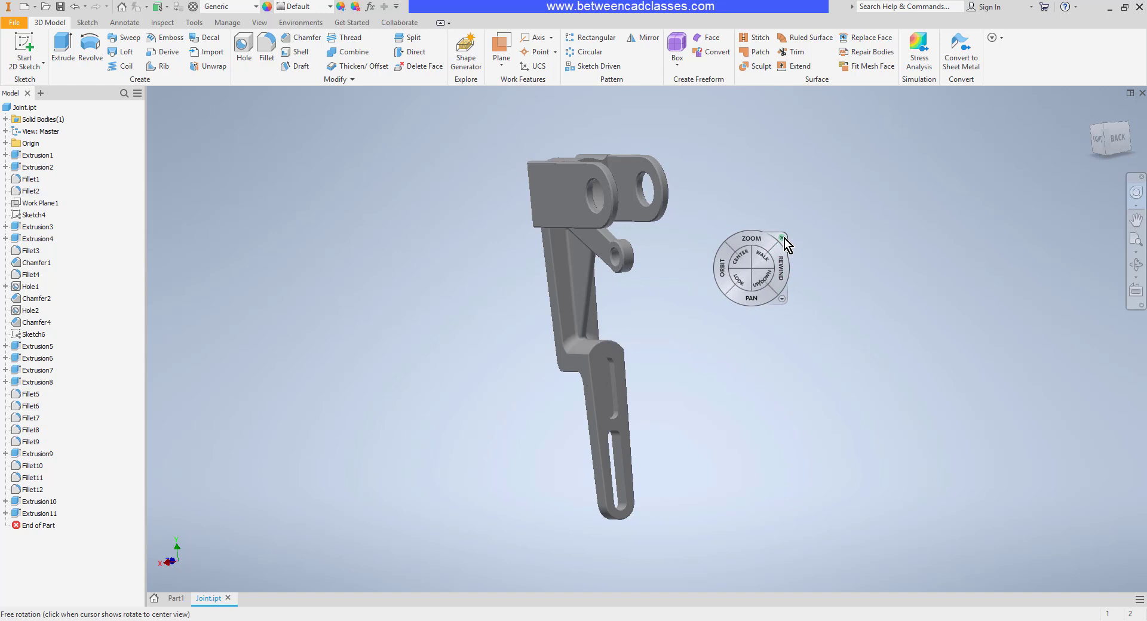
pyautogui.moveTo(782, 237)
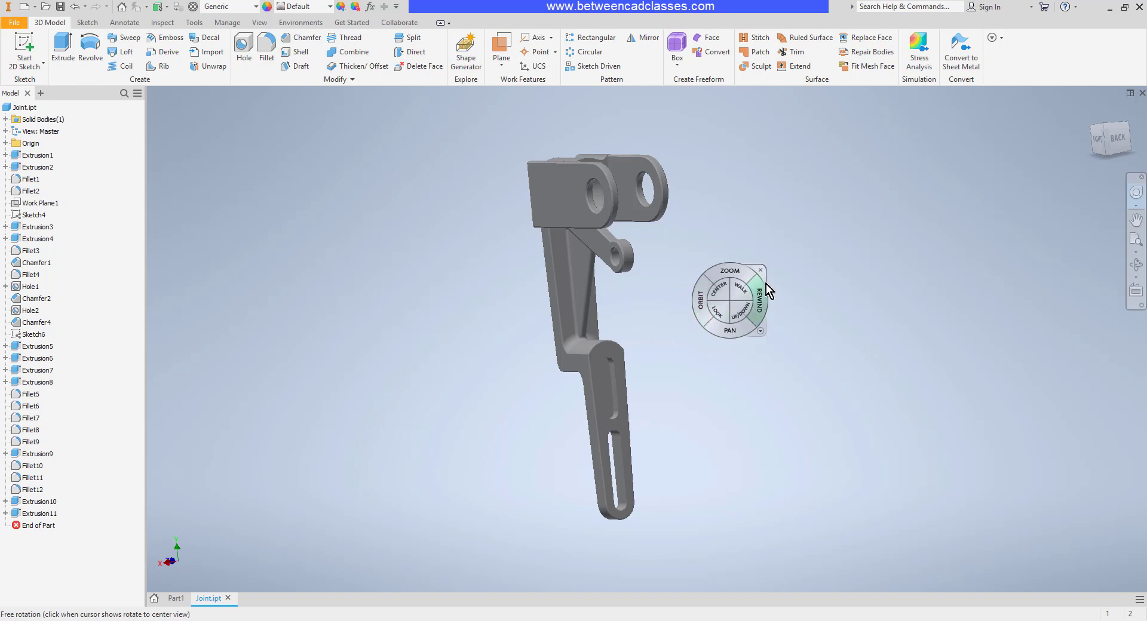
# Step: Pan the rear-corner view of the bracket slightly across the window
pyautogui.click(760, 270)
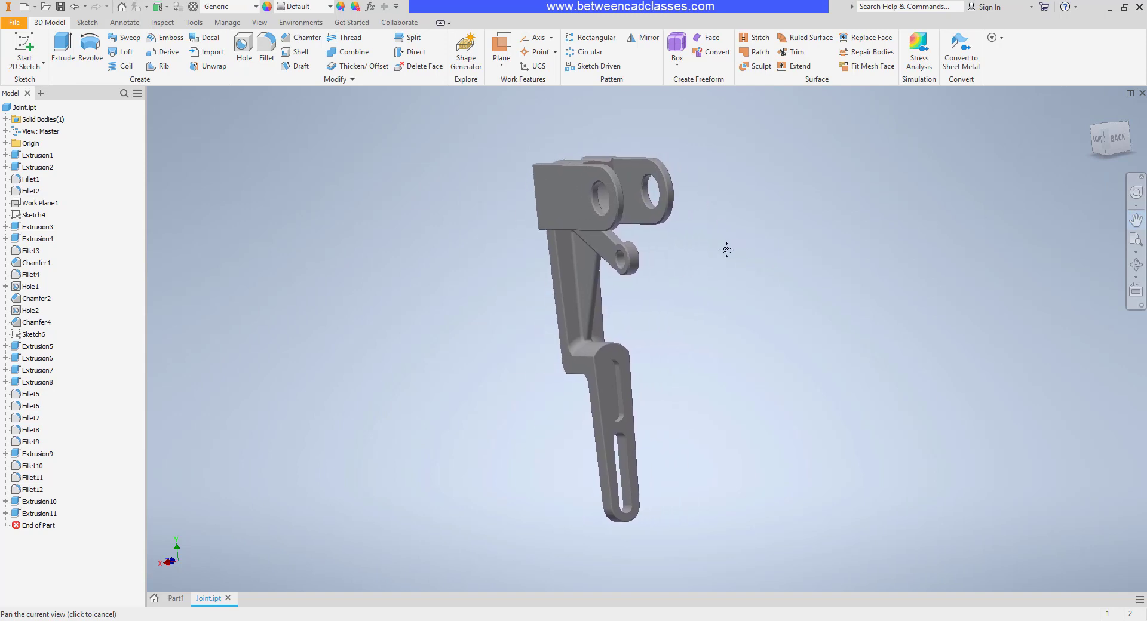
pyautogui.moveTo(1059, 249)
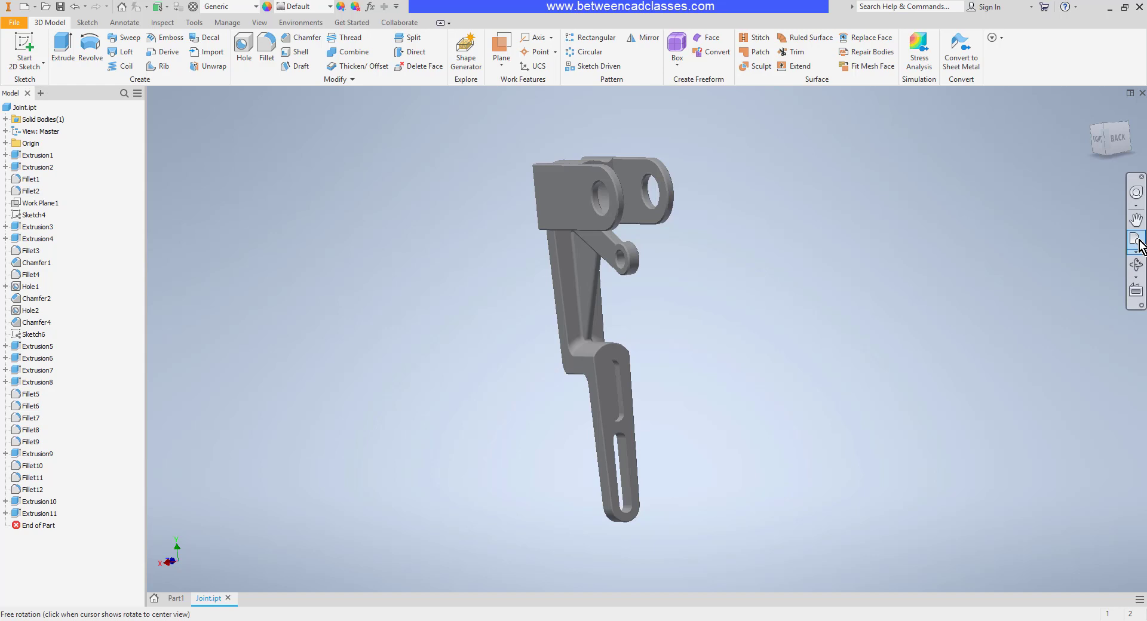
pyautogui.moveTo(1066, 246)
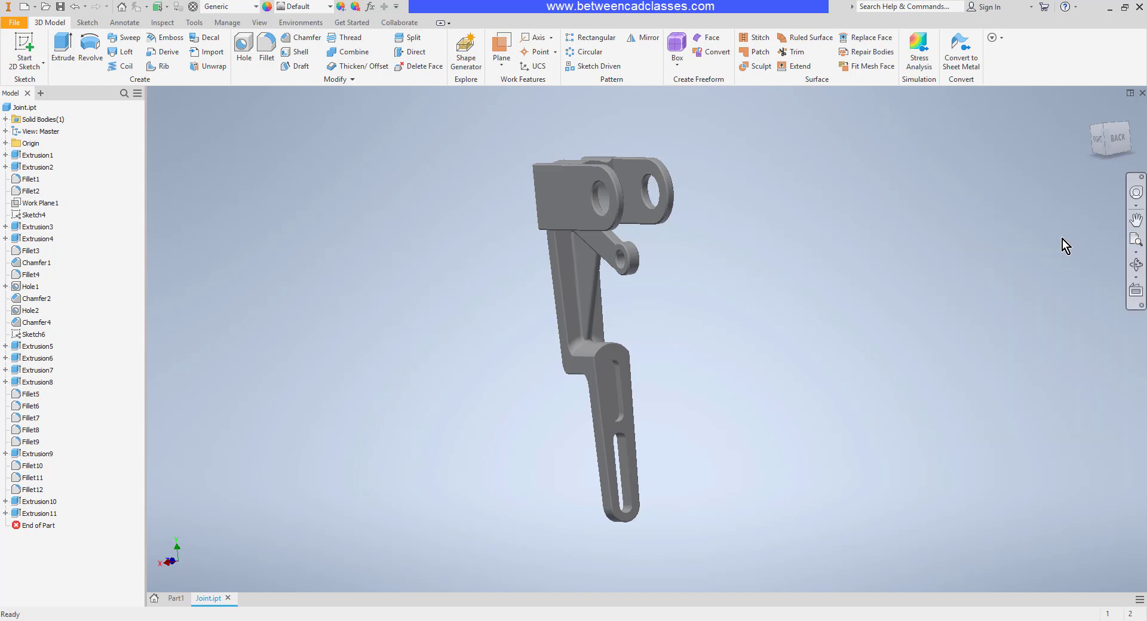
# Step: Fit the whole bracket with Zoom All, return Home and wheel-zoom in and out
pyautogui.click(1137, 251)
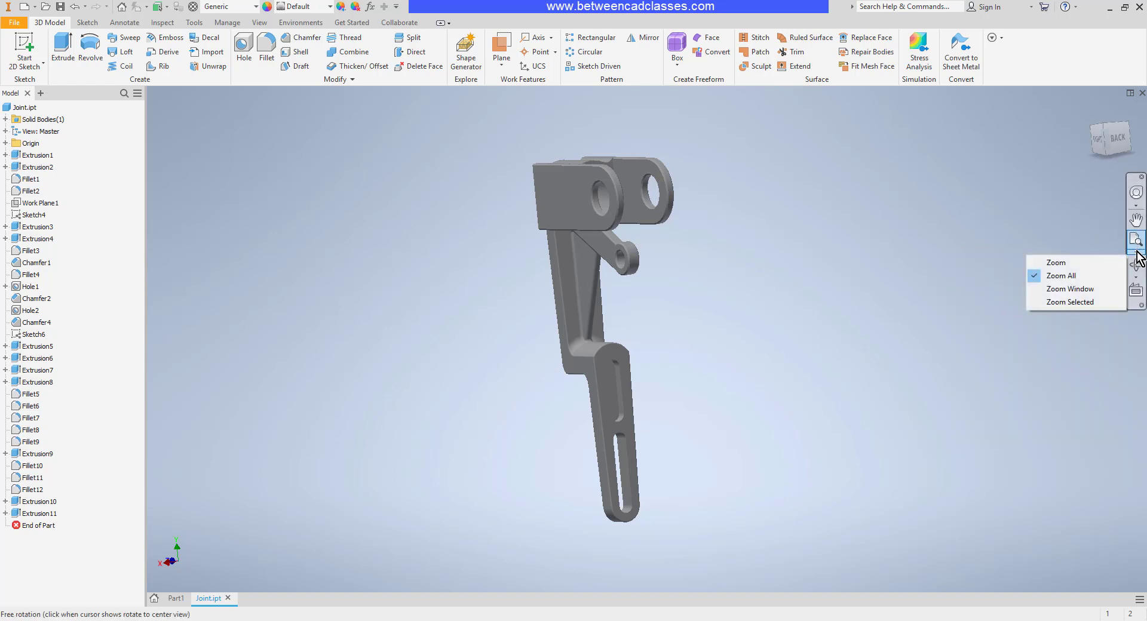
pyautogui.moveTo(1078, 280)
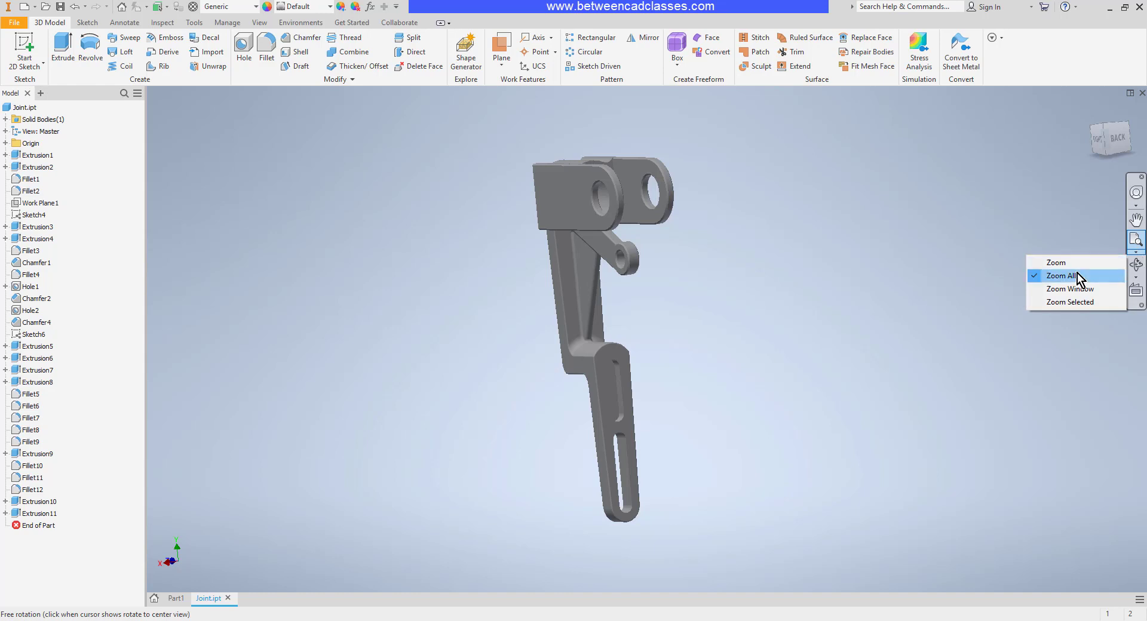
pyautogui.moveTo(1074, 281)
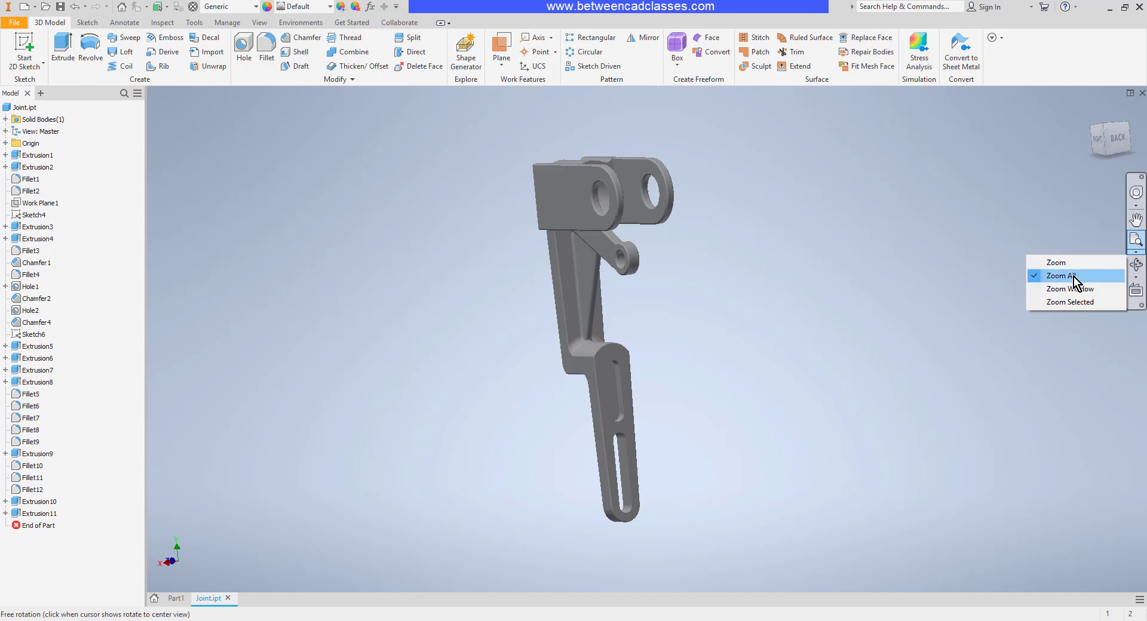
pyautogui.click(1068, 276)
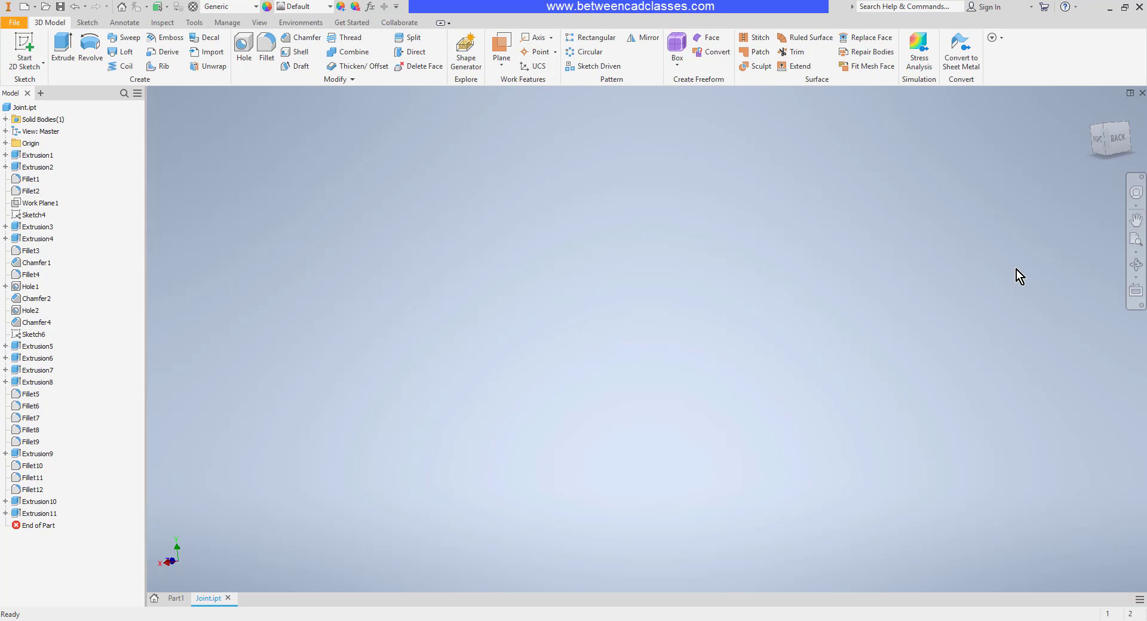
pyautogui.click(1136, 250)
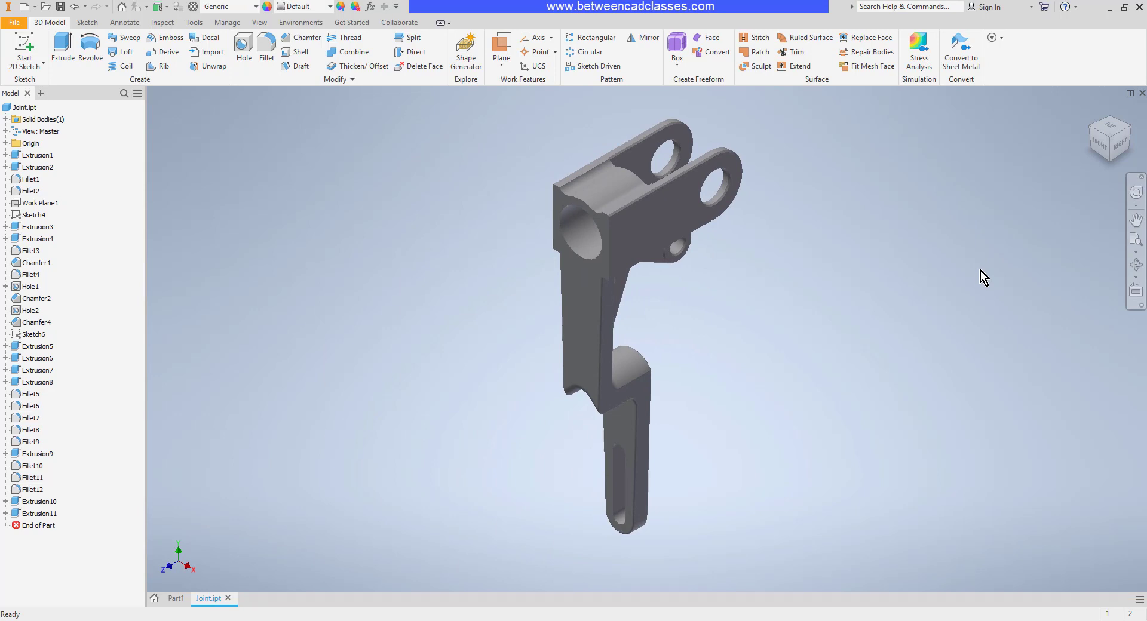
pyautogui.moveTo(831, 263)
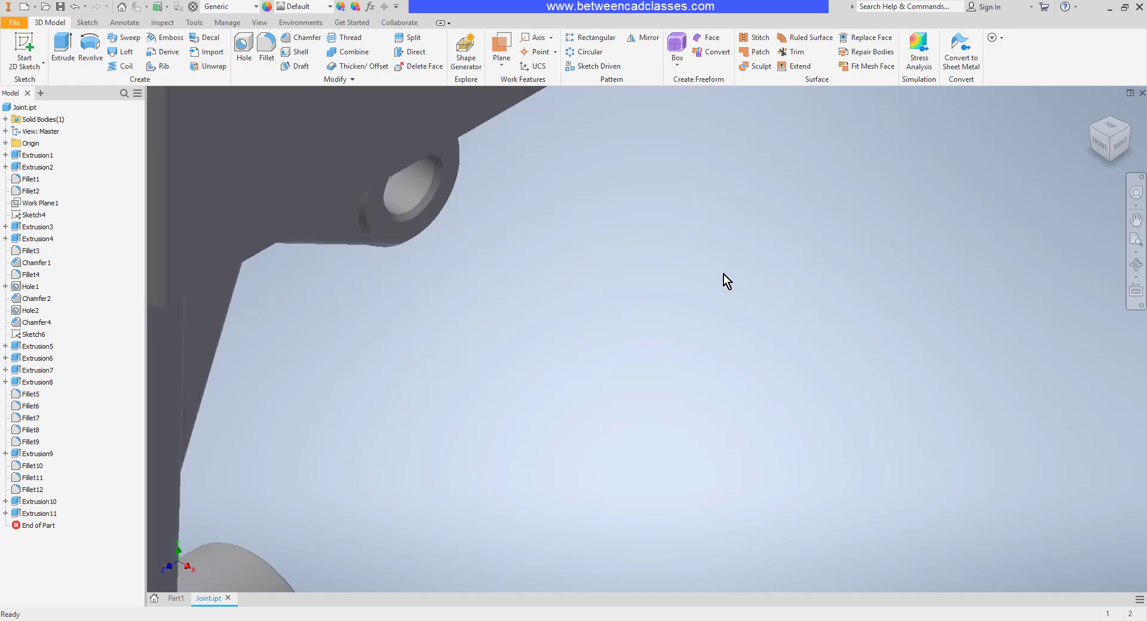
pyautogui.moveTo(662, 248)
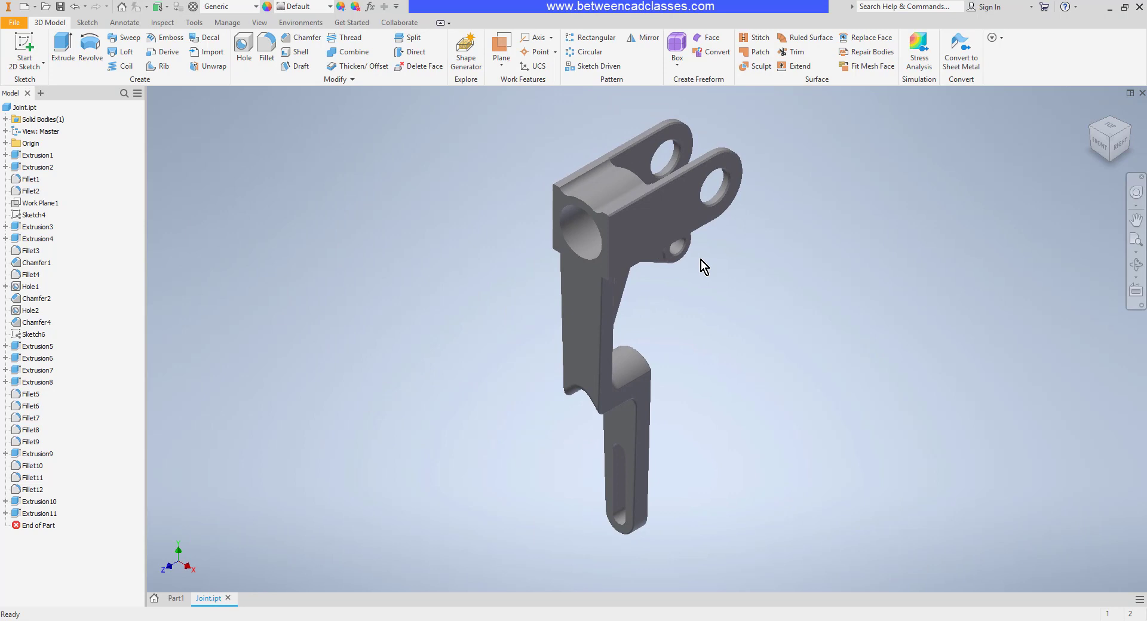
pyautogui.scroll(-3)
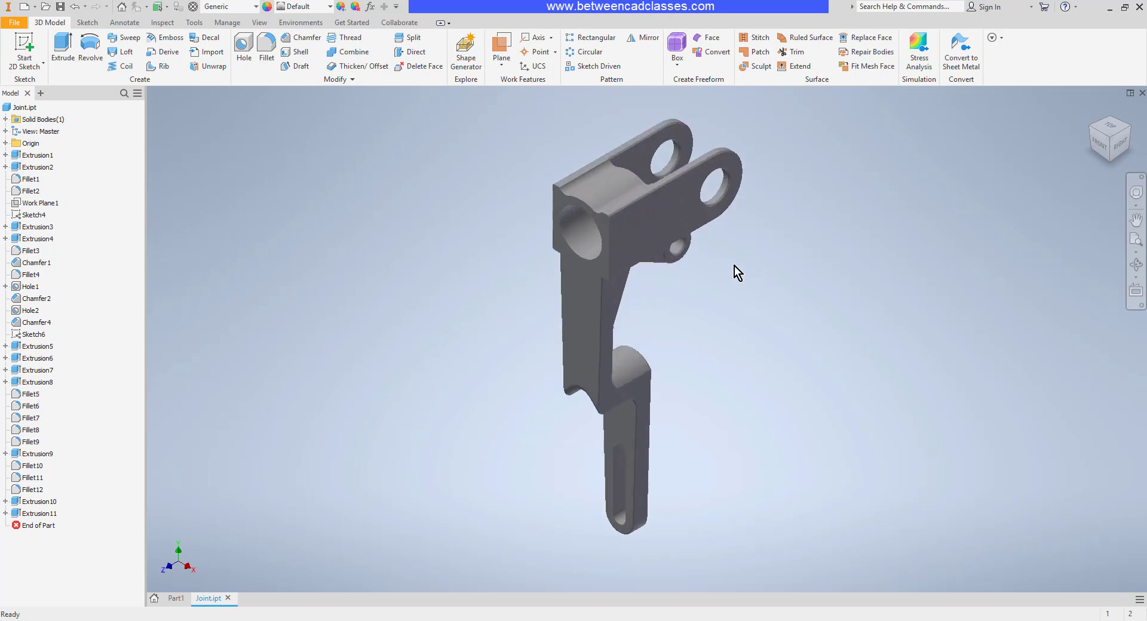
pyautogui.moveTo(1058, 278)
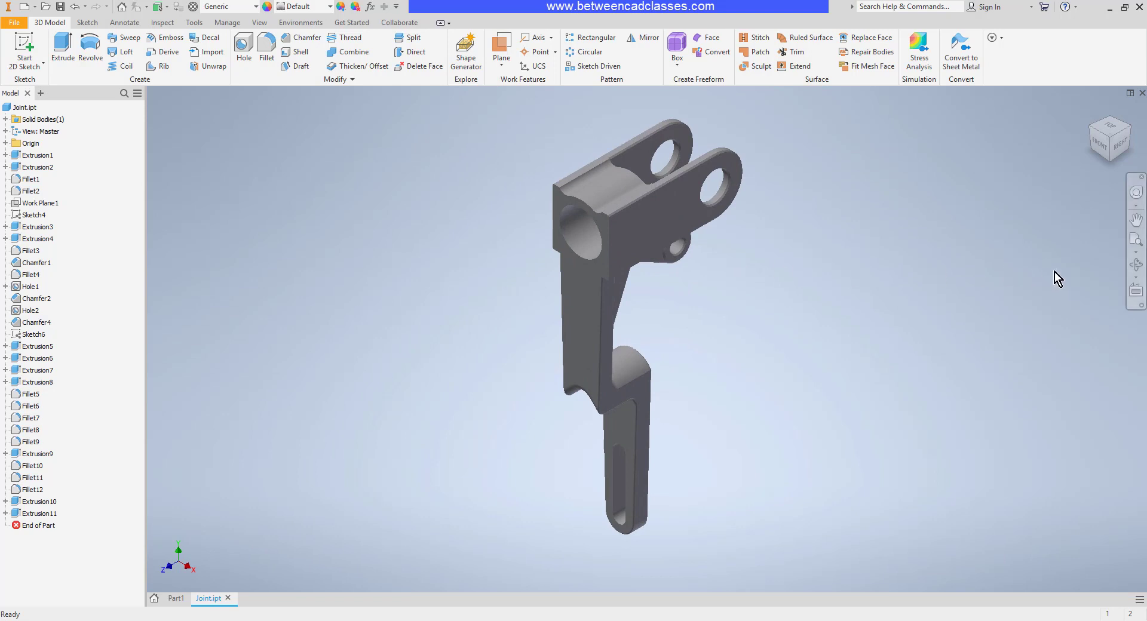
# Step: Switch from Pan to Free Orbit and rotate the bracket to show more of its right side
pyautogui.click(1135, 264)
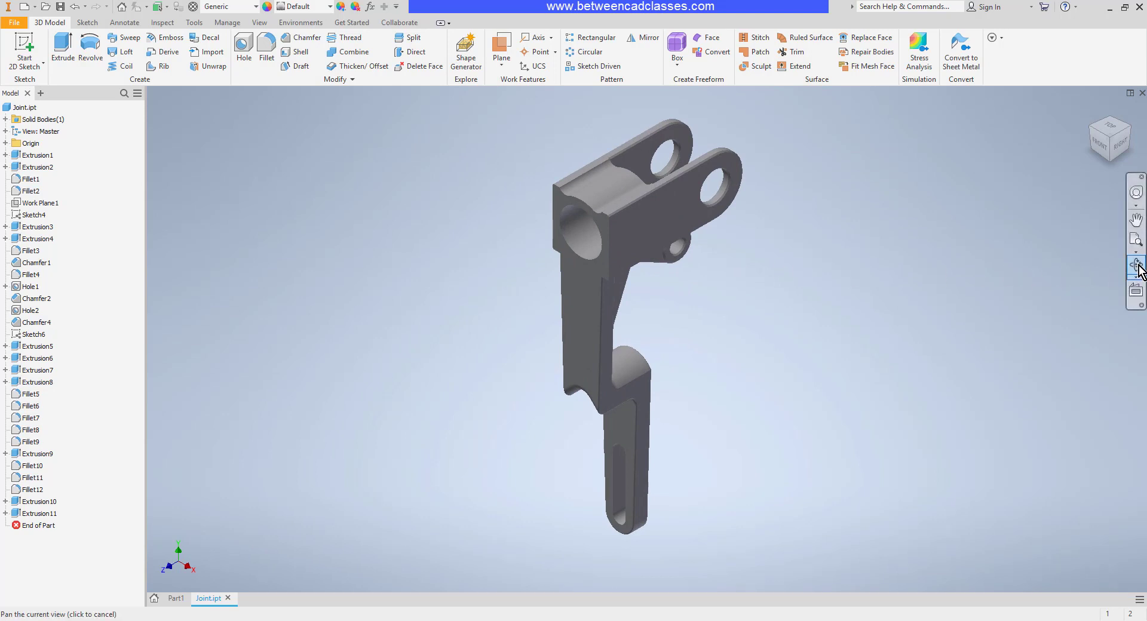
pyautogui.click(1136, 264)
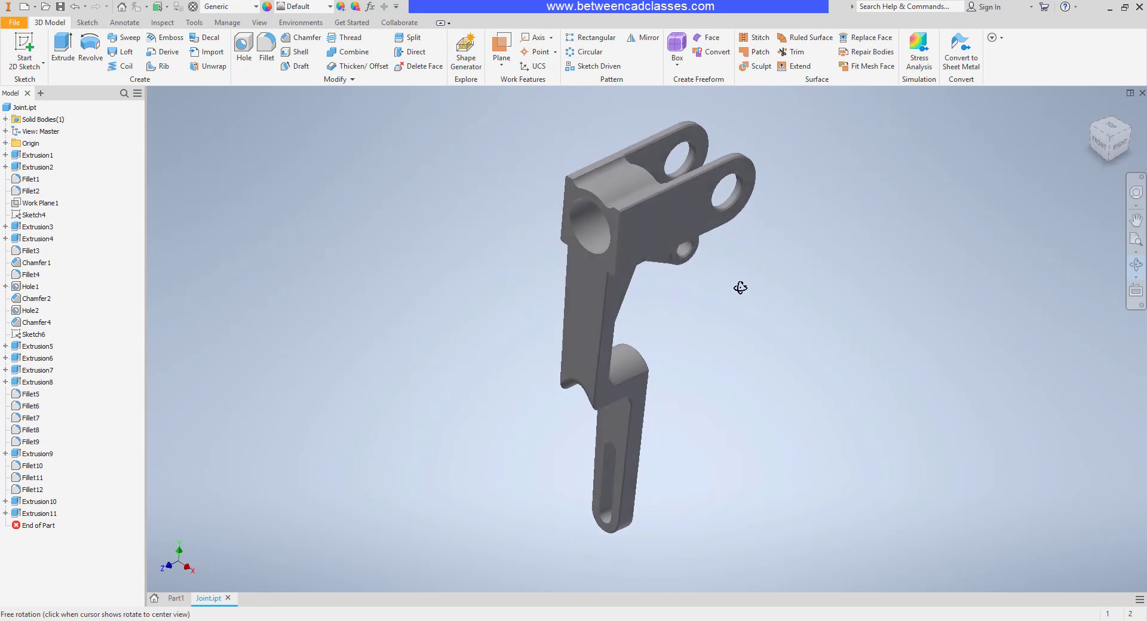
pyautogui.moveTo(741, 288); pyautogui.dragTo(717, 288)
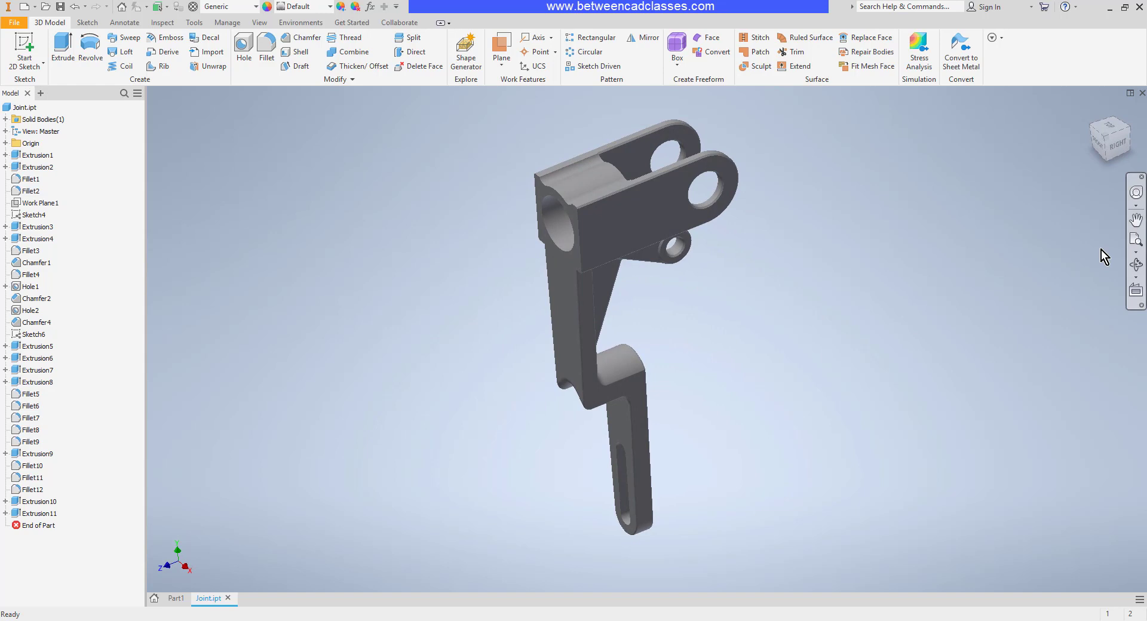
pyautogui.click(1135, 221)
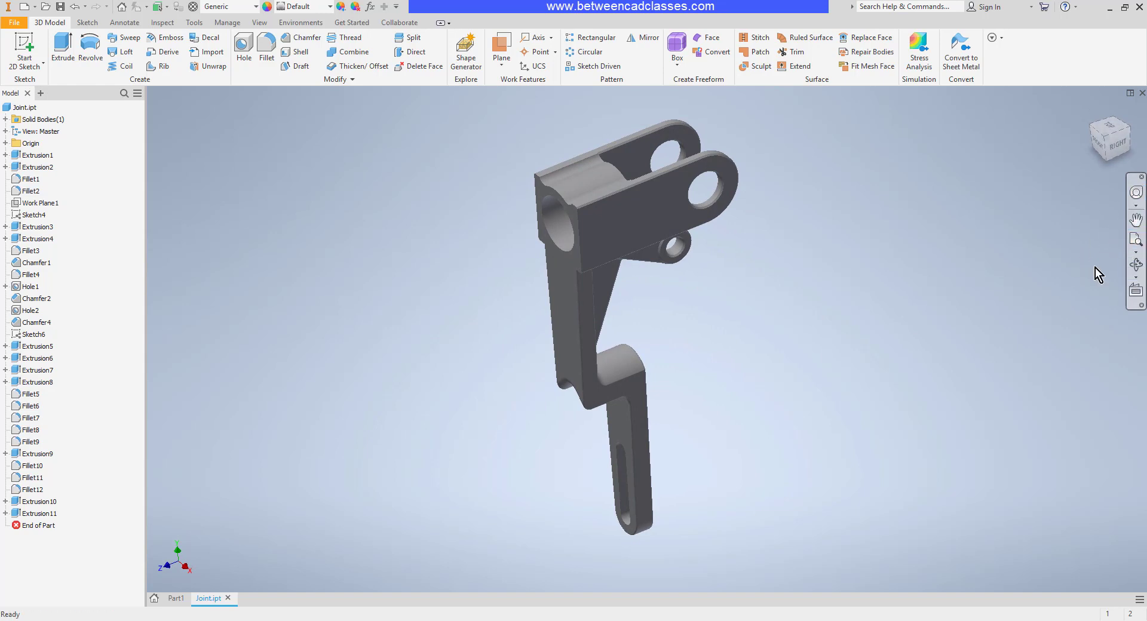
pyautogui.moveTo(1114, 285)
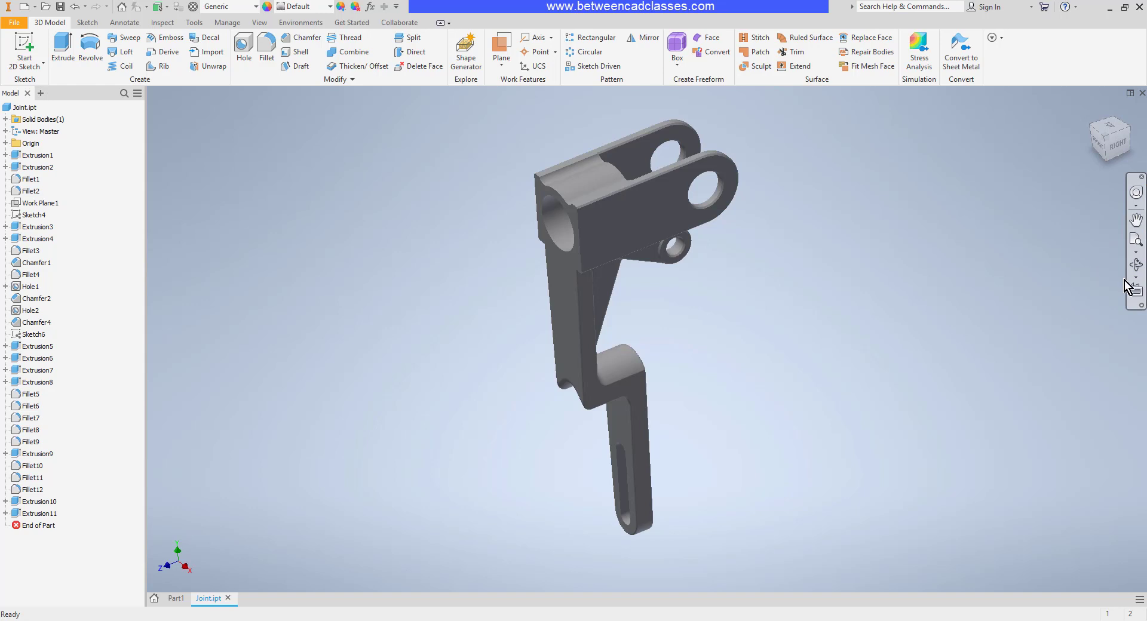
pyautogui.moveTo(1134, 305)
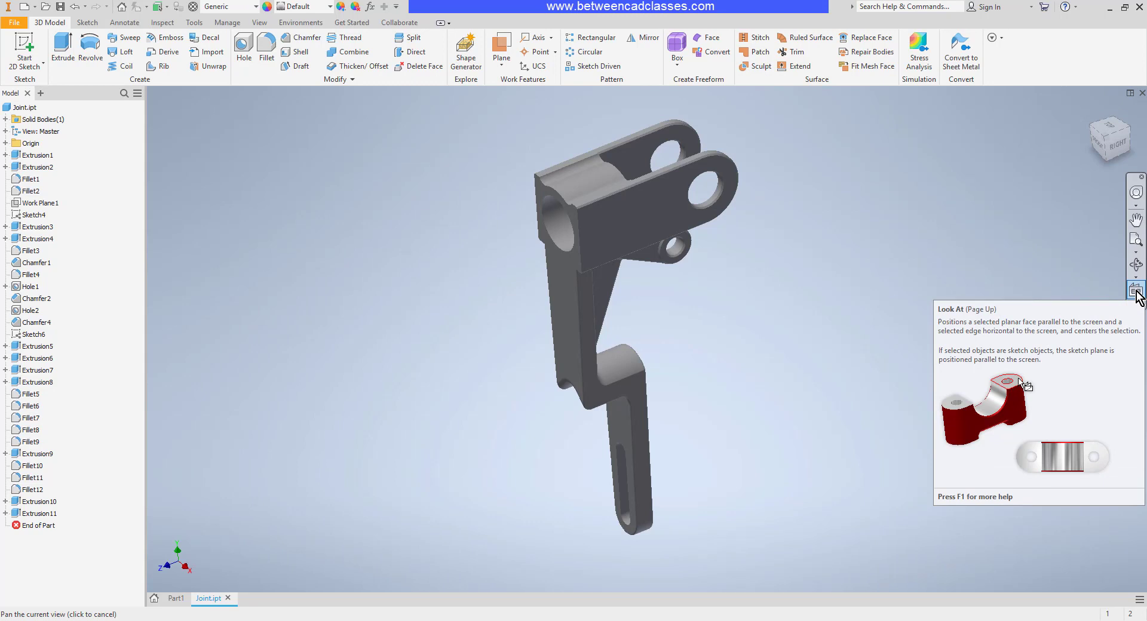
pyautogui.moveTo(1135, 290)
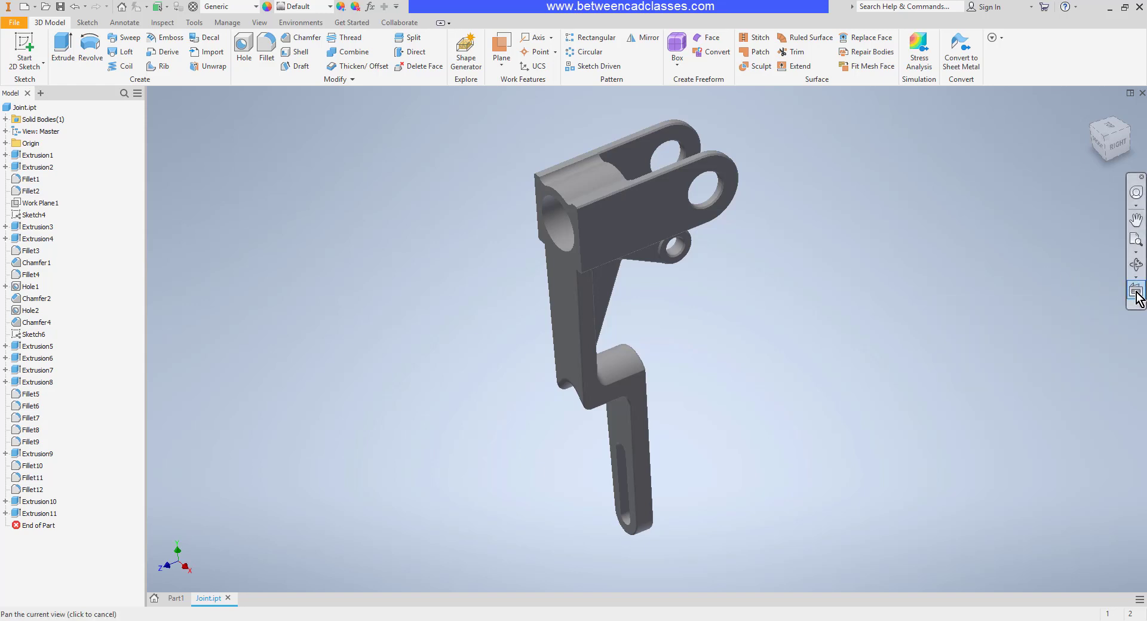
# Step: Use Look At to square the view onto the bracket's side face, then its bottom face
pyautogui.click(635, 222)
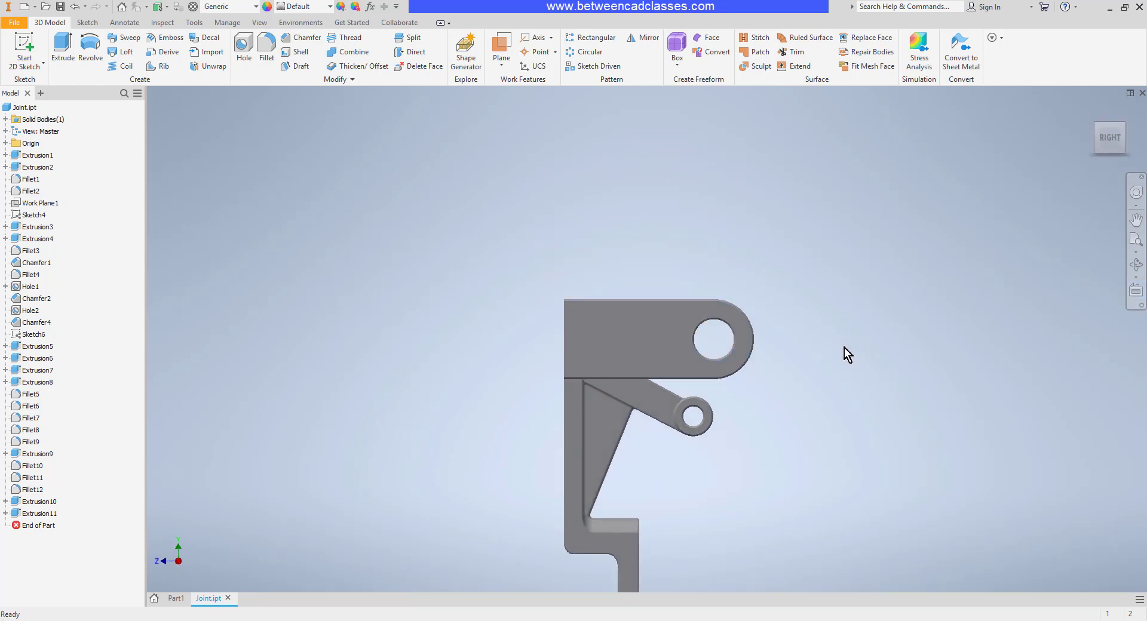
pyautogui.moveTo(848, 373)
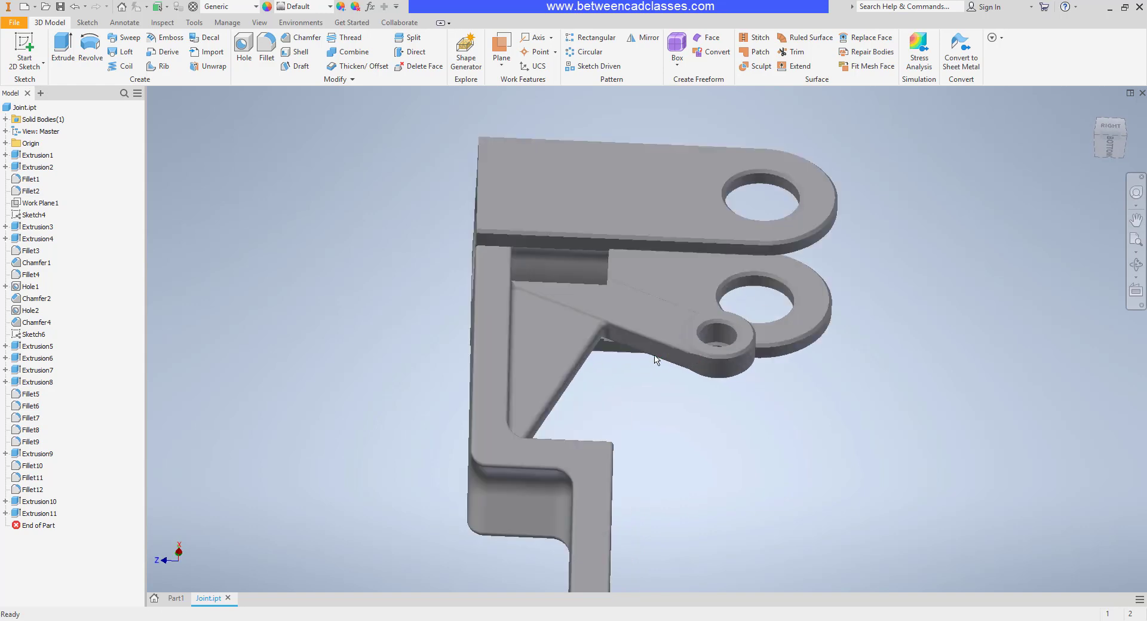
pyautogui.click(1135, 288)
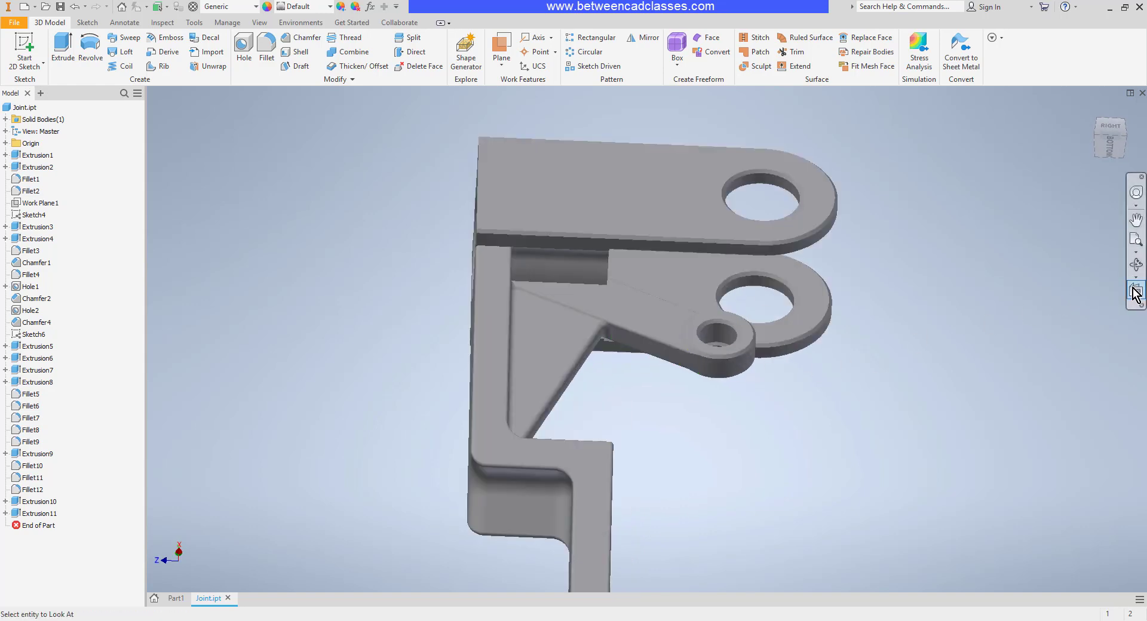
pyautogui.click(651, 346)
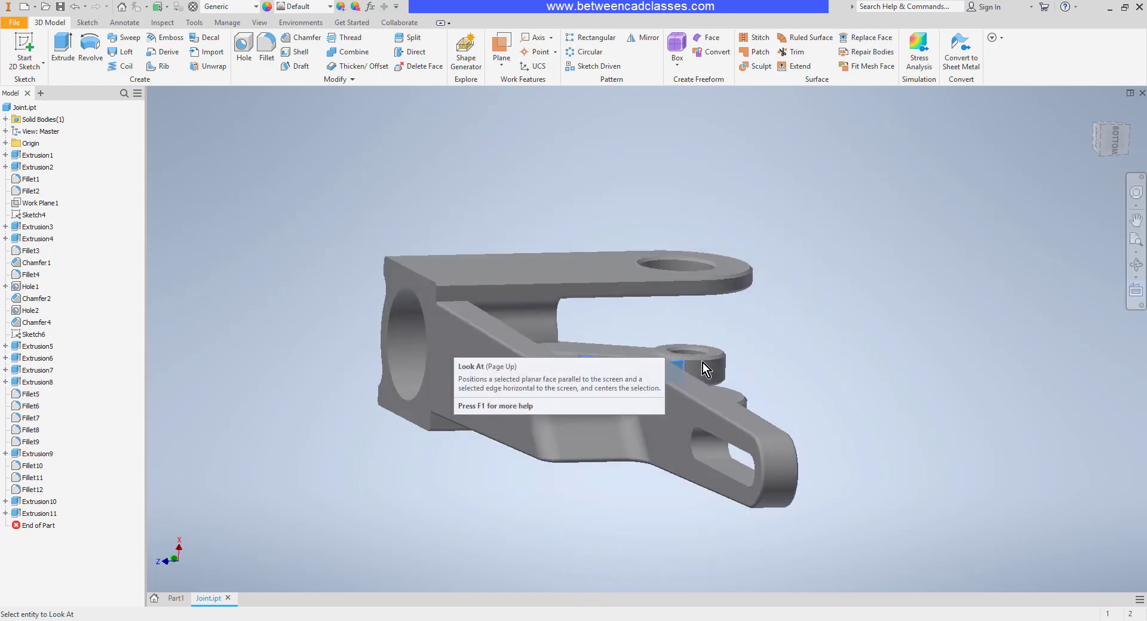
pyautogui.click(677, 368)
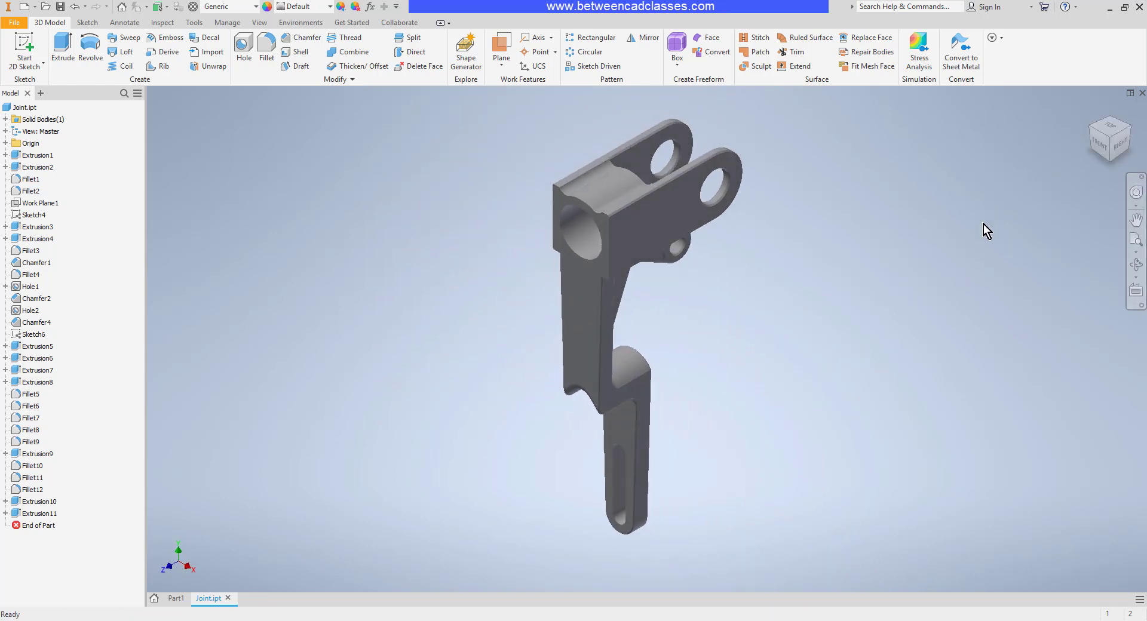
pyautogui.moveTo(960, 225)
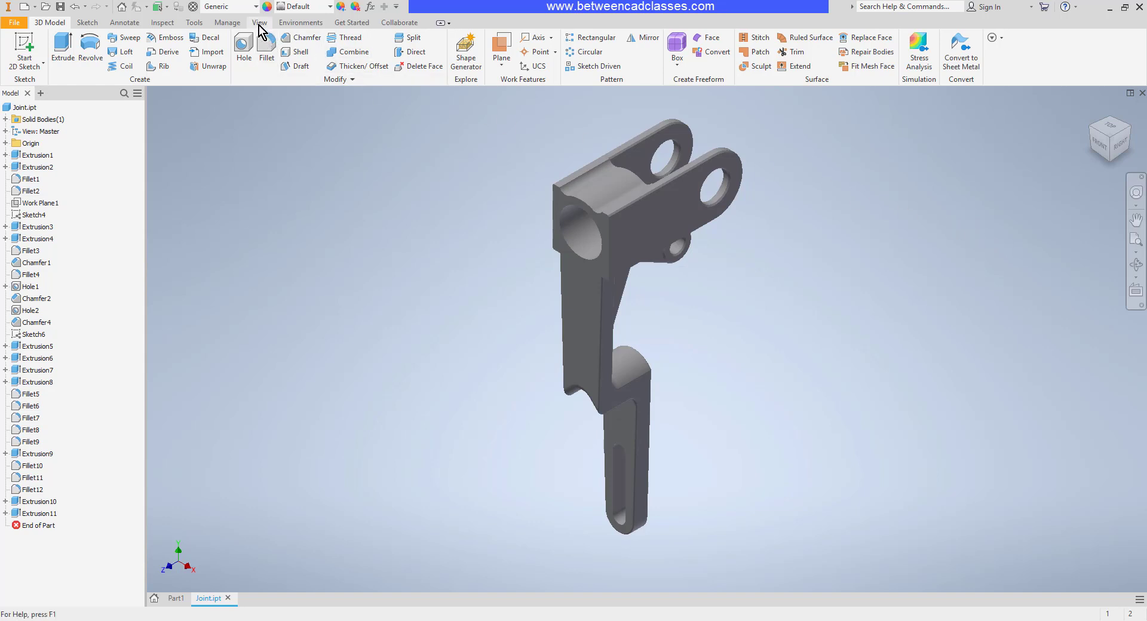
# Step: Try Realistic and Shaded with Edges visual styles, then set the bracket to Wireframe
pyautogui.click(261, 23)
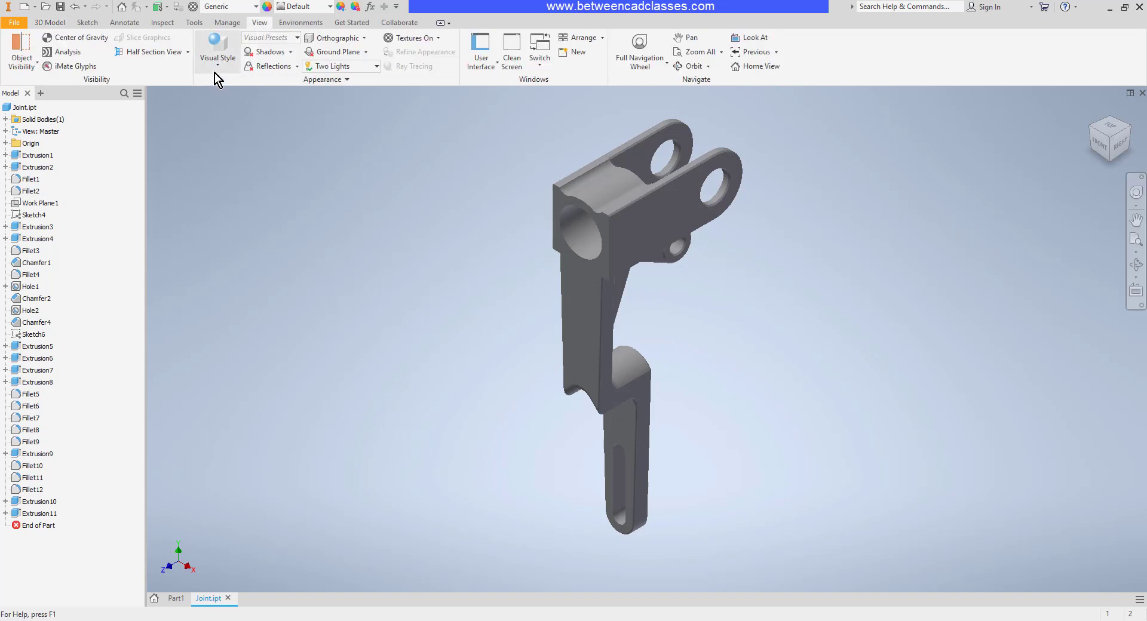
pyautogui.click(217, 46)
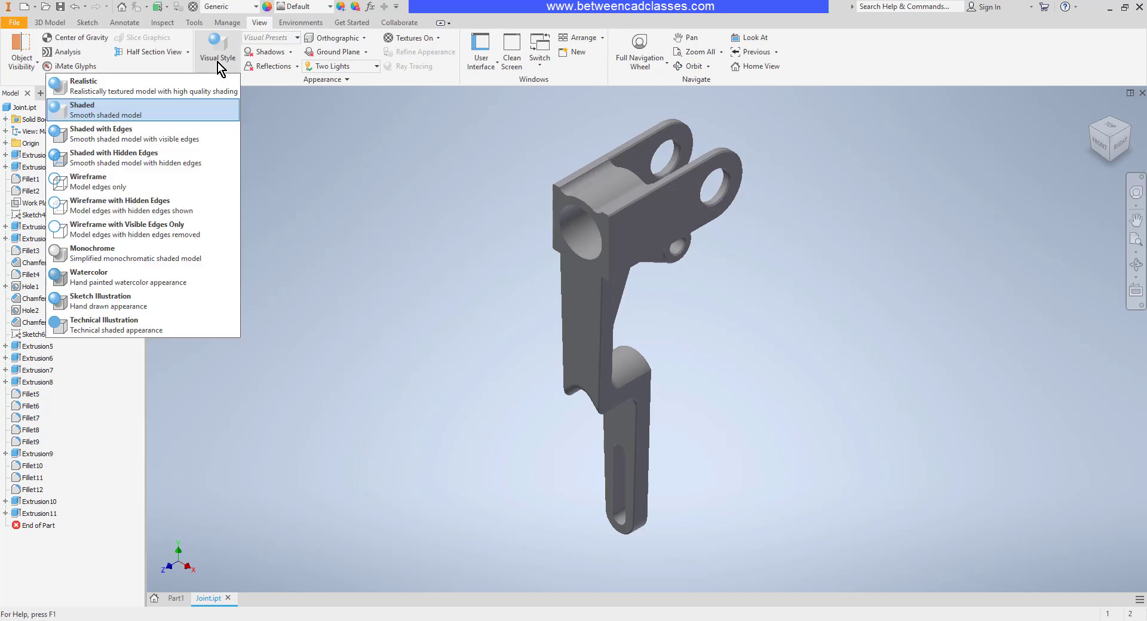
pyautogui.moveTo(158, 87)
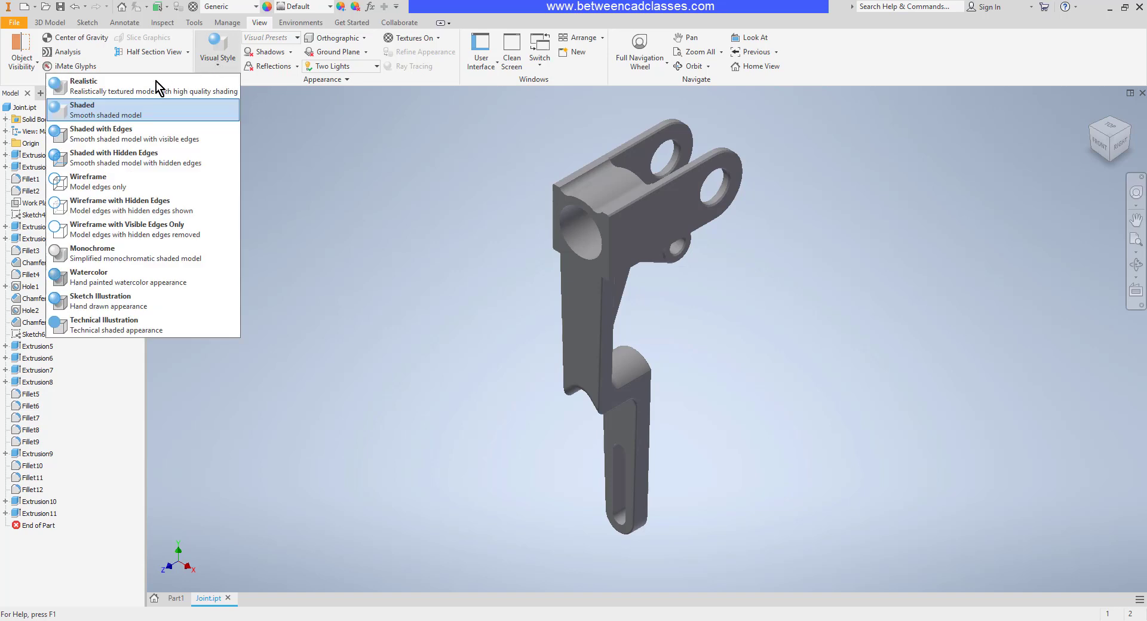
pyautogui.click(81, 111)
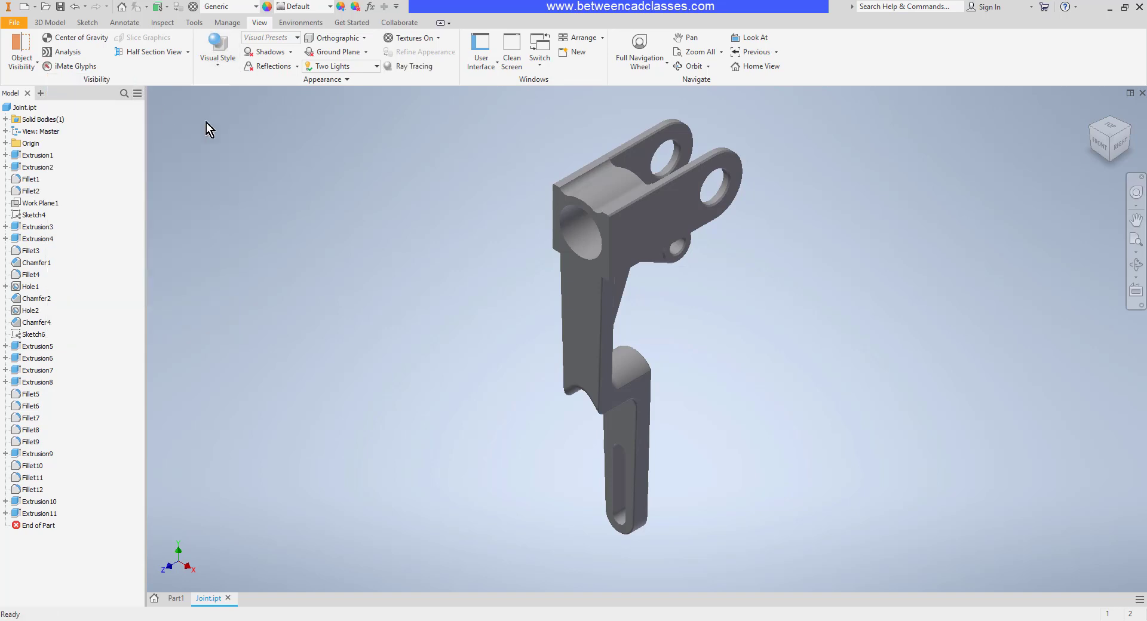
pyautogui.moveTo(337, 180)
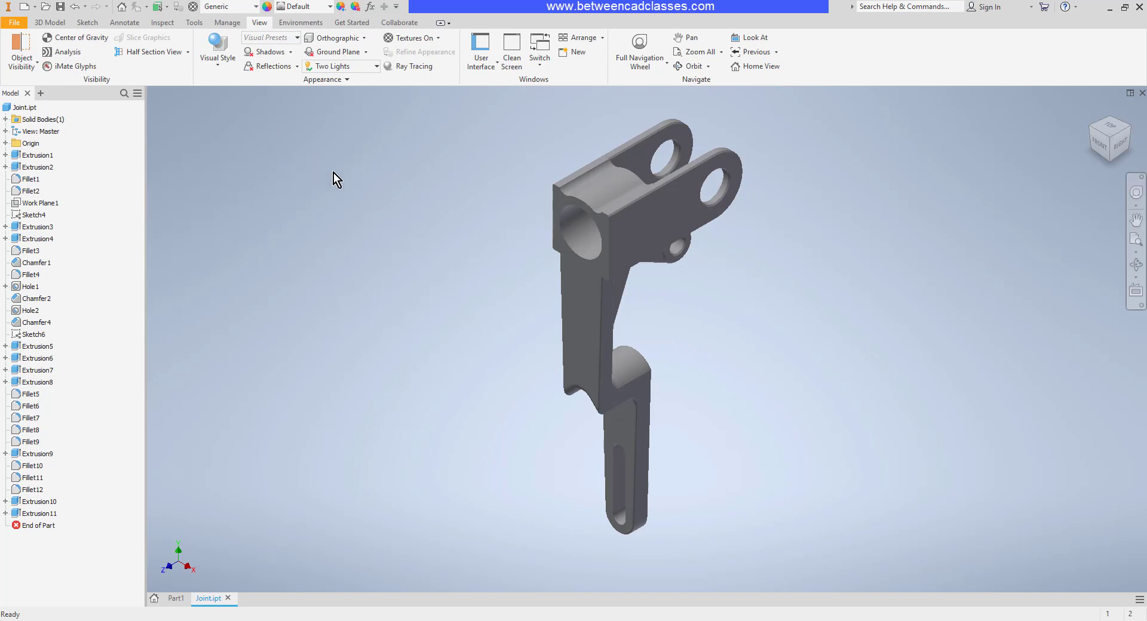
pyautogui.click(217, 46)
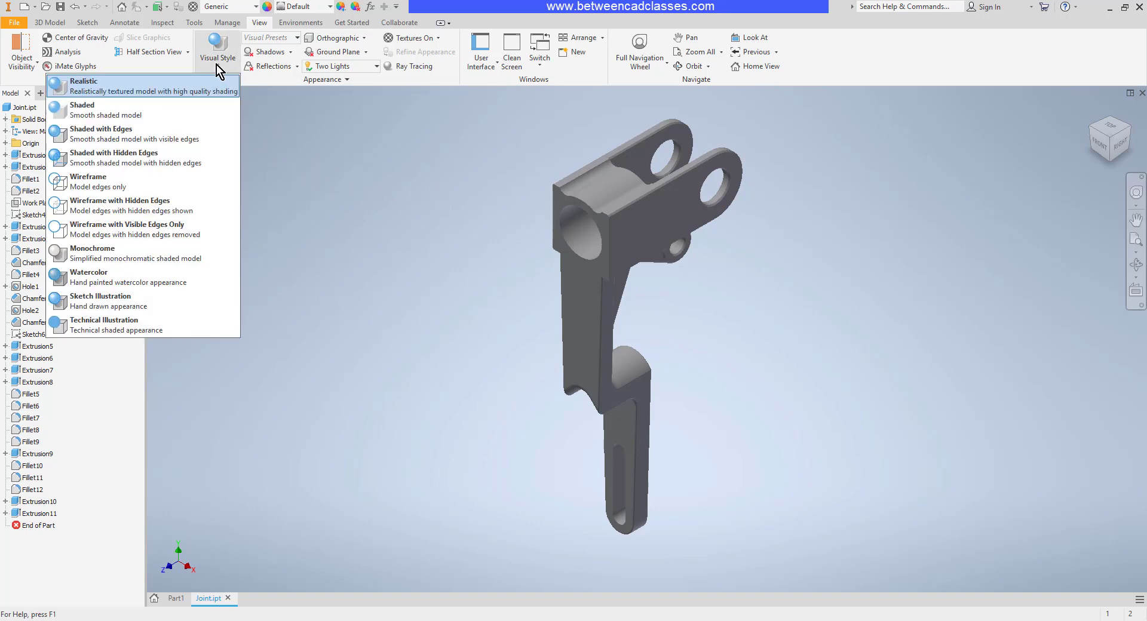
pyautogui.click(81, 114)
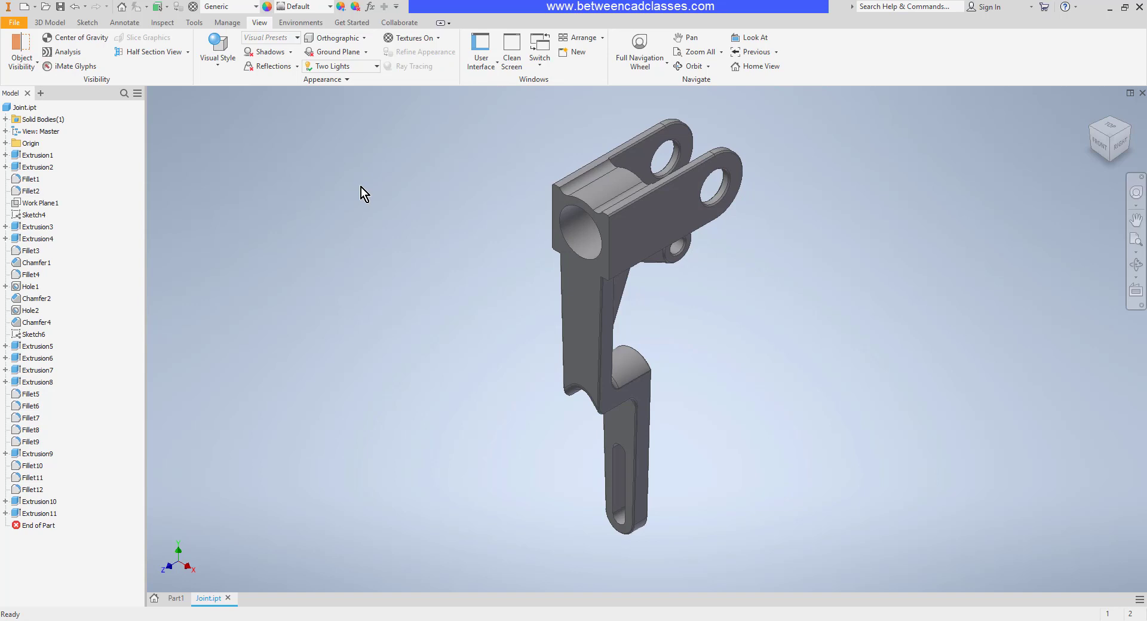
pyautogui.moveTo(557, 162)
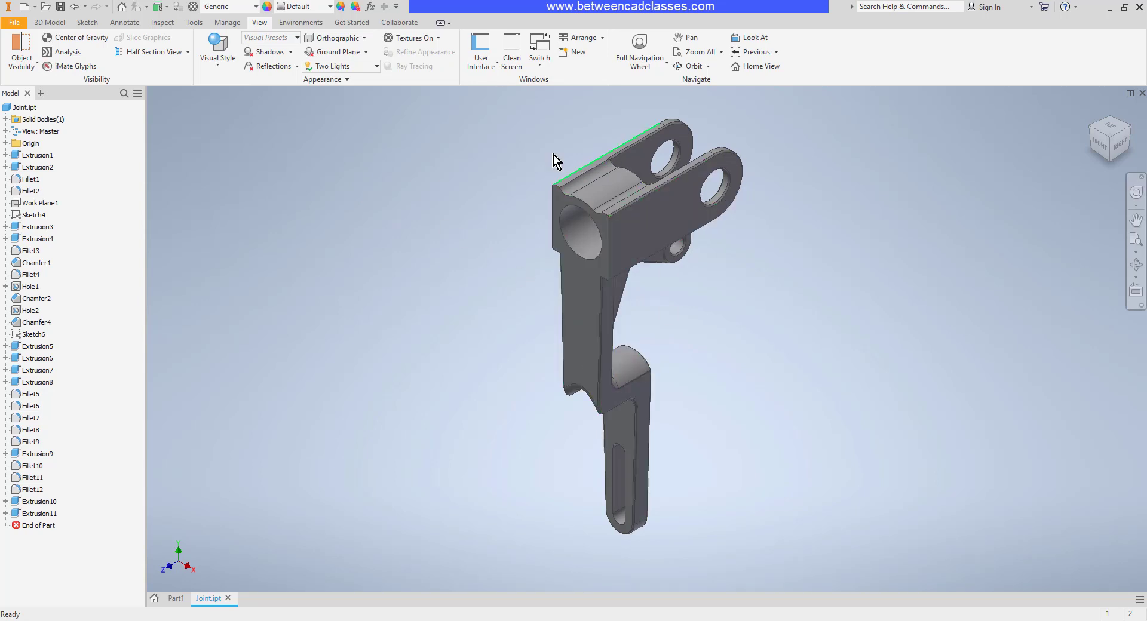
pyautogui.click(218, 48)
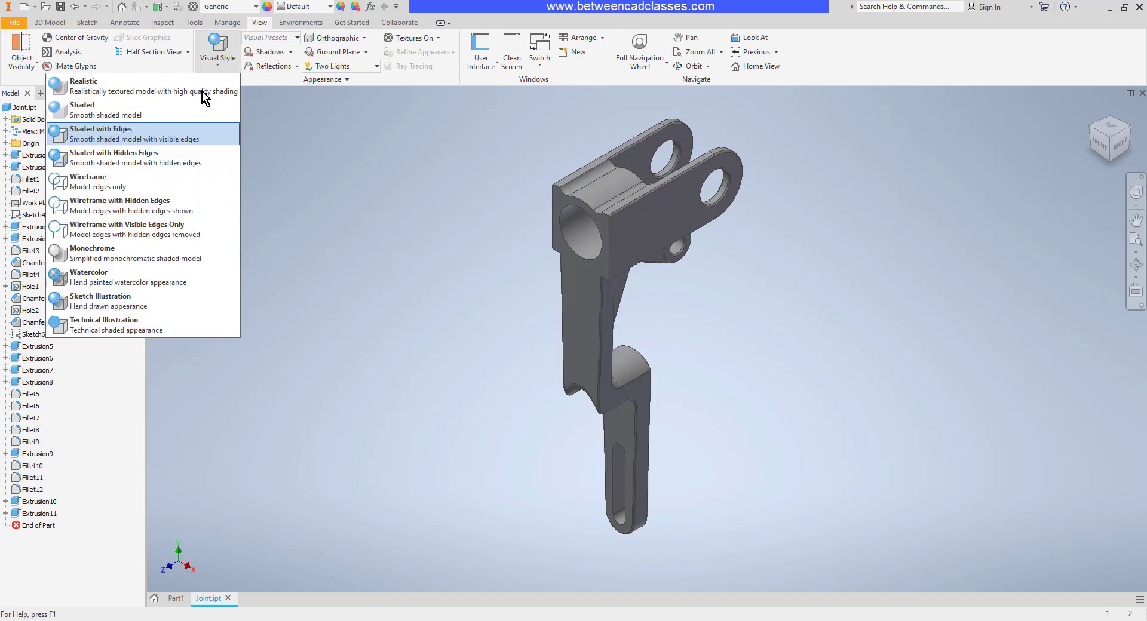
pyautogui.click(114, 153)
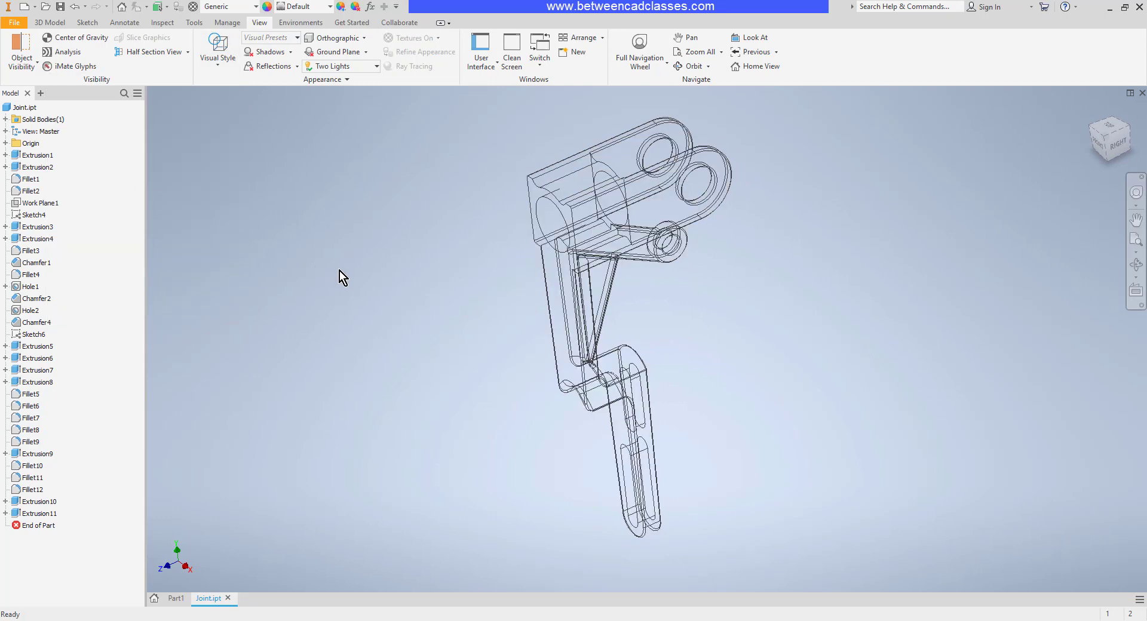
# Step: Orbit the wireframe and set Wireframe with Hidden Edges, then Visible Edges Only
pyautogui.moveTo(344, 277); pyautogui.dragTo(395, 275)
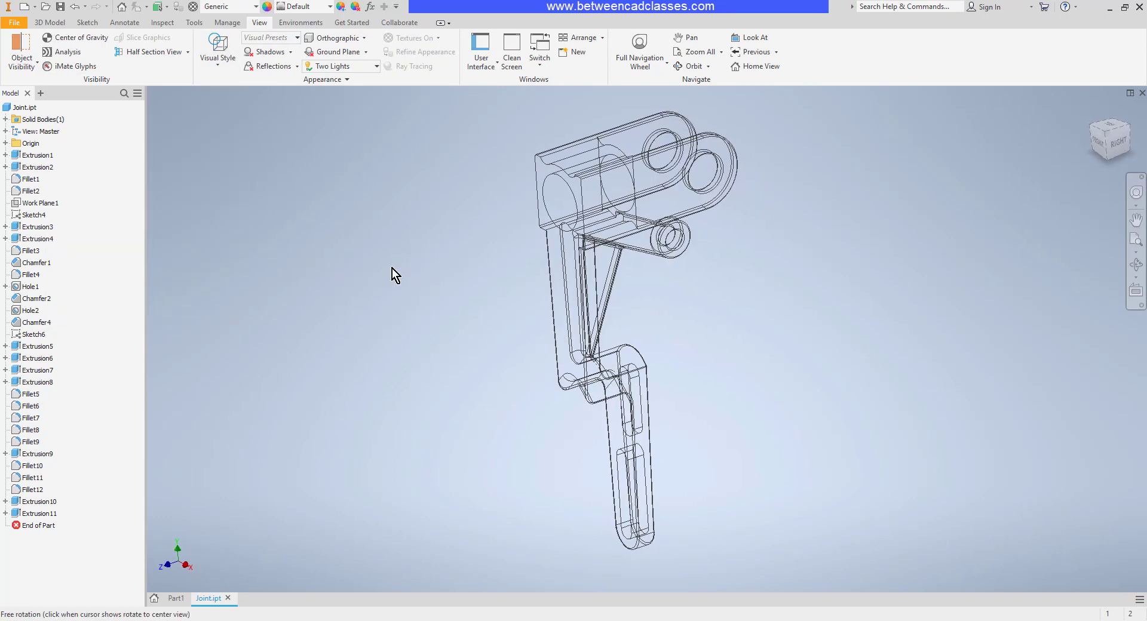
pyautogui.click(218, 47)
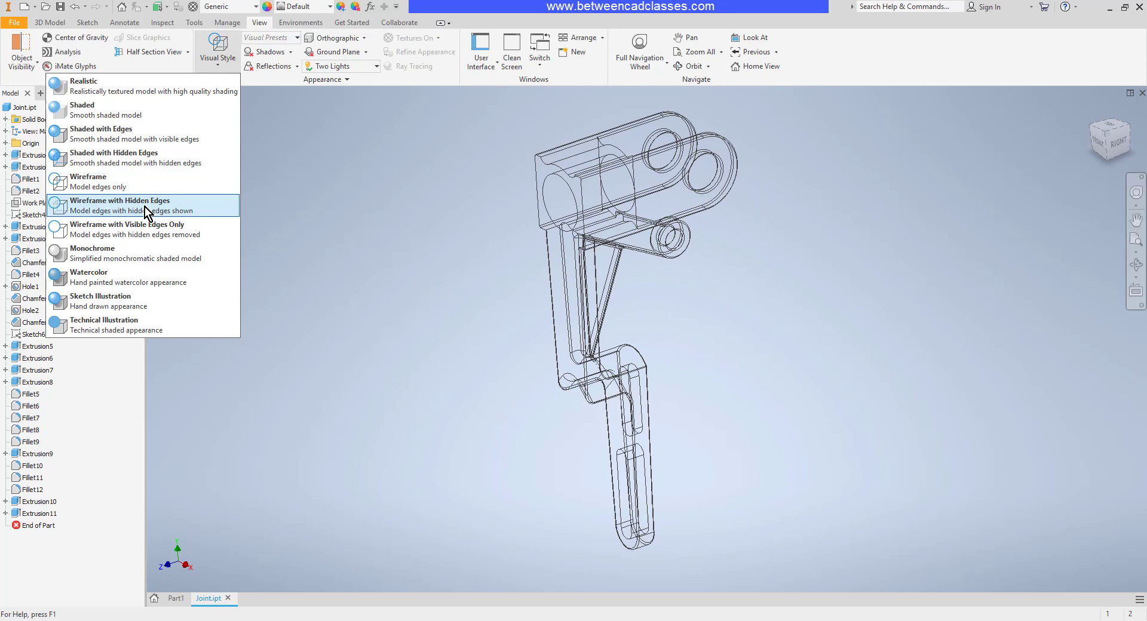
pyautogui.click(117, 206)
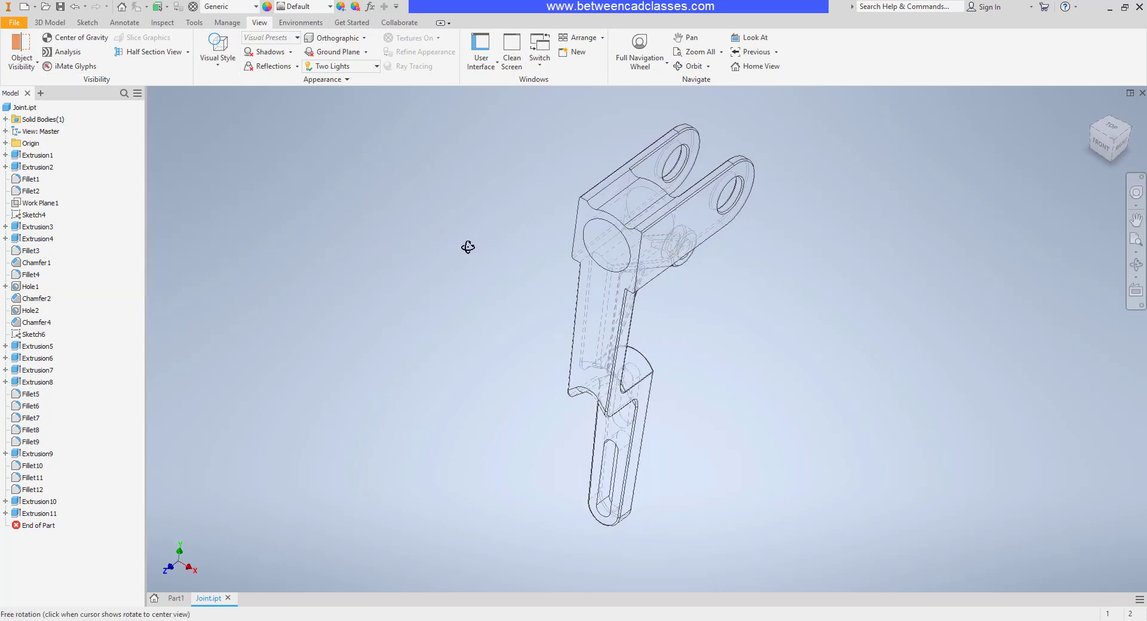
pyautogui.click(218, 45)
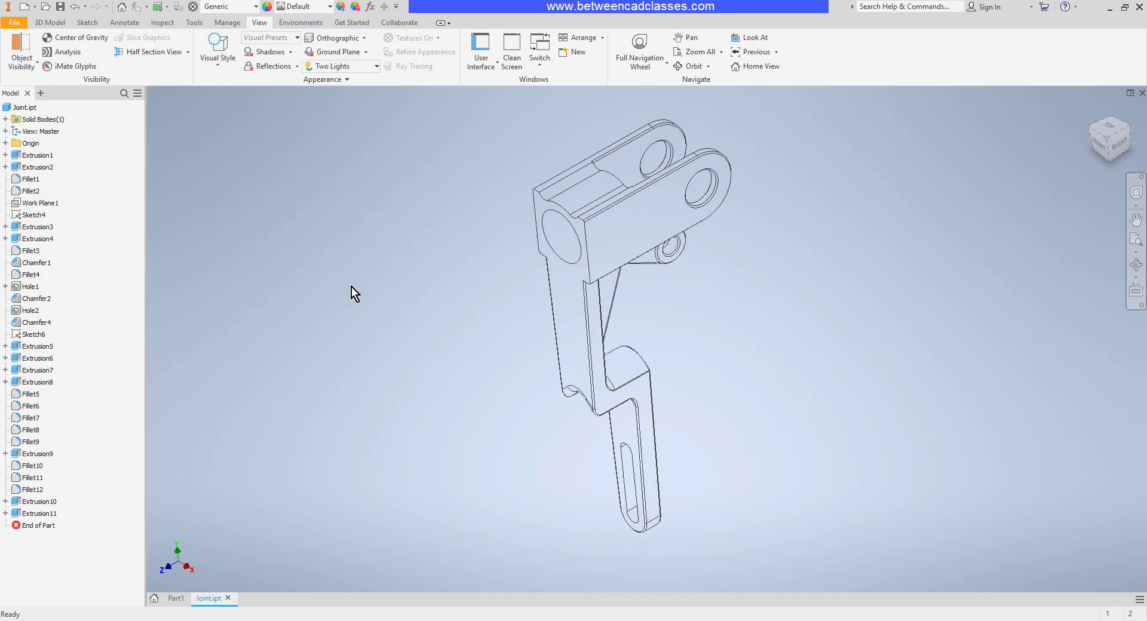
pyautogui.moveTo(355, 293); pyautogui.dragTo(405, 273)
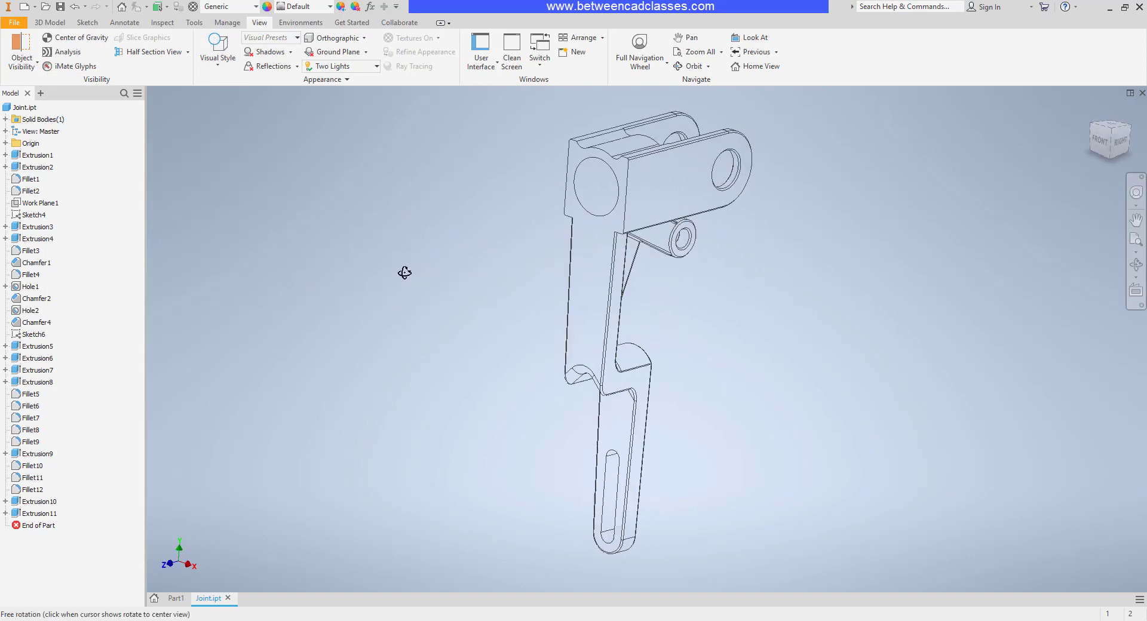
pyautogui.moveTo(405, 272); pyautogui.dragTo(357, 280)
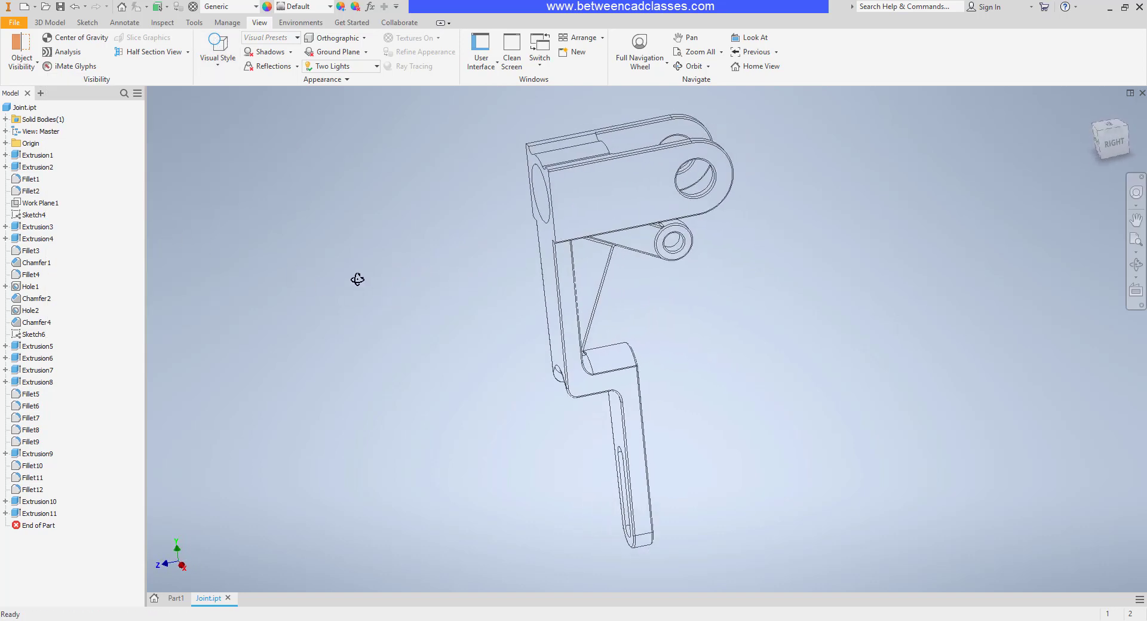
pyautogui.click(218, 47)
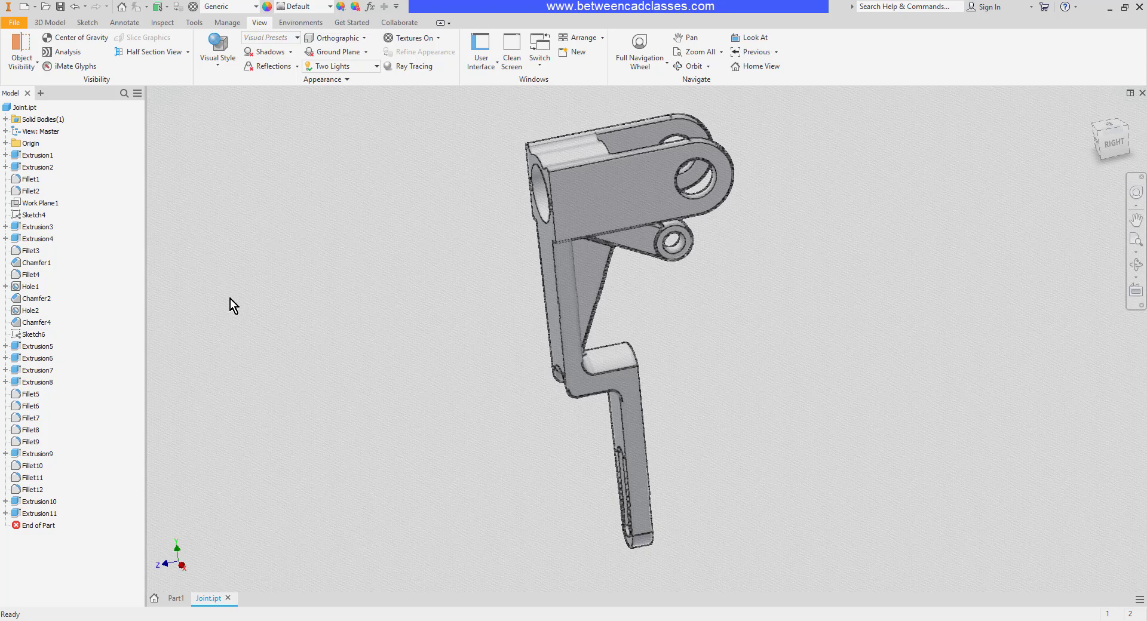
# Step: Preview the bracket in the Sketch Illustration and Technical Illustration visual styles
pyautogui.click(217, 46)
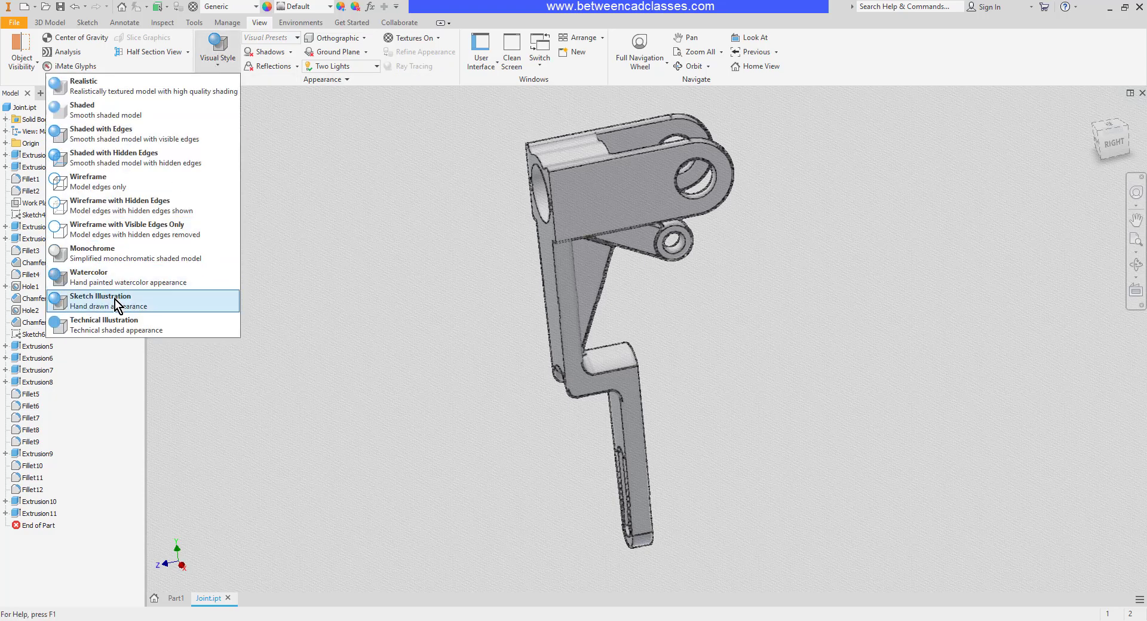
pyautogui.click(100, 301)
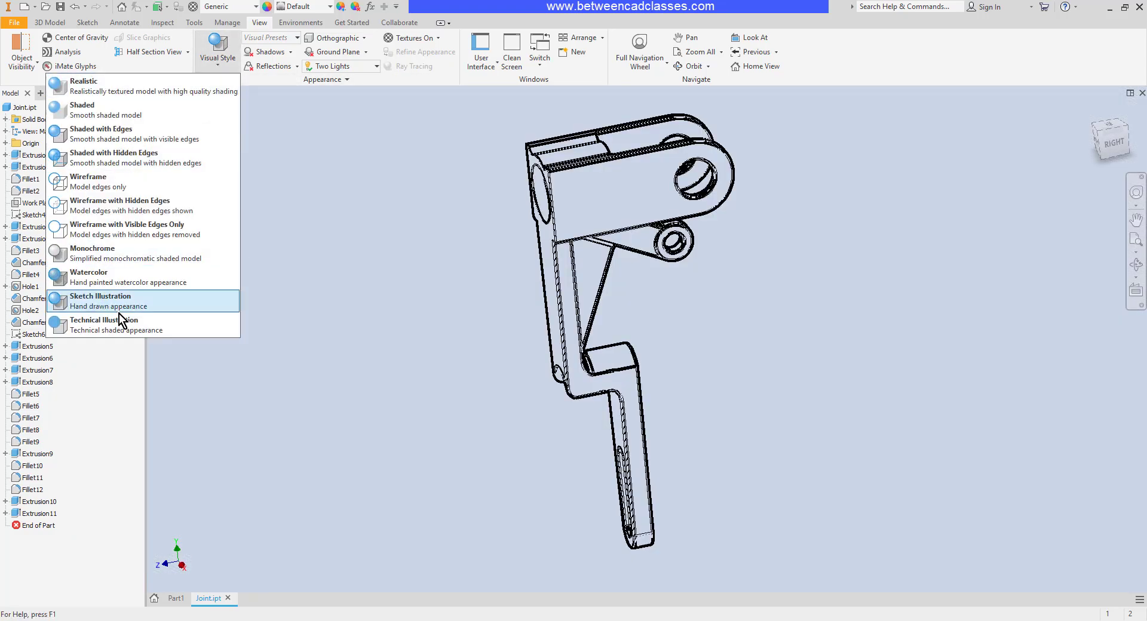
pyautogui.click(81, 116)
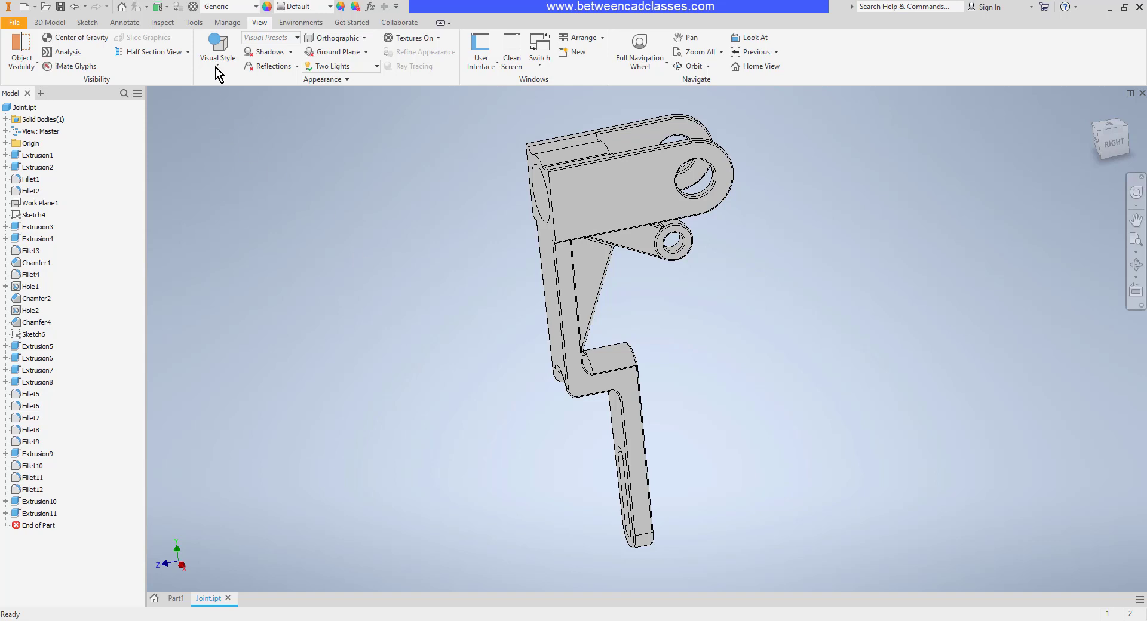
# Step: Return the bracket to the Shaded visual style and orbit to look into its clevis
pyautogui.click(217, 48)
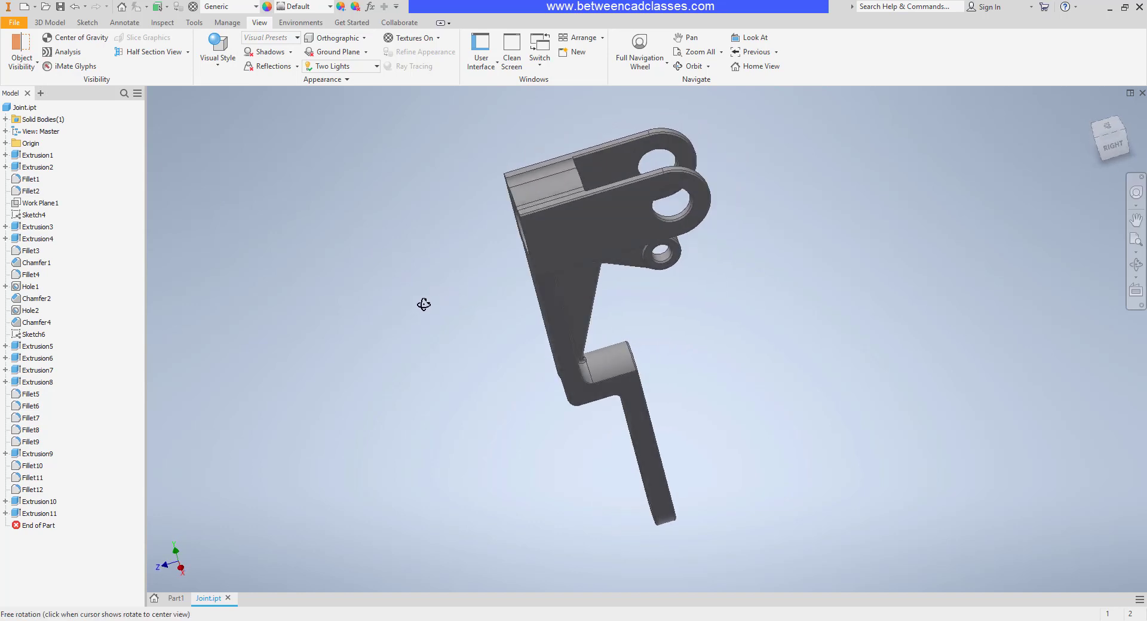
pyautogui.moveTo(423, 305); pyautogui.dragTo(421, 323)
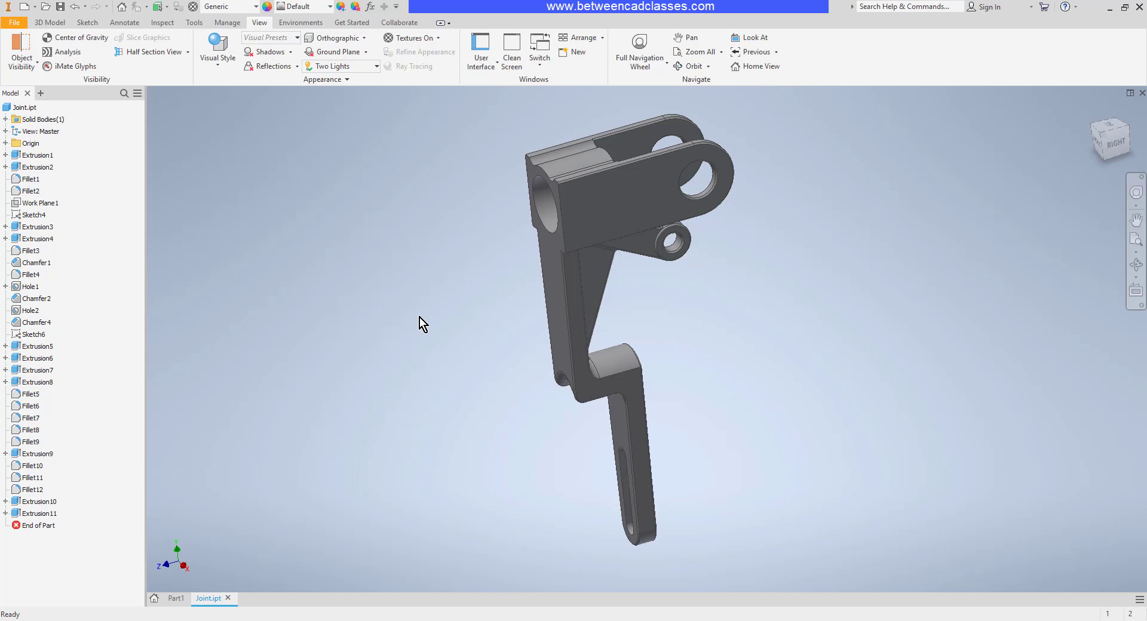
pyautogui.moveTo(425, 314)
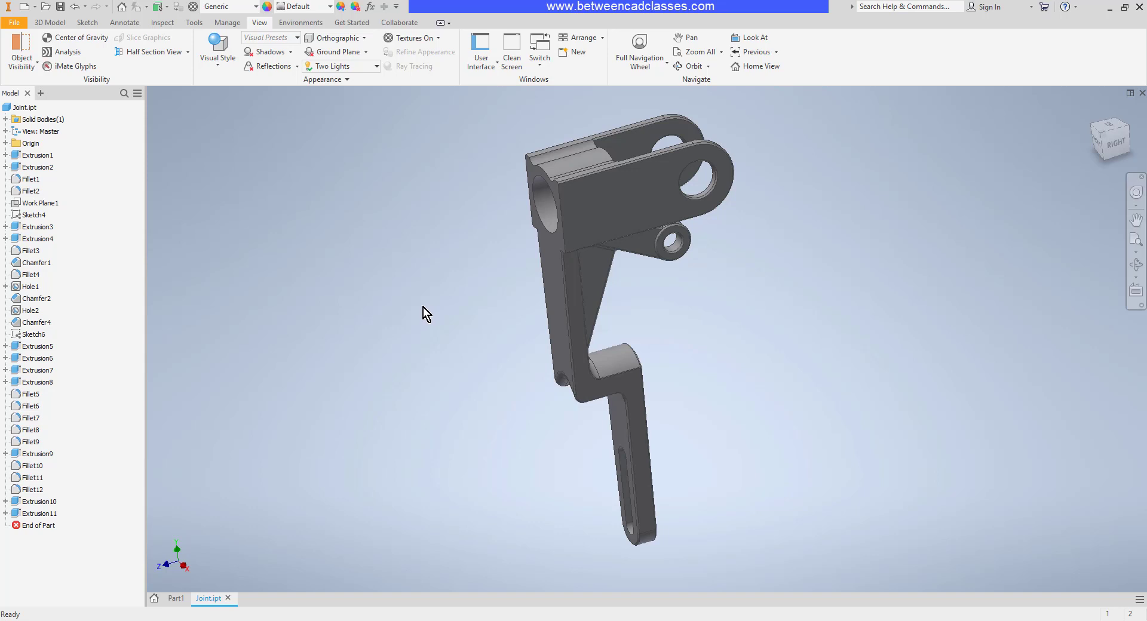
pyautogui.moveTo(427, 313); pyautogui.dragTo(463, 317)
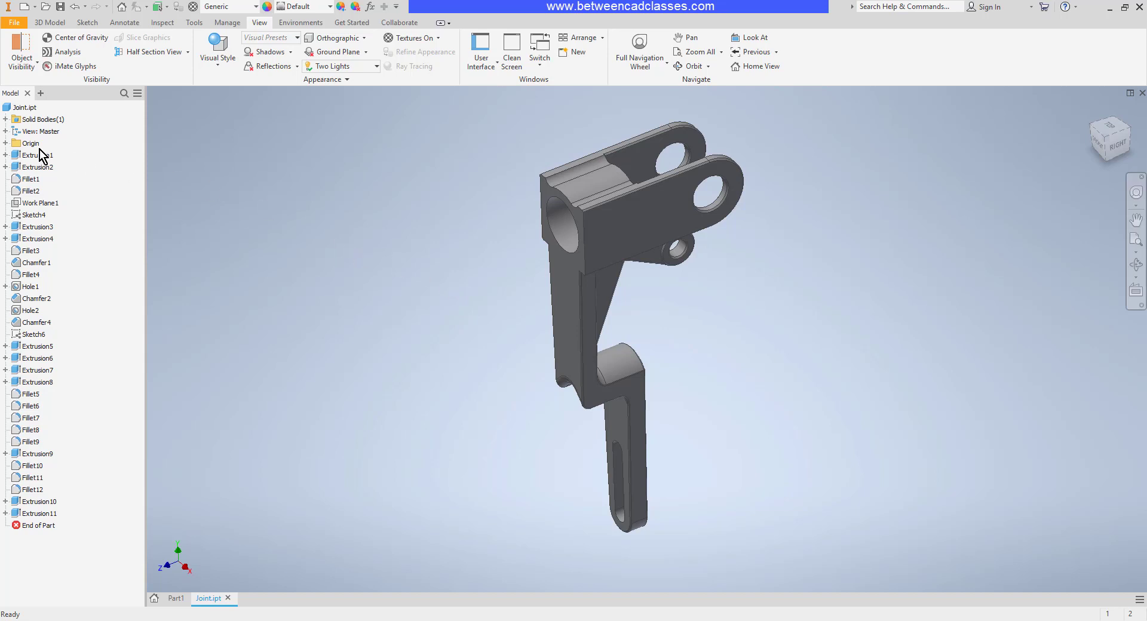
pyautogui.moveTo(8, 148)
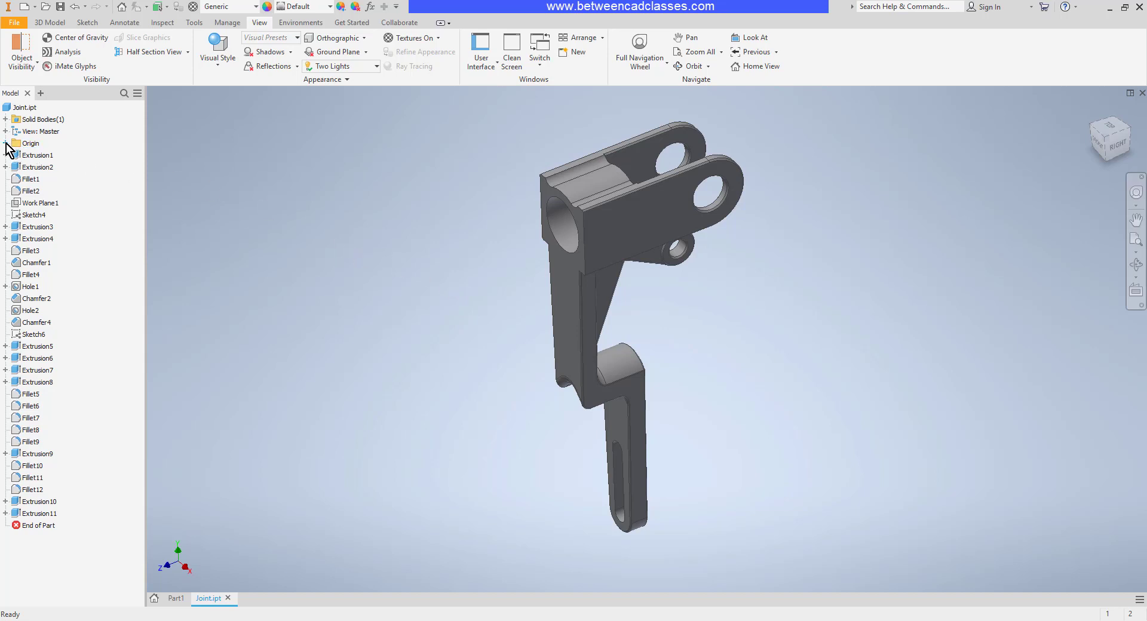
# Step: Make the YZ origin plane visible through the bracket and inspect its position
pyautogui.click(5, 143)
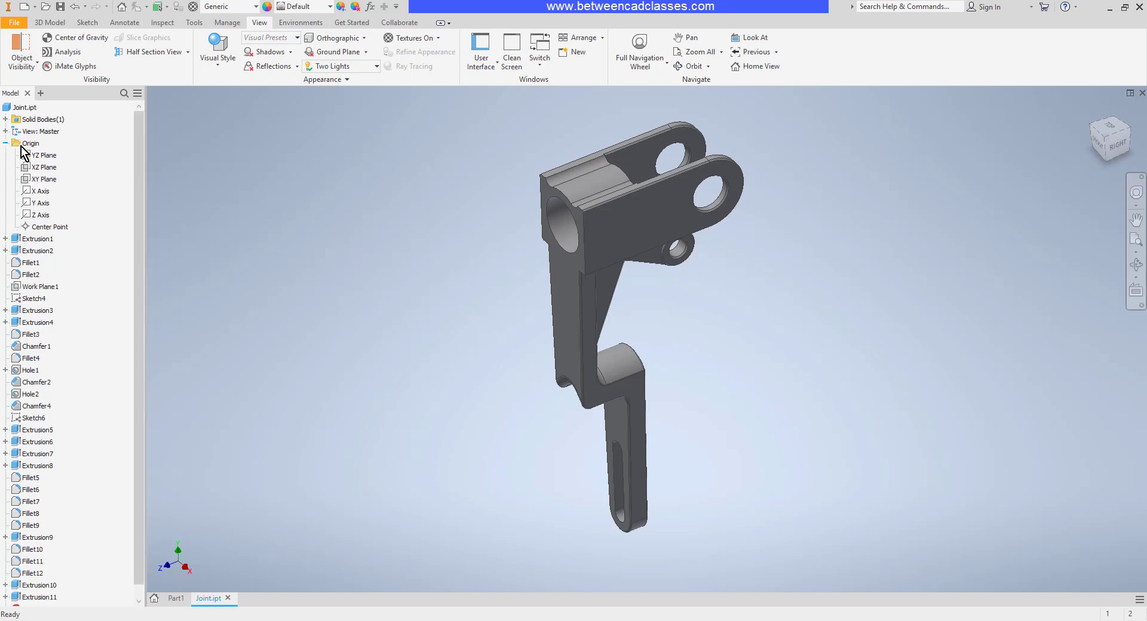
pyautogui.rightClick(40, 156)
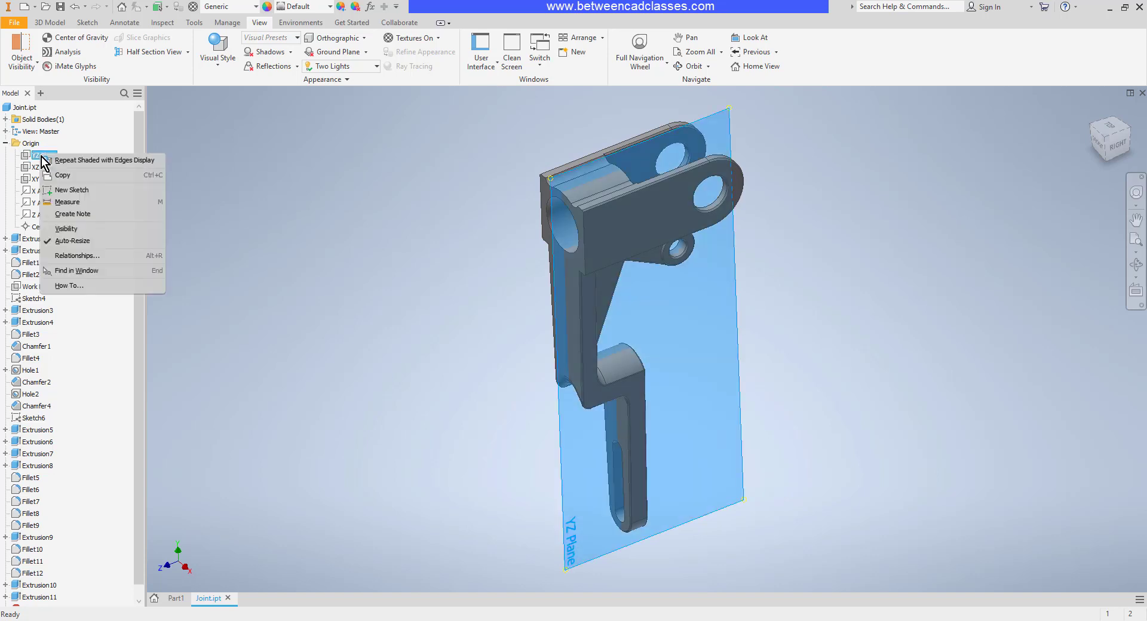
pyautogui.moveTo(66, 230)
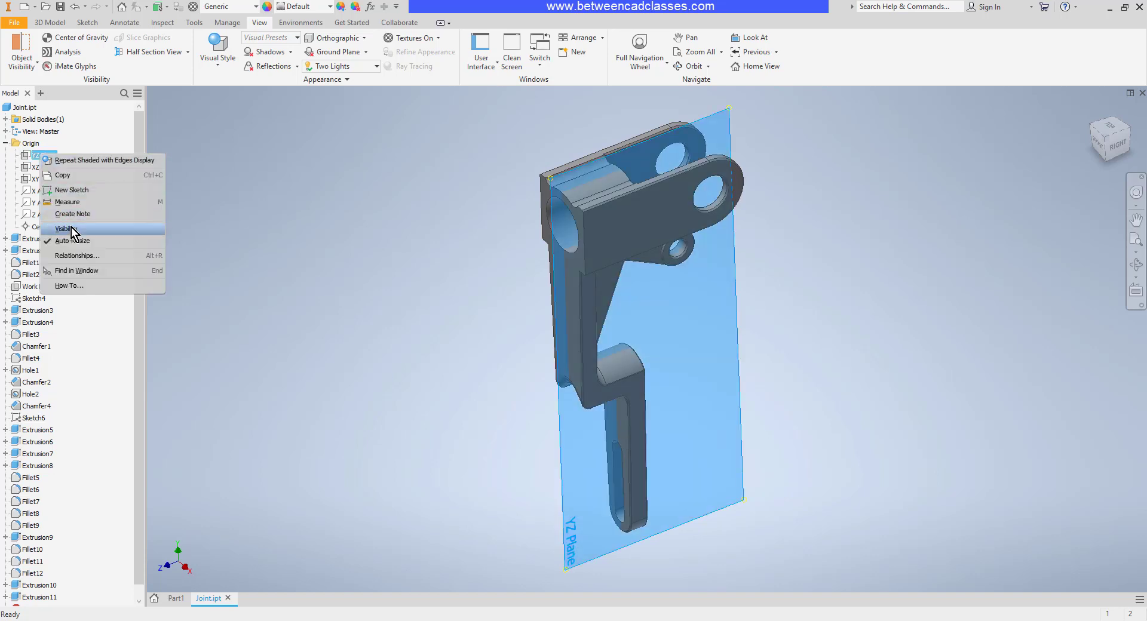
pyautogui.click(62, 229)
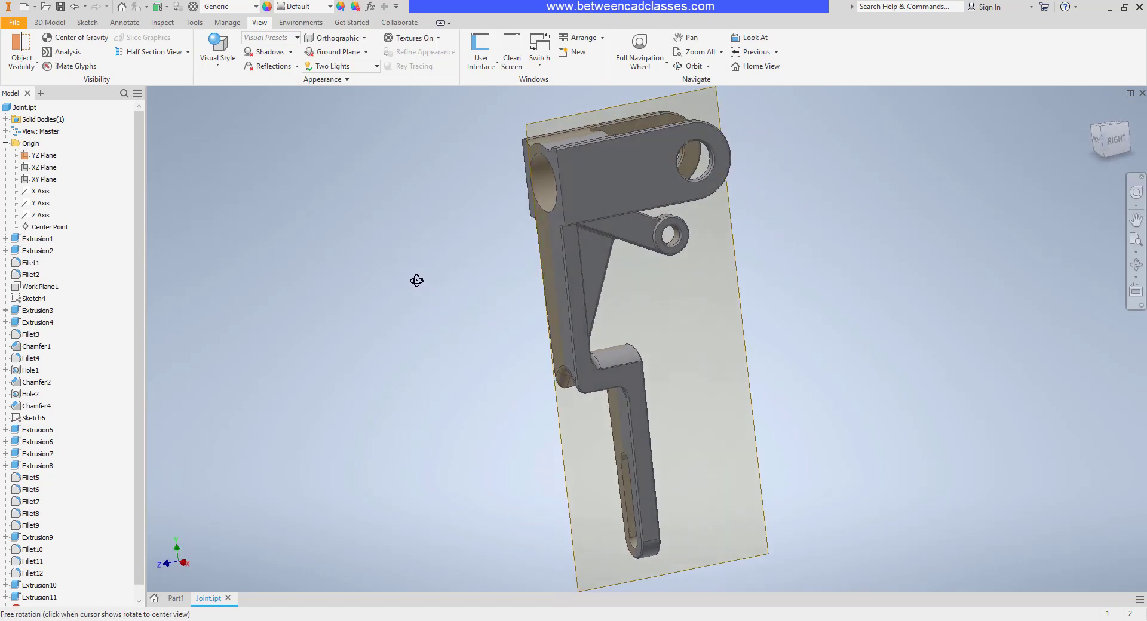
pyautogui.moveTo(417, 281); pyautogui.dragTo(518, 288)
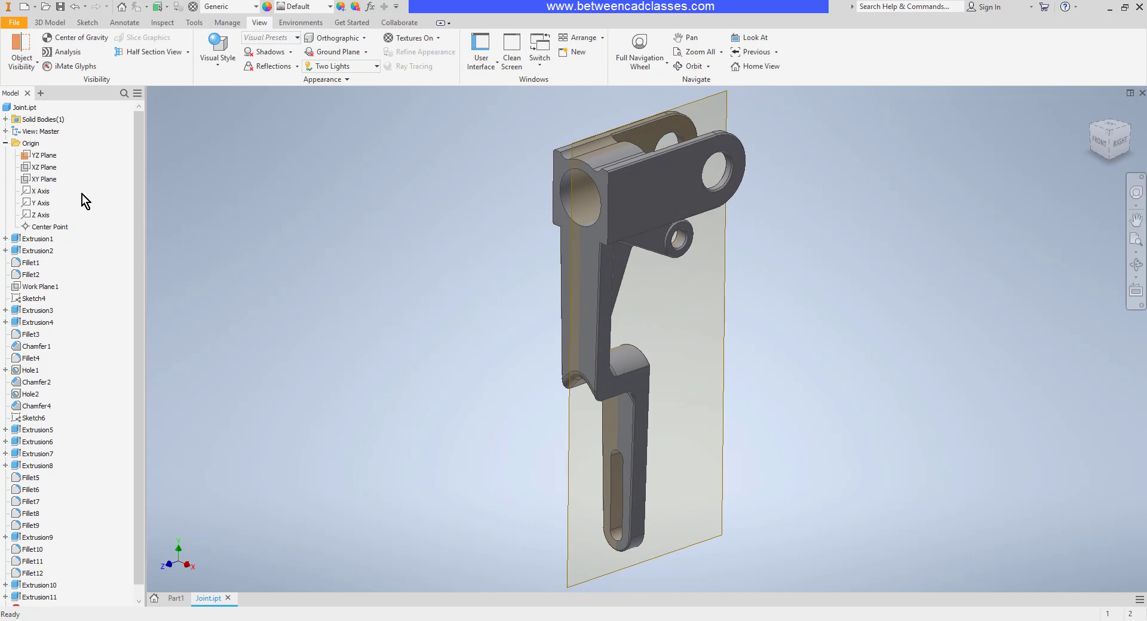
# Step: Make the XY origin plane visible and view the translucent planes from the front
pyautogui.rightClick(43, 167)
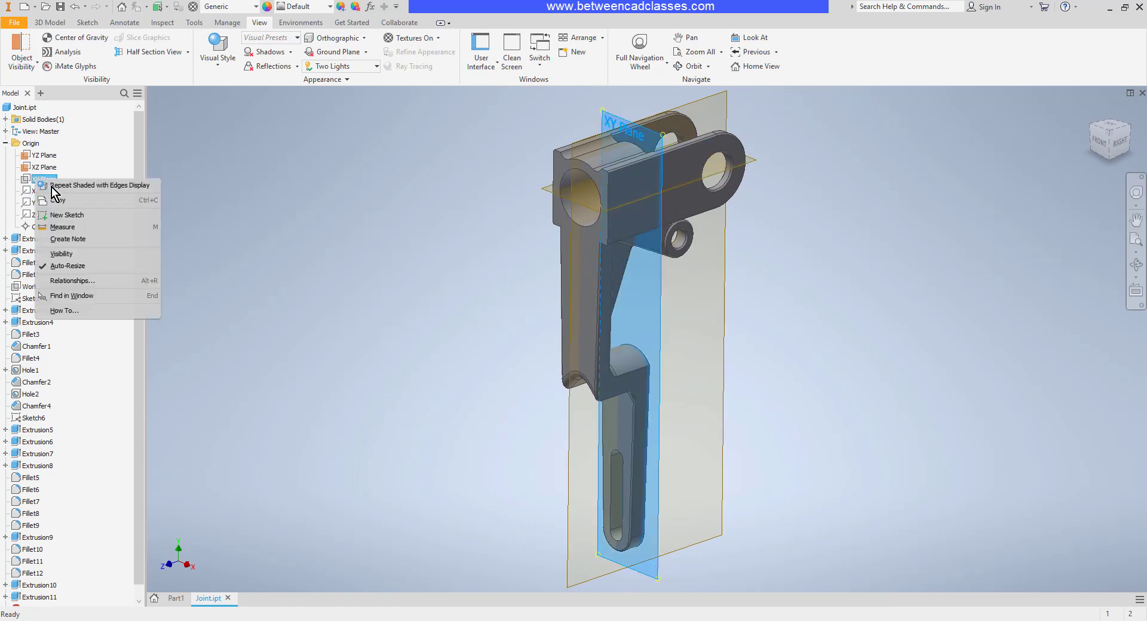
pyautogui.click(430, 289)
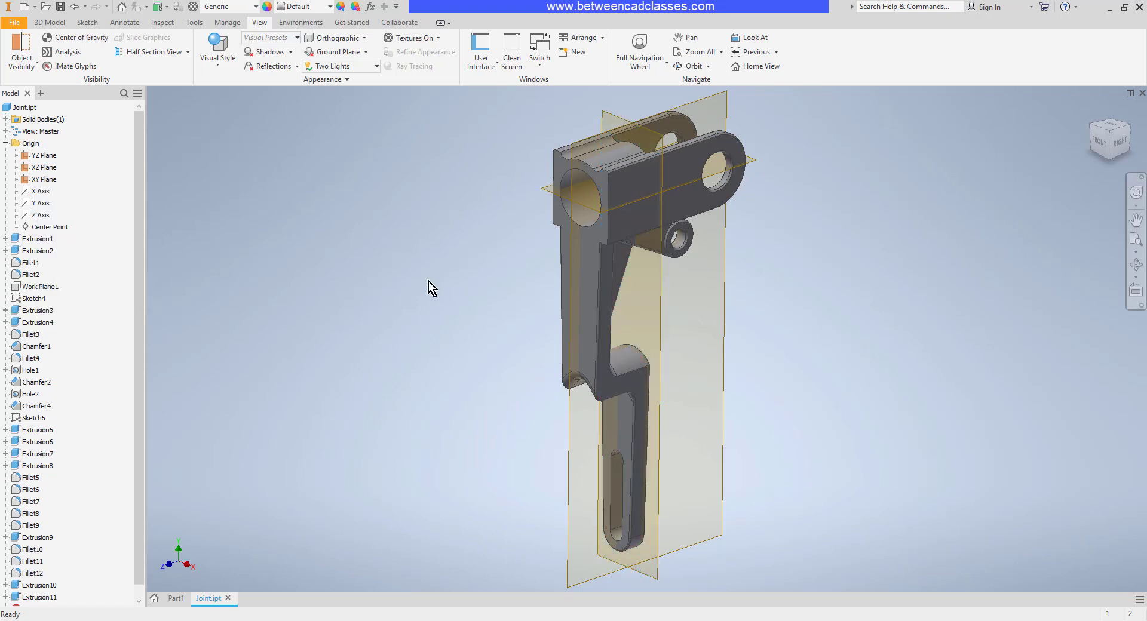
pyautogui.moveTo(432, 288); pyautogui.dragTo(453, 290)
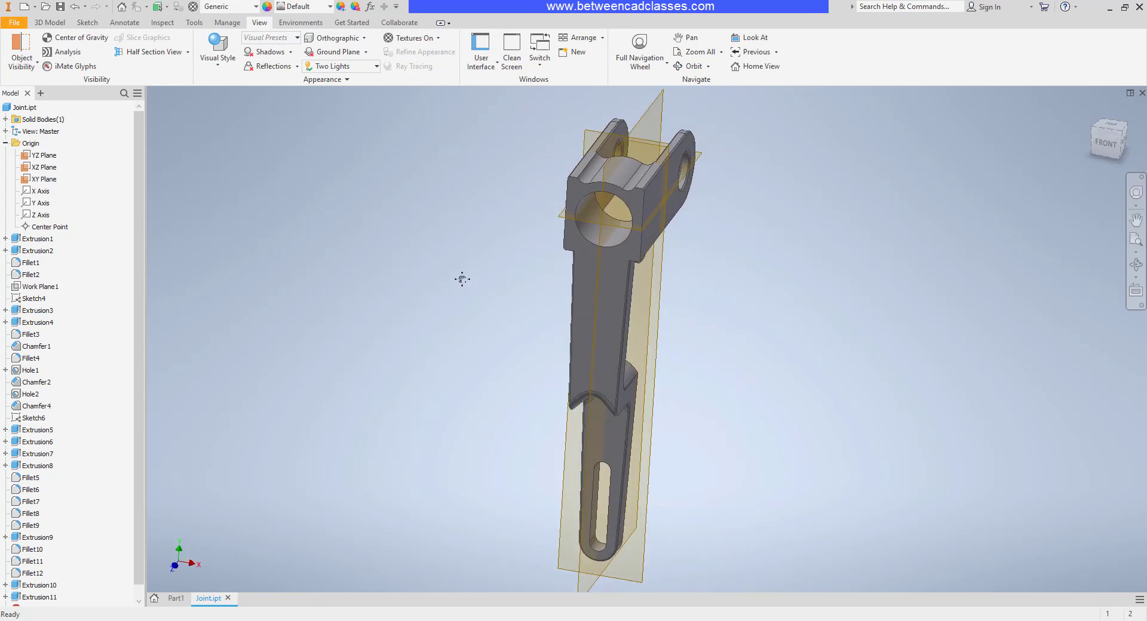
pyautogui.click(42, 167)
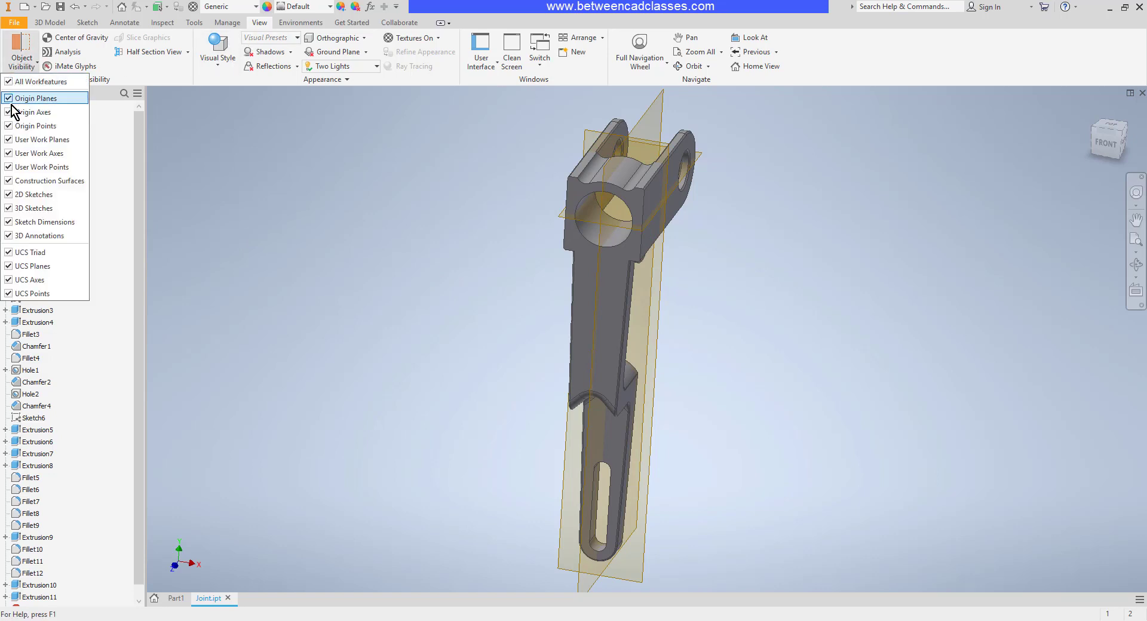
# Step: Hide all work features so only the bracket shows, then orbit to its right side
pyautogui.click(7, 98)
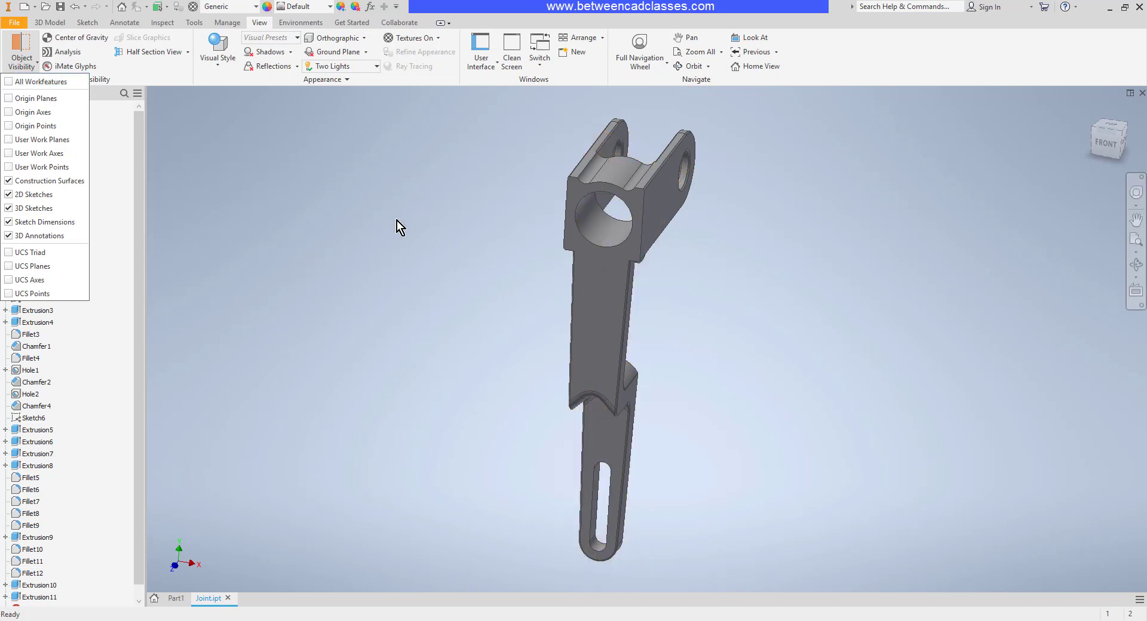
pyautogui.moveTo(400, 226); pyautogui.dragTo(340, 255)
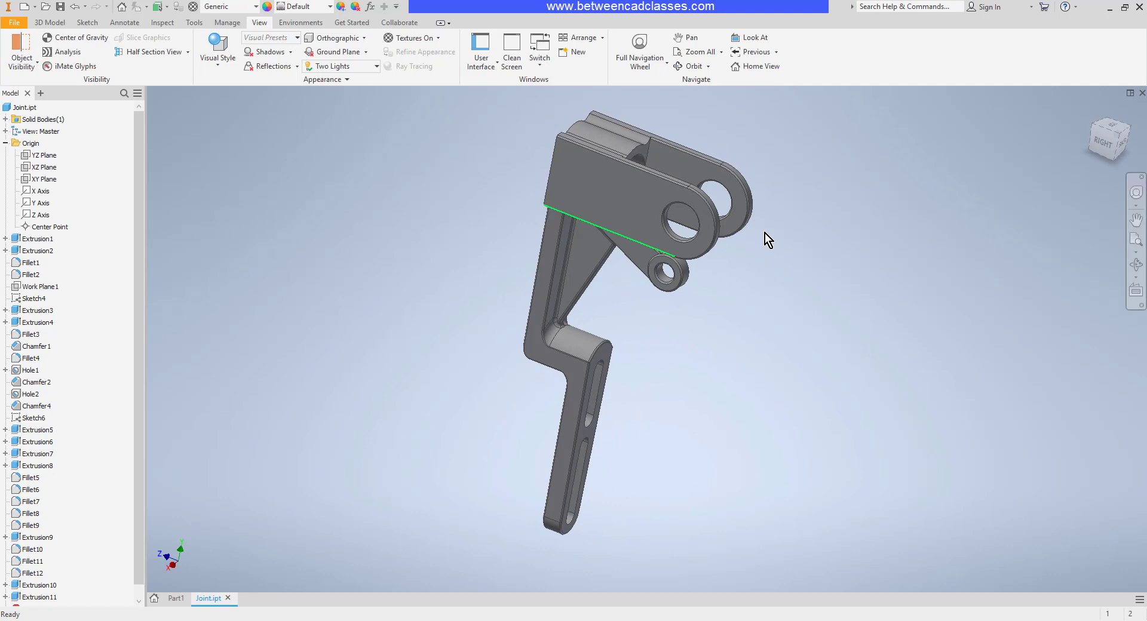
pyautogui.moveTo(768, 239); pyautogui.dragTo(944, 256)
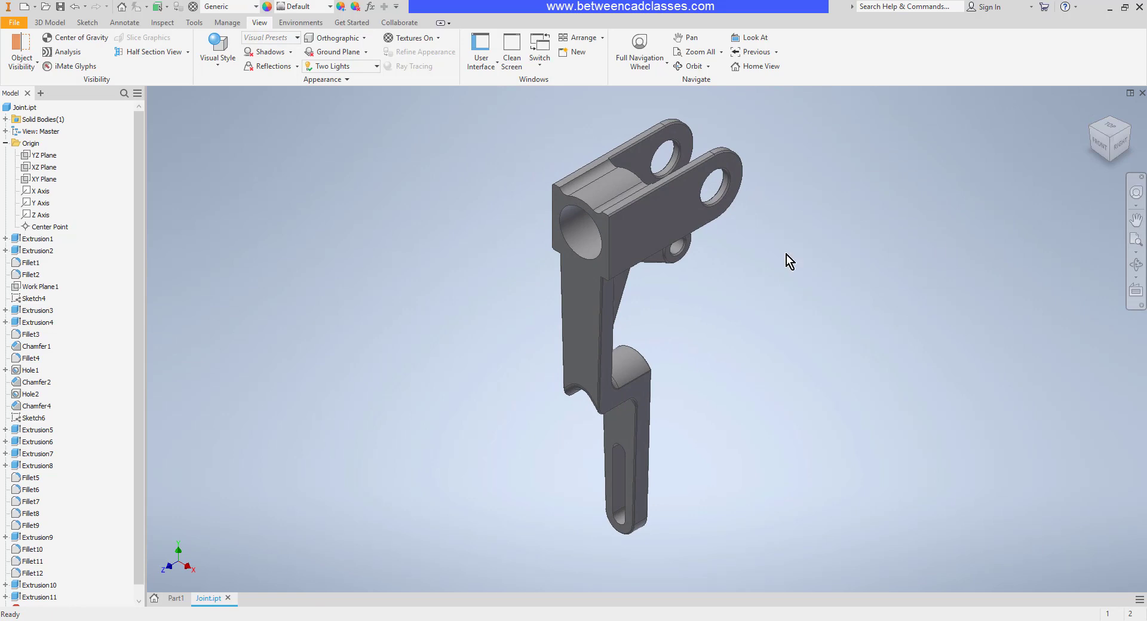
pyautogui.moveTo(655, 311)
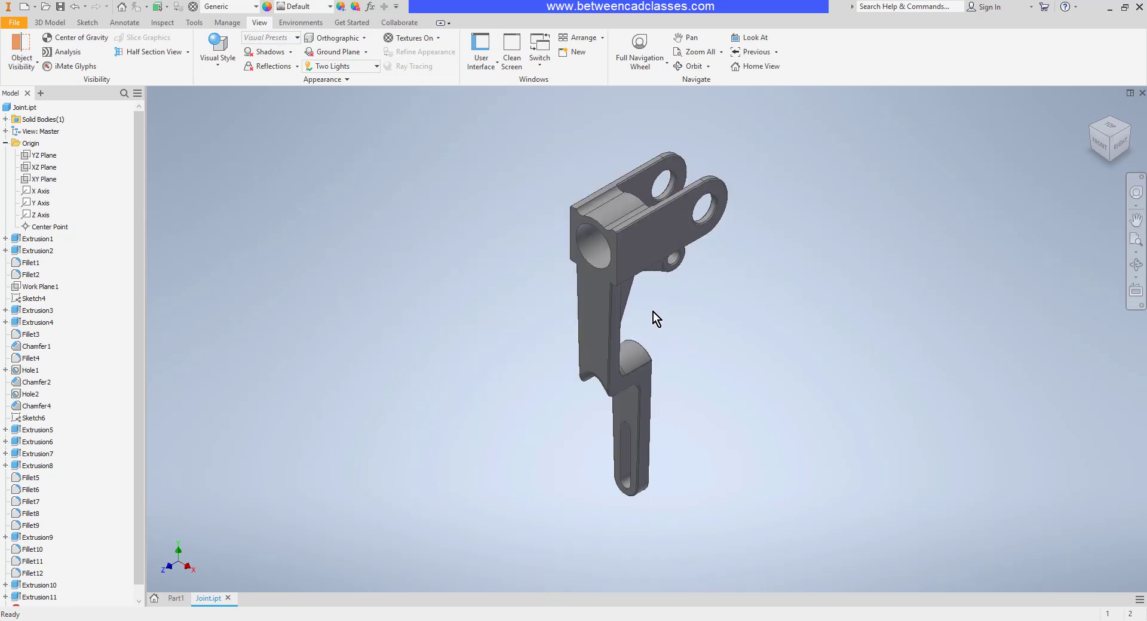
# Step: Pan the bracket across the window and free-orbit it to a steeper angle into its bore
pyautogui.moveTo(656, 318); pyautogui.dragTo(767, 319)
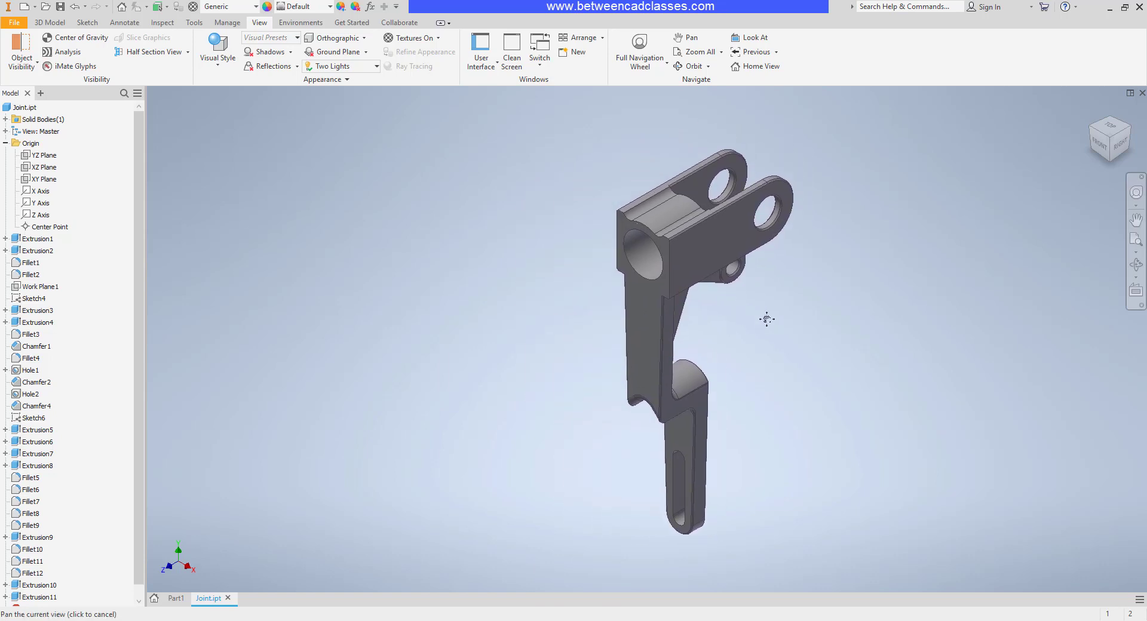
pyautogui.moveTo(766, 320); pyautogui.dragTo(799, 305)
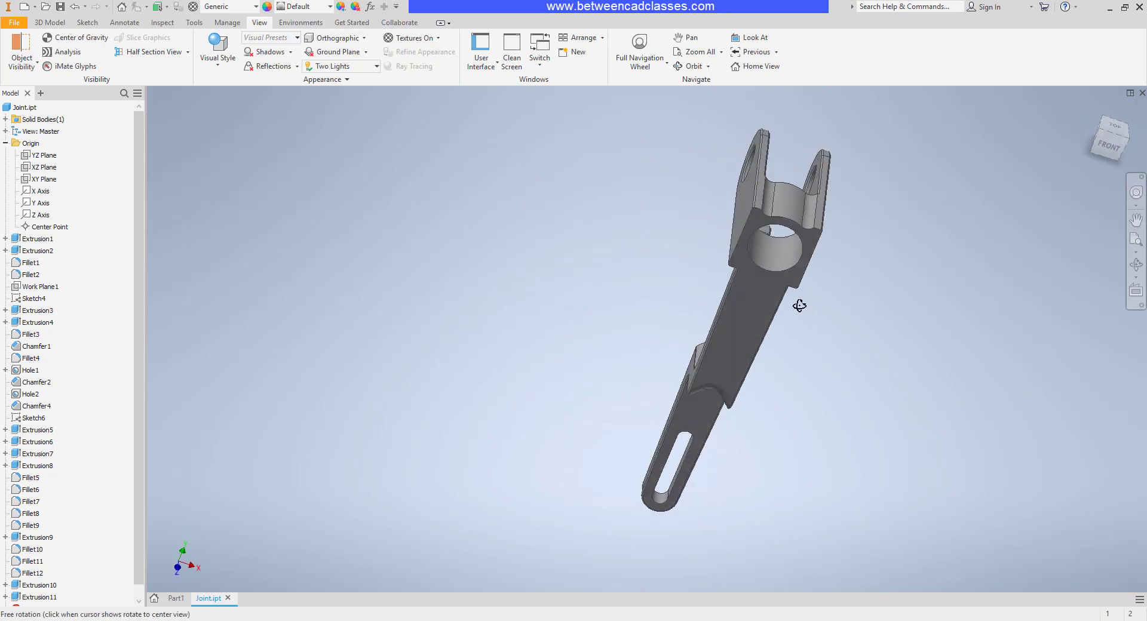